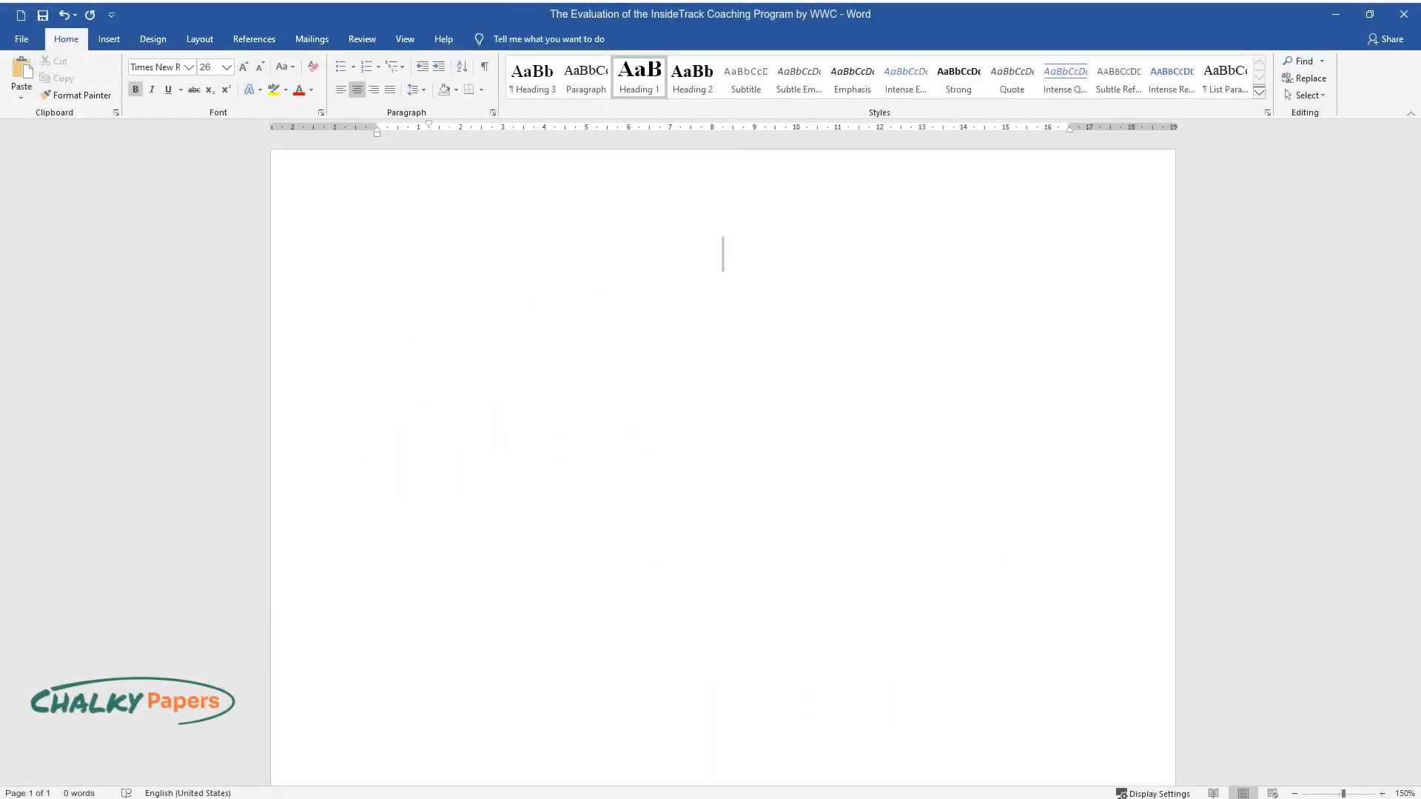
type("The Evalua")
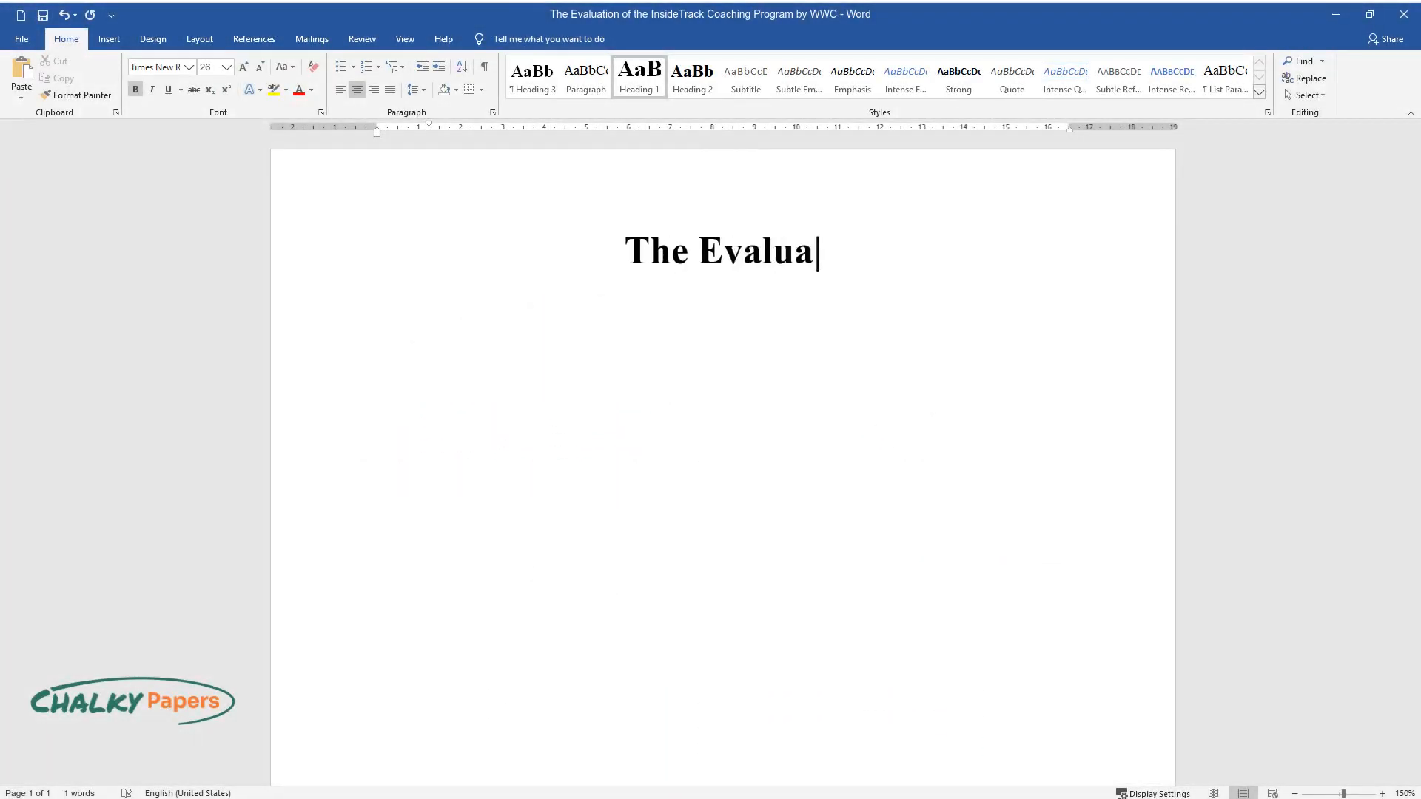
type("tion of the InsideTrack Coaching Program by W")
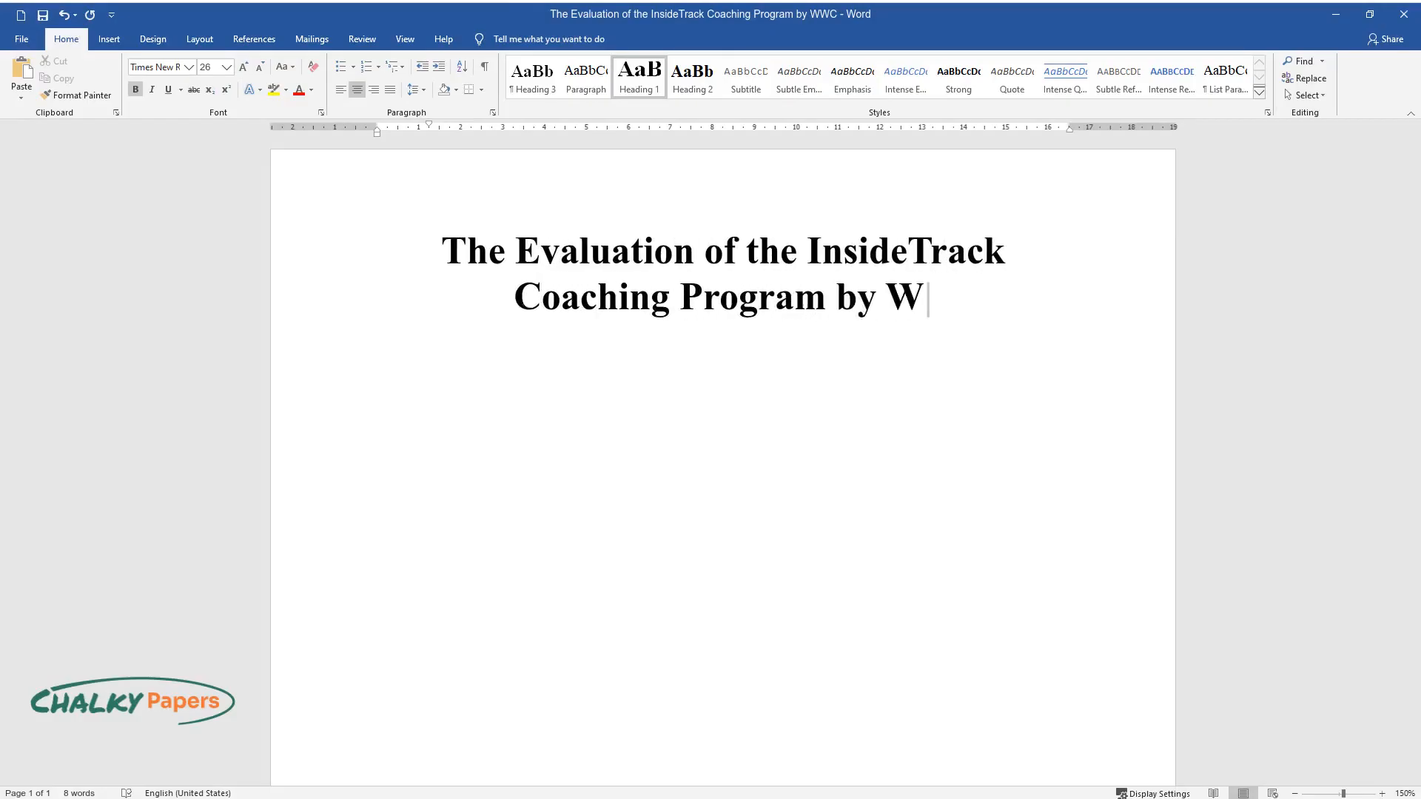
type("Introduction")
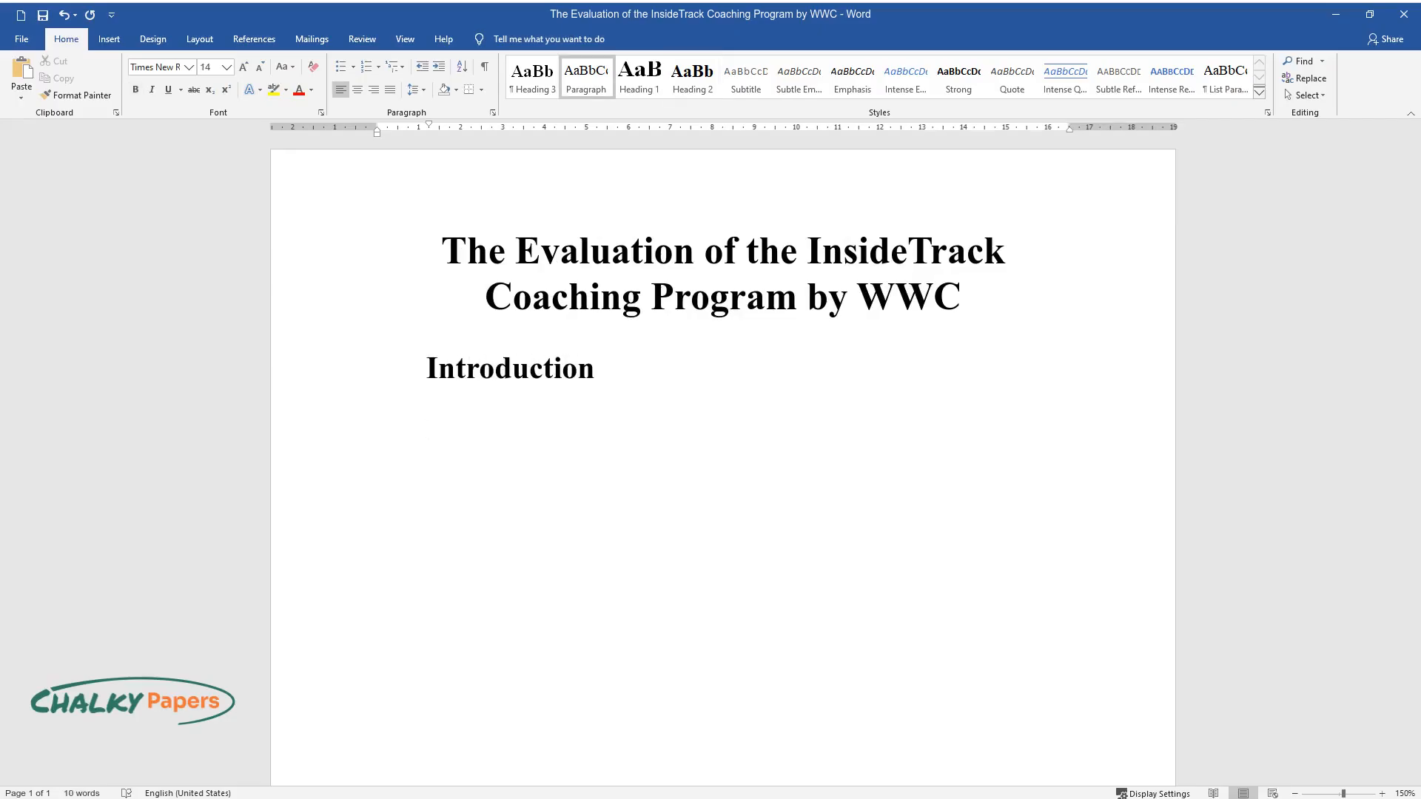
type("The program being evaluated is I")
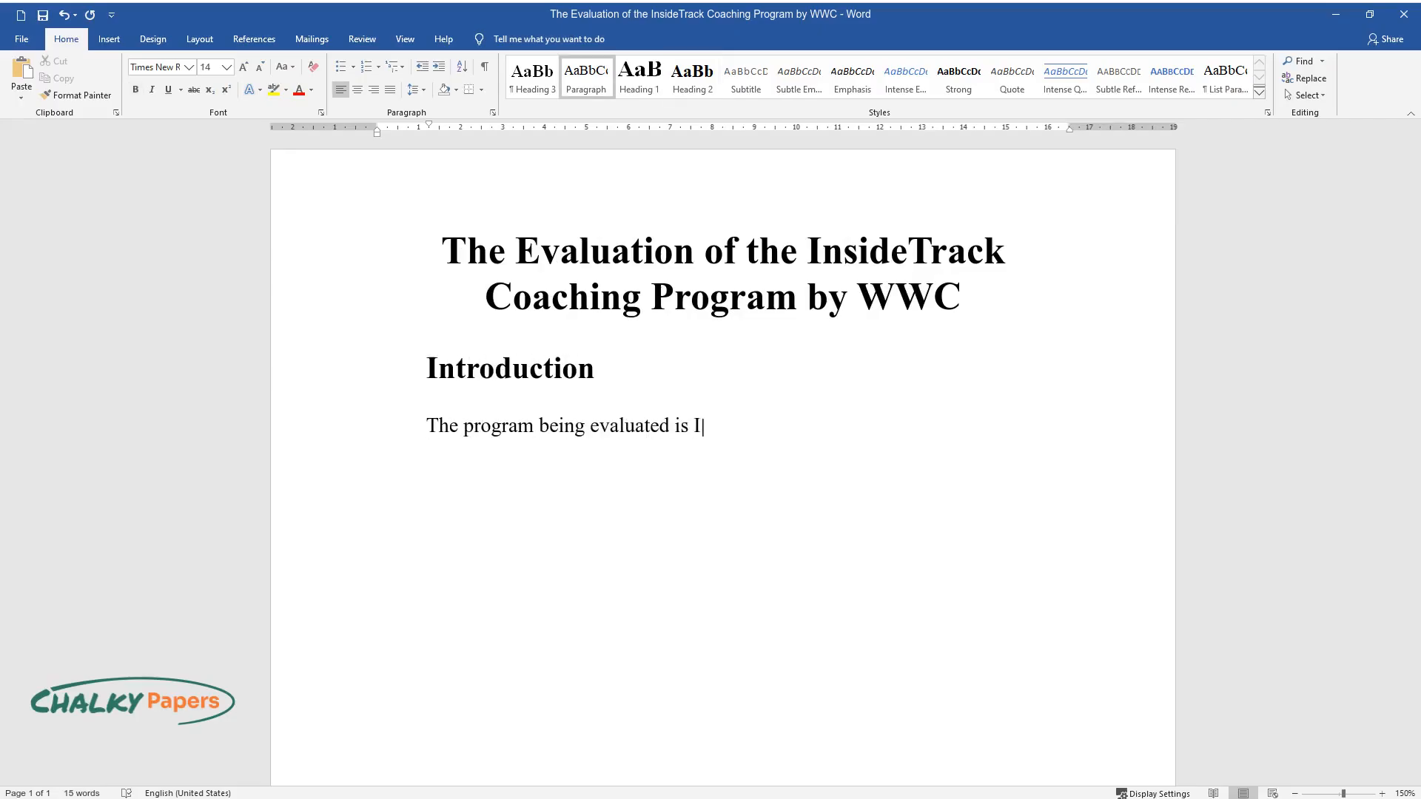
type("nsideTrack Coaching aimed at a personalized approach to college enr")
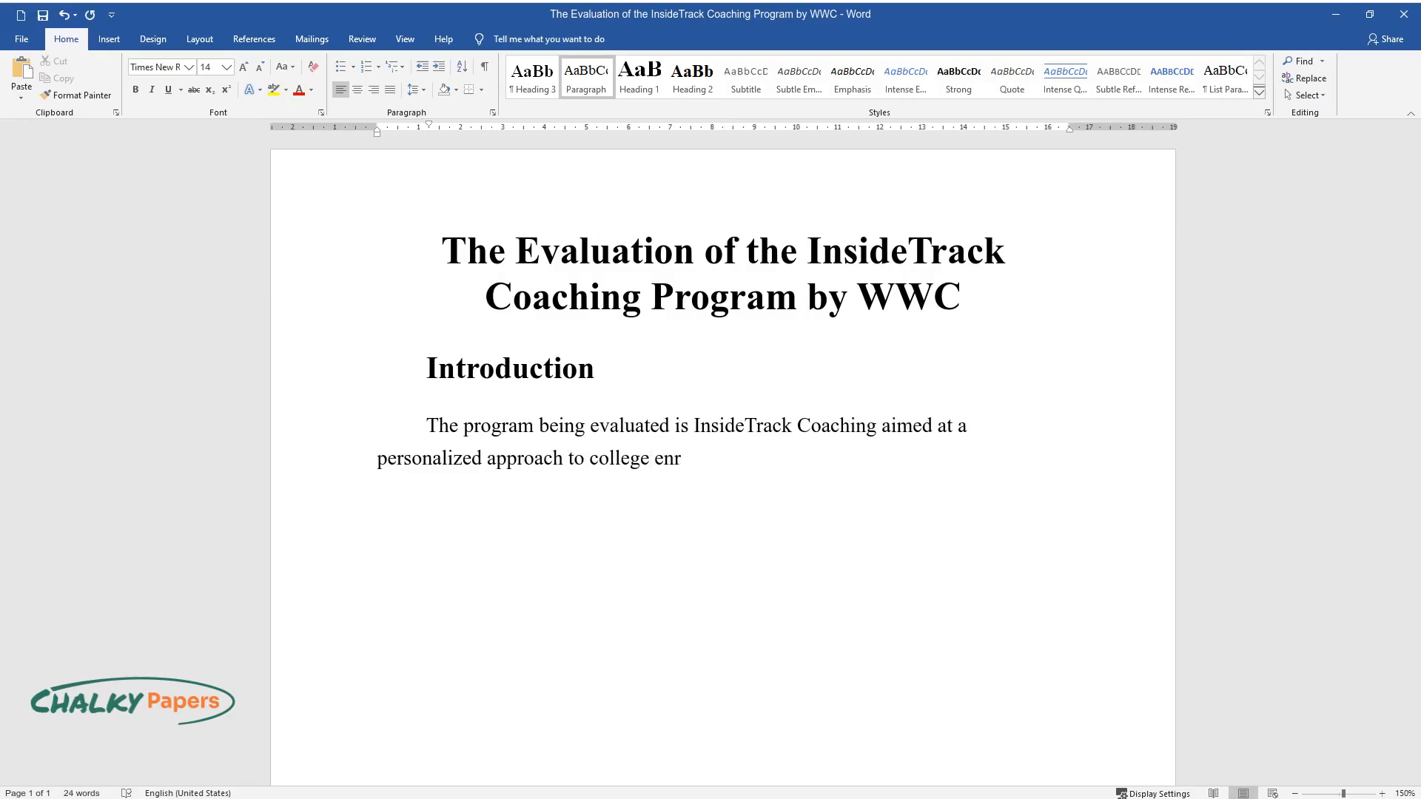
type("ollment through academic and non-")
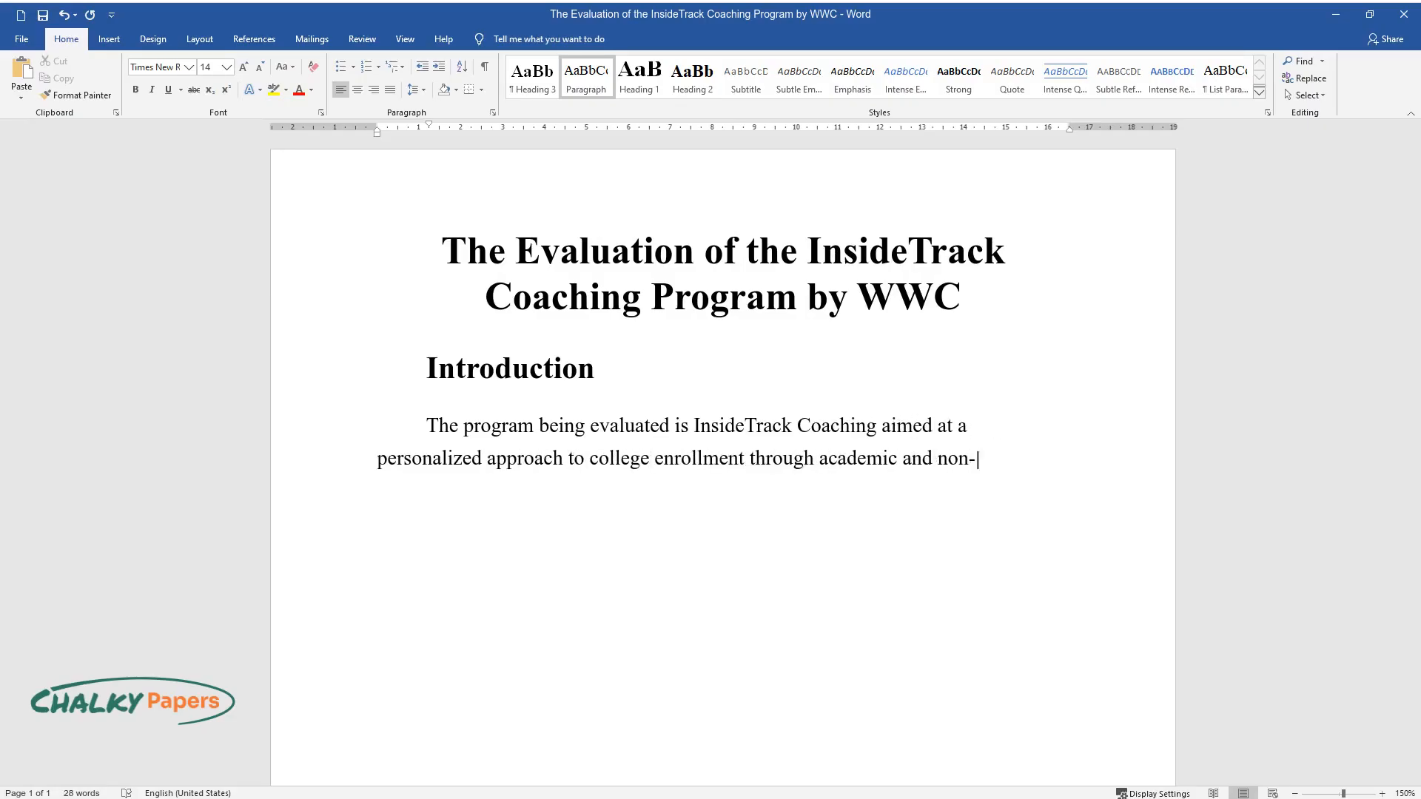
type("academic means. The evaluation is")
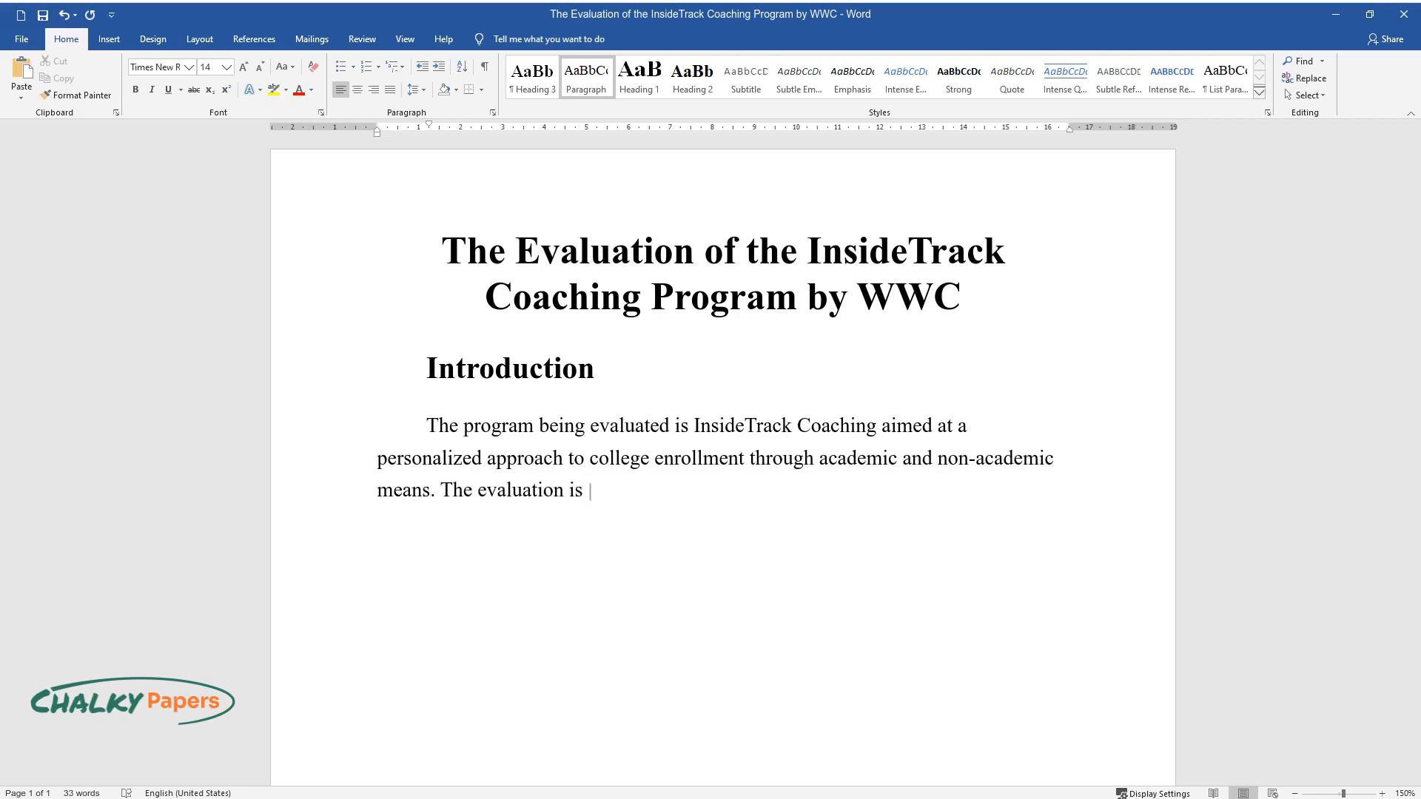
type("meant to determine the feasibili")
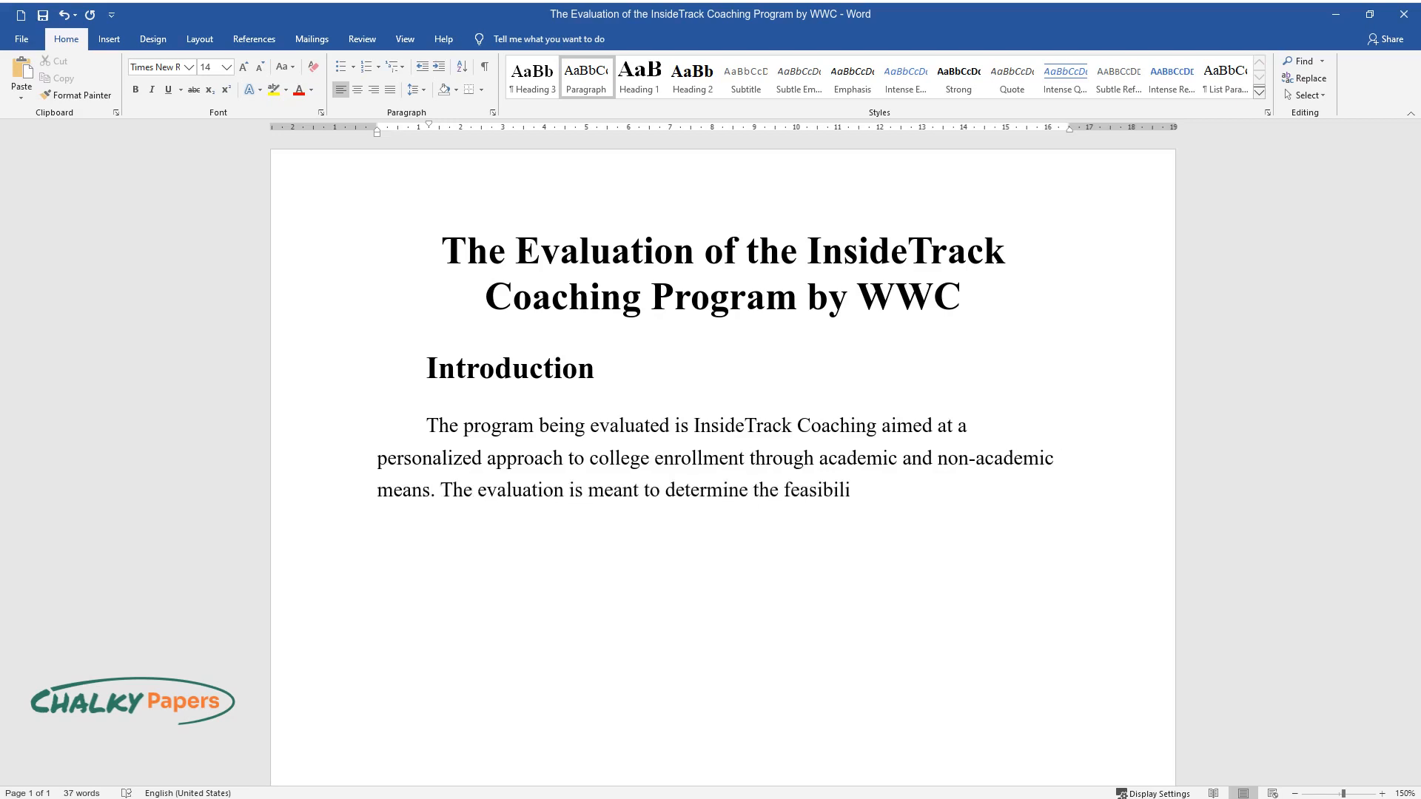
type("ty of InsideTrack Coaching across")
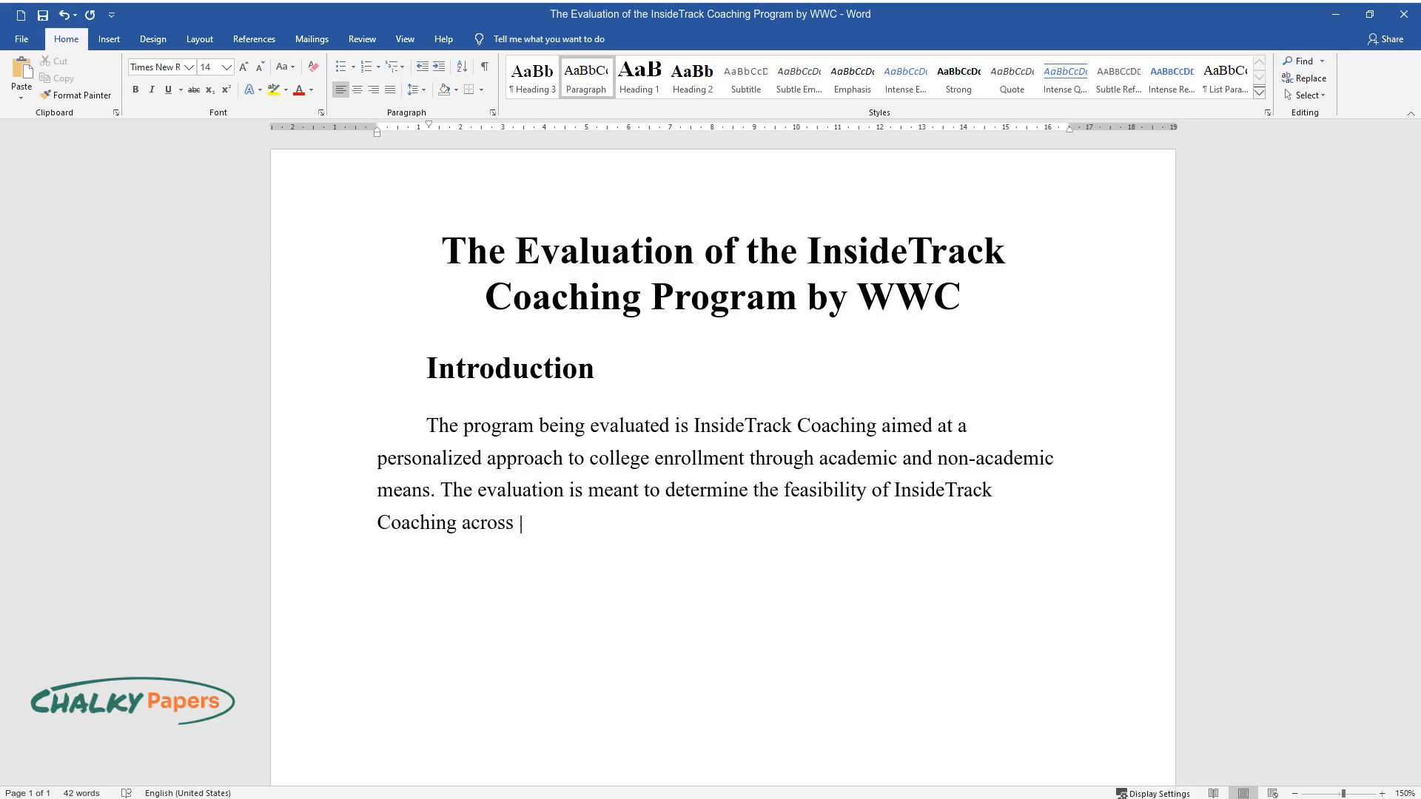
type("campuses. The program was aimed at prospective students,")
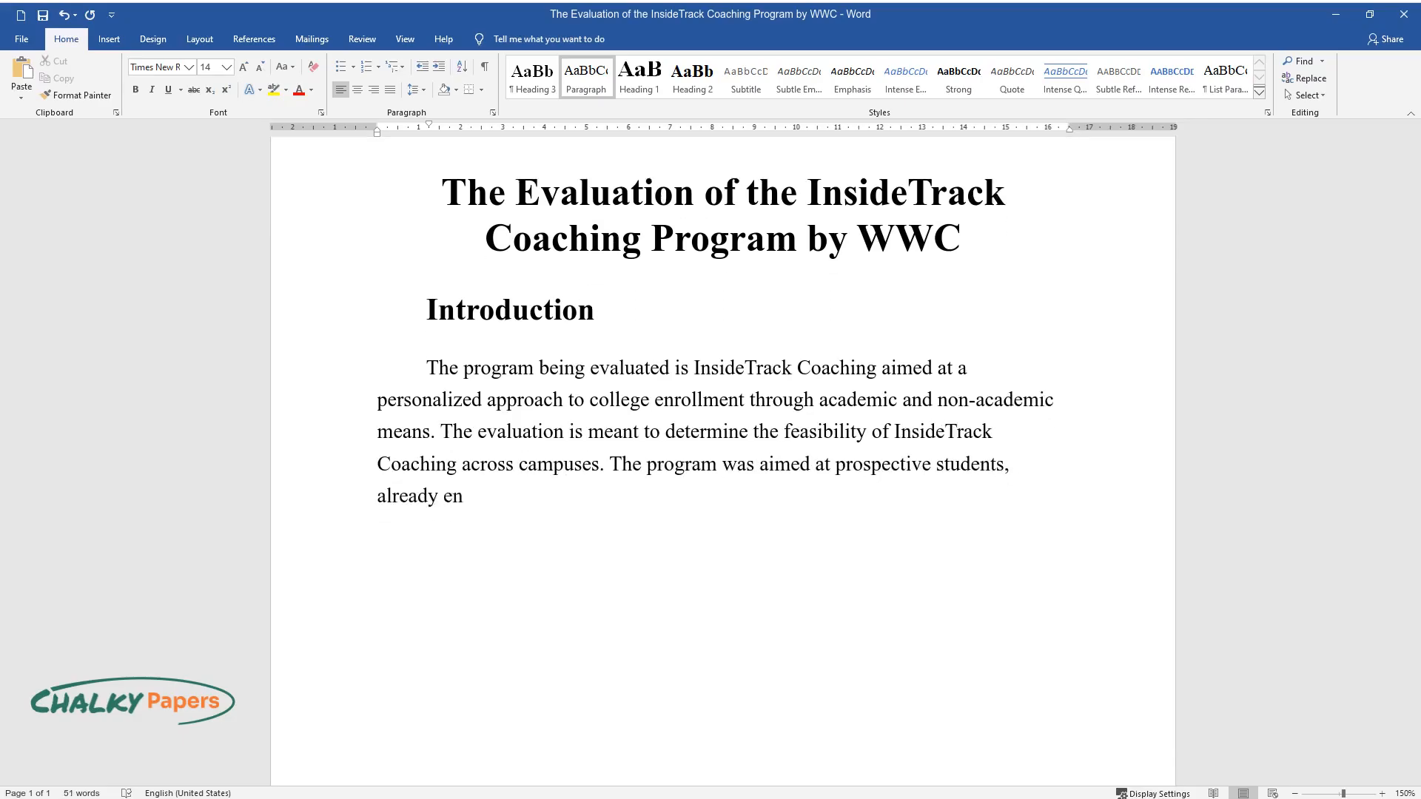
type("rolled students, and recent gradu")
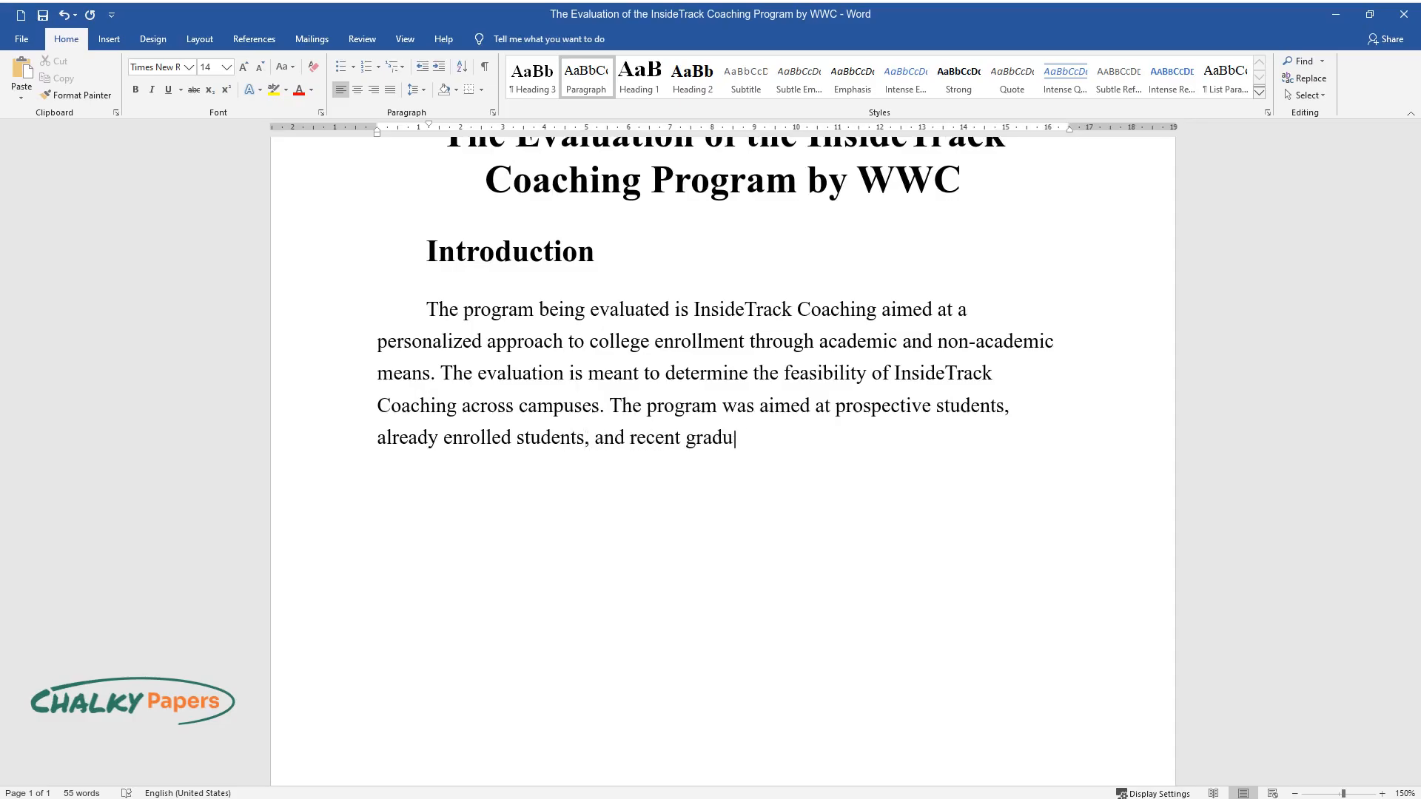
type("ates. The purpose of the evaluation is to")
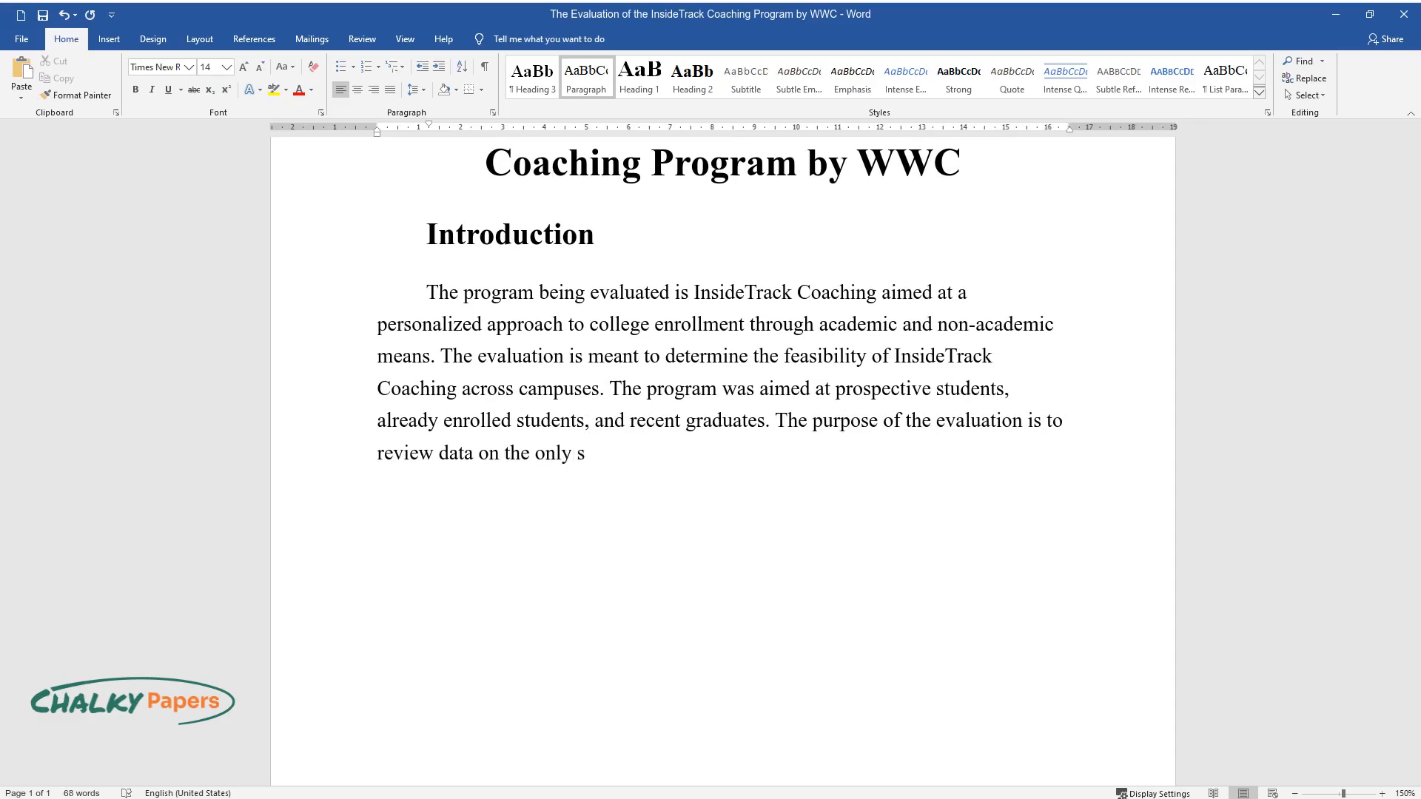
type("tudy fitting standards available")
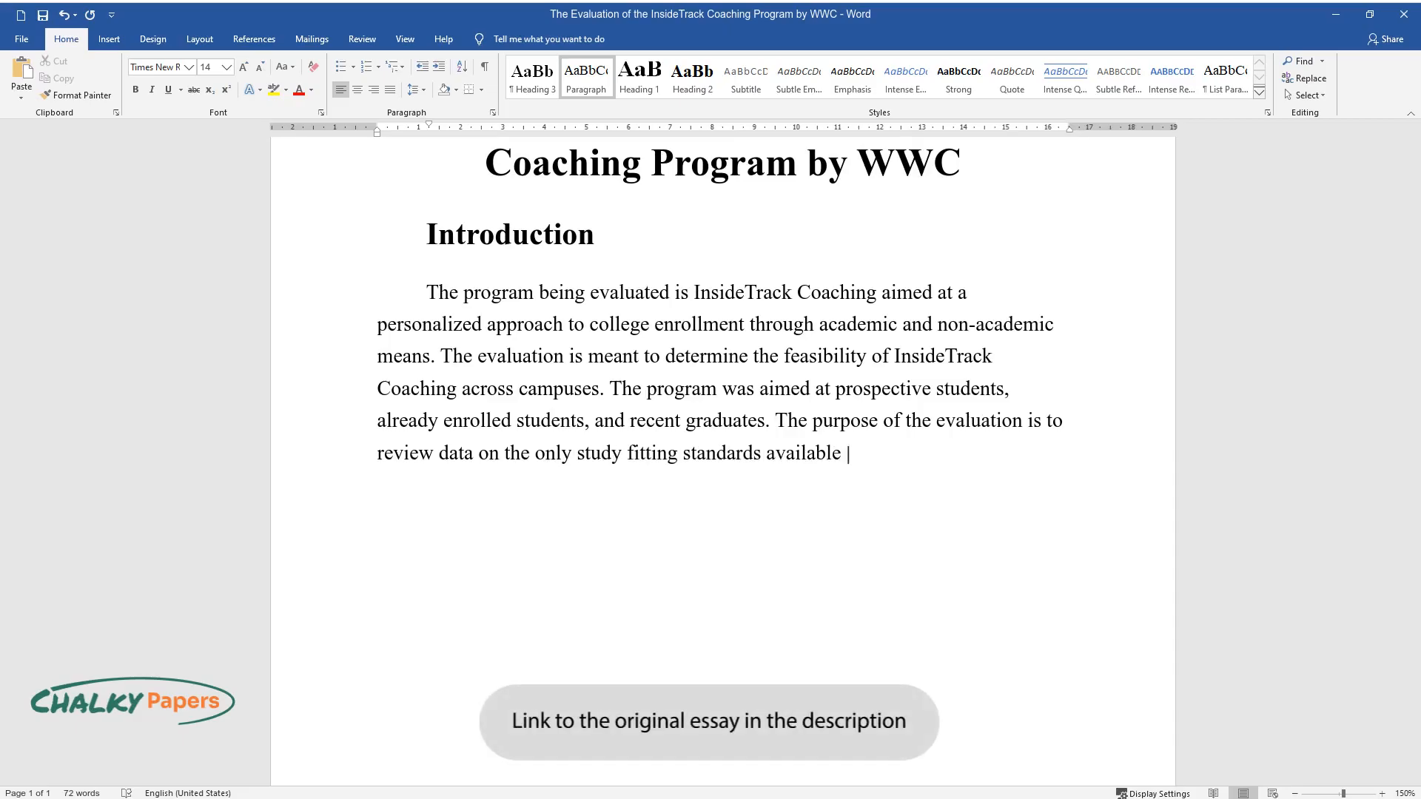
type("by InsideTrack to justify its cla")
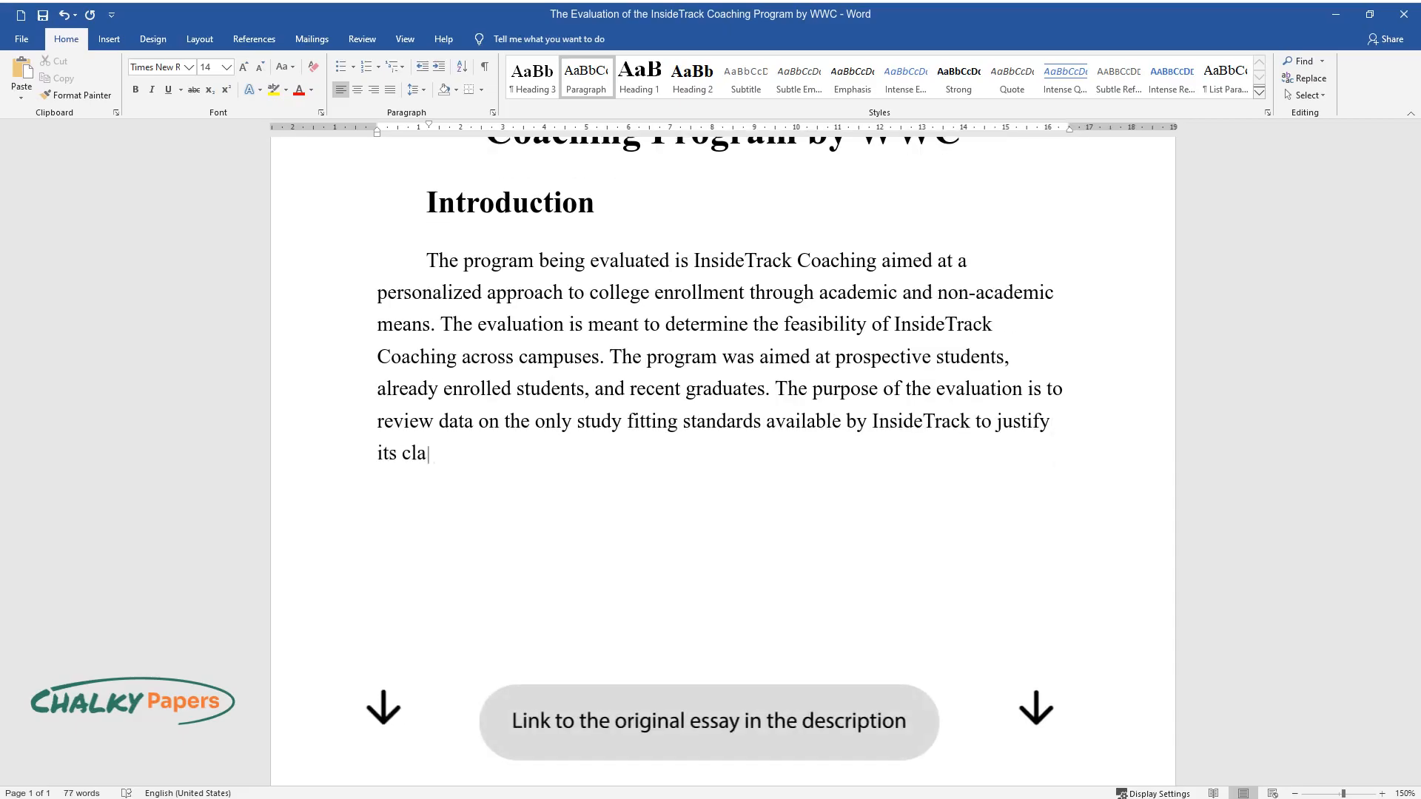
type("ims and program for improving coll")
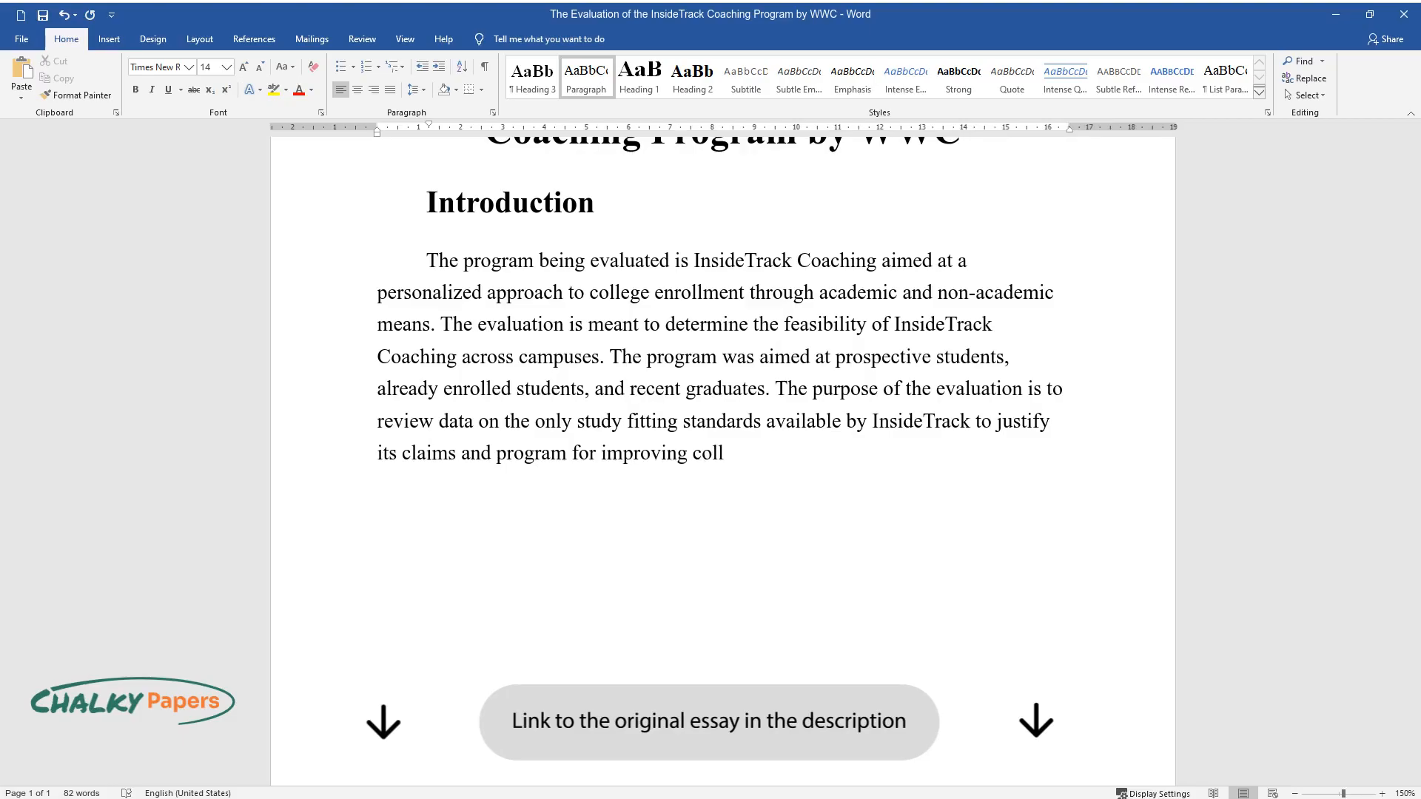
type("ege persistence and completion. The")
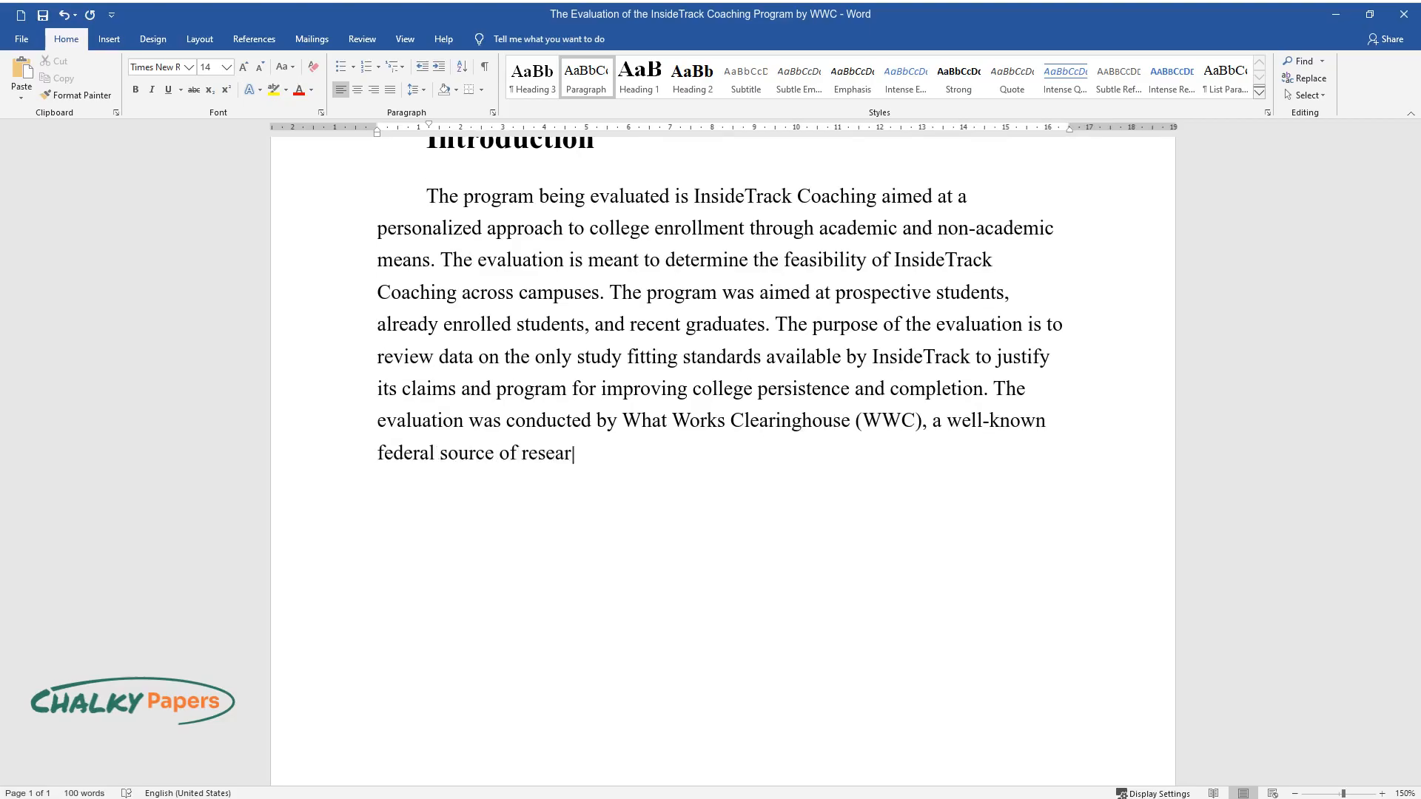
type("ch and evaluation on programs, under the guidance of the")
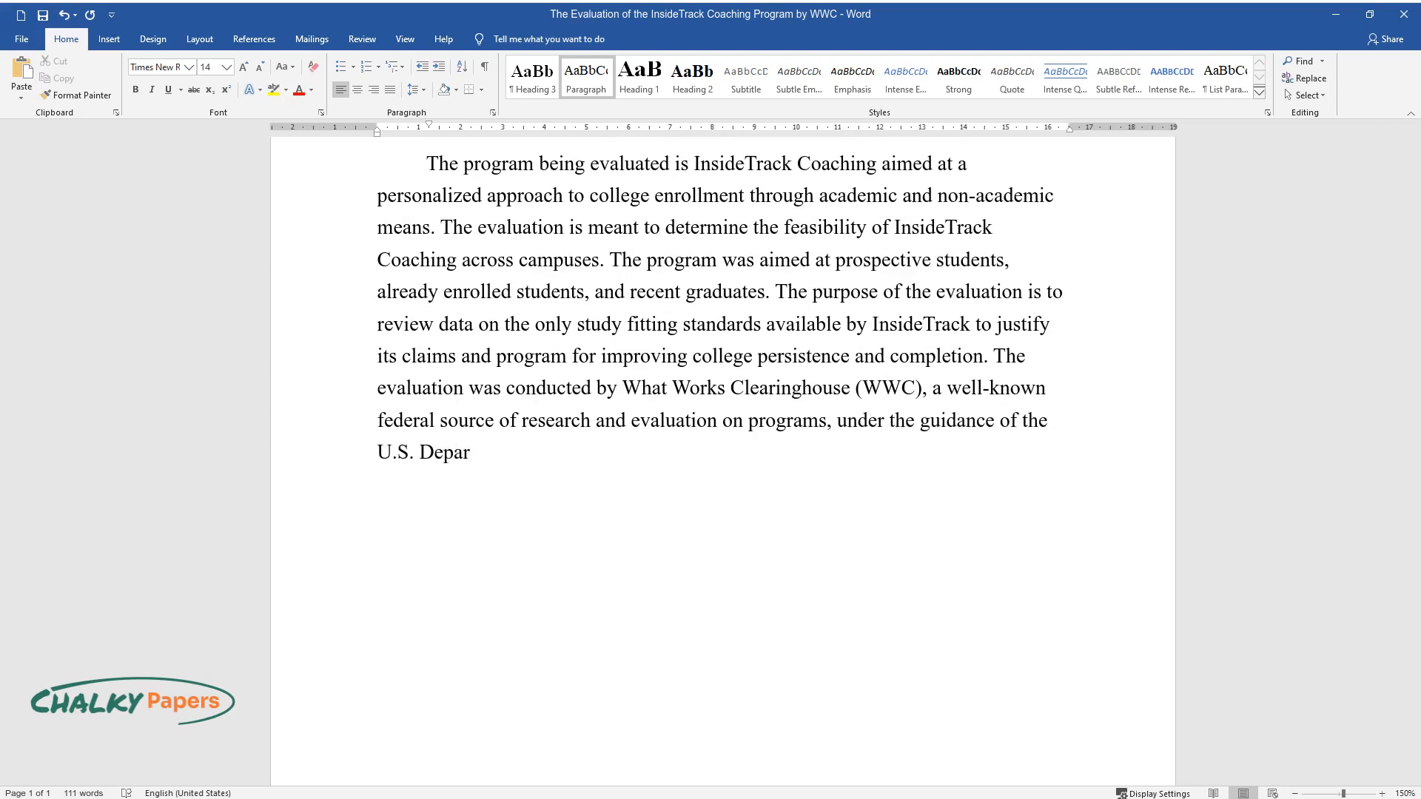
type("tment of Education. No connection")
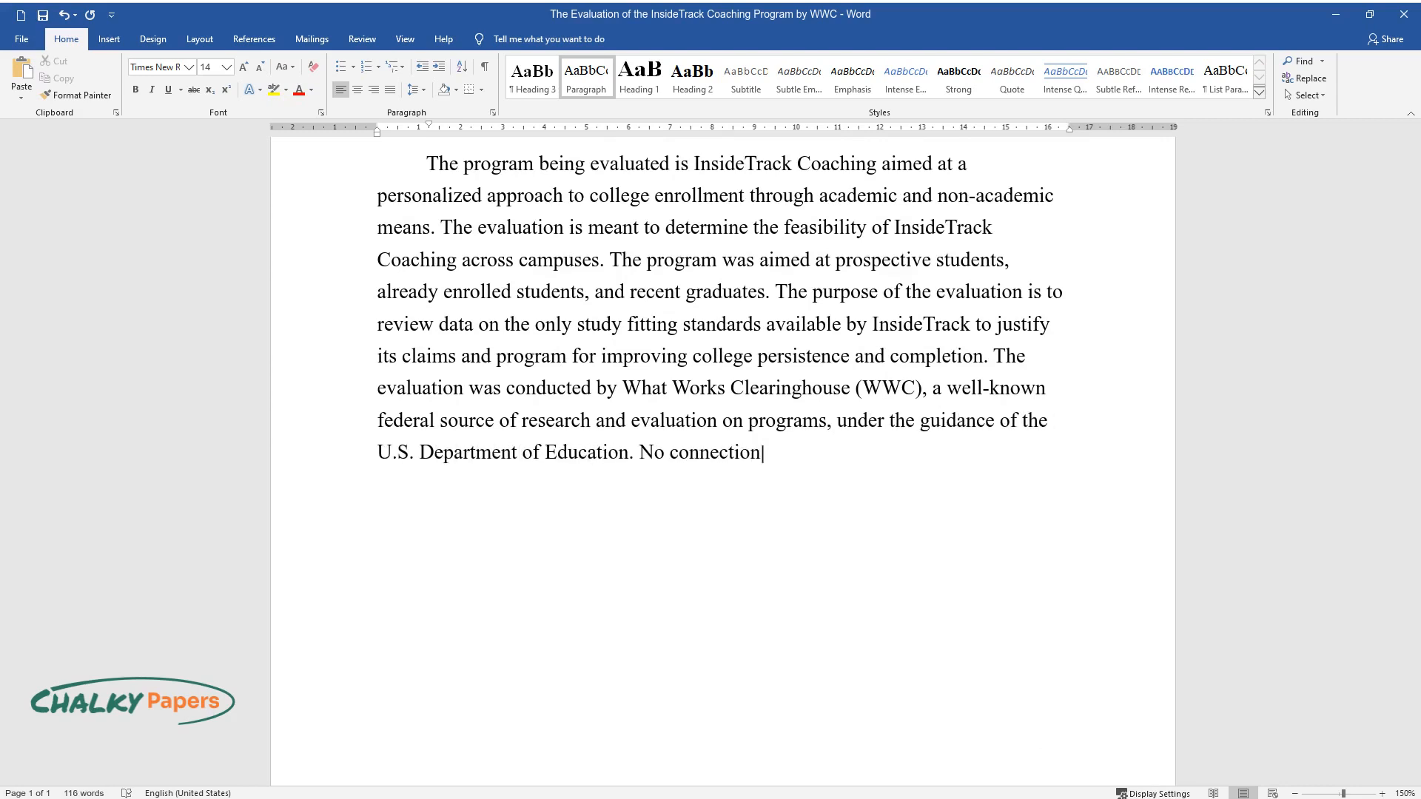
type("to InsideTrack has been establis")
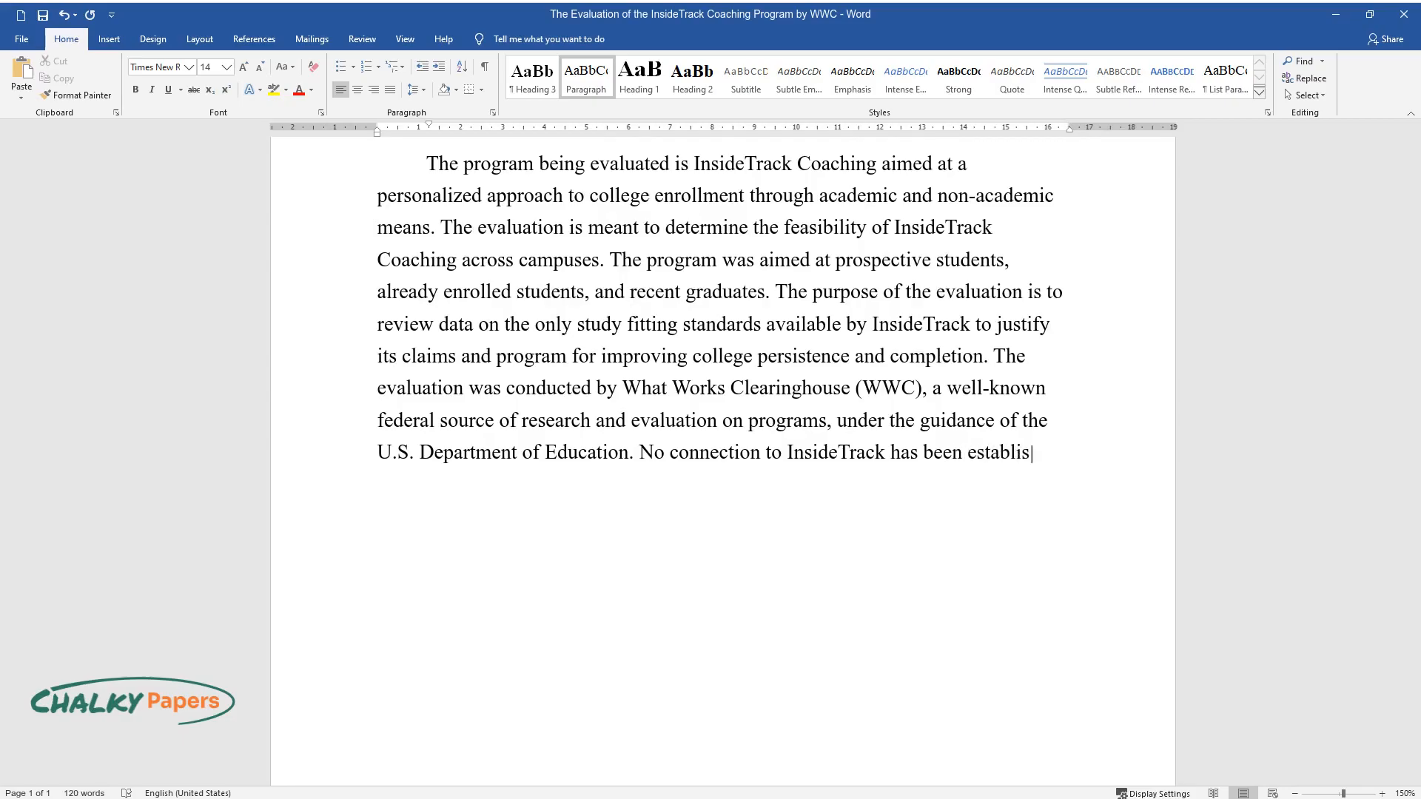
type("hed and this indicates that an obj")
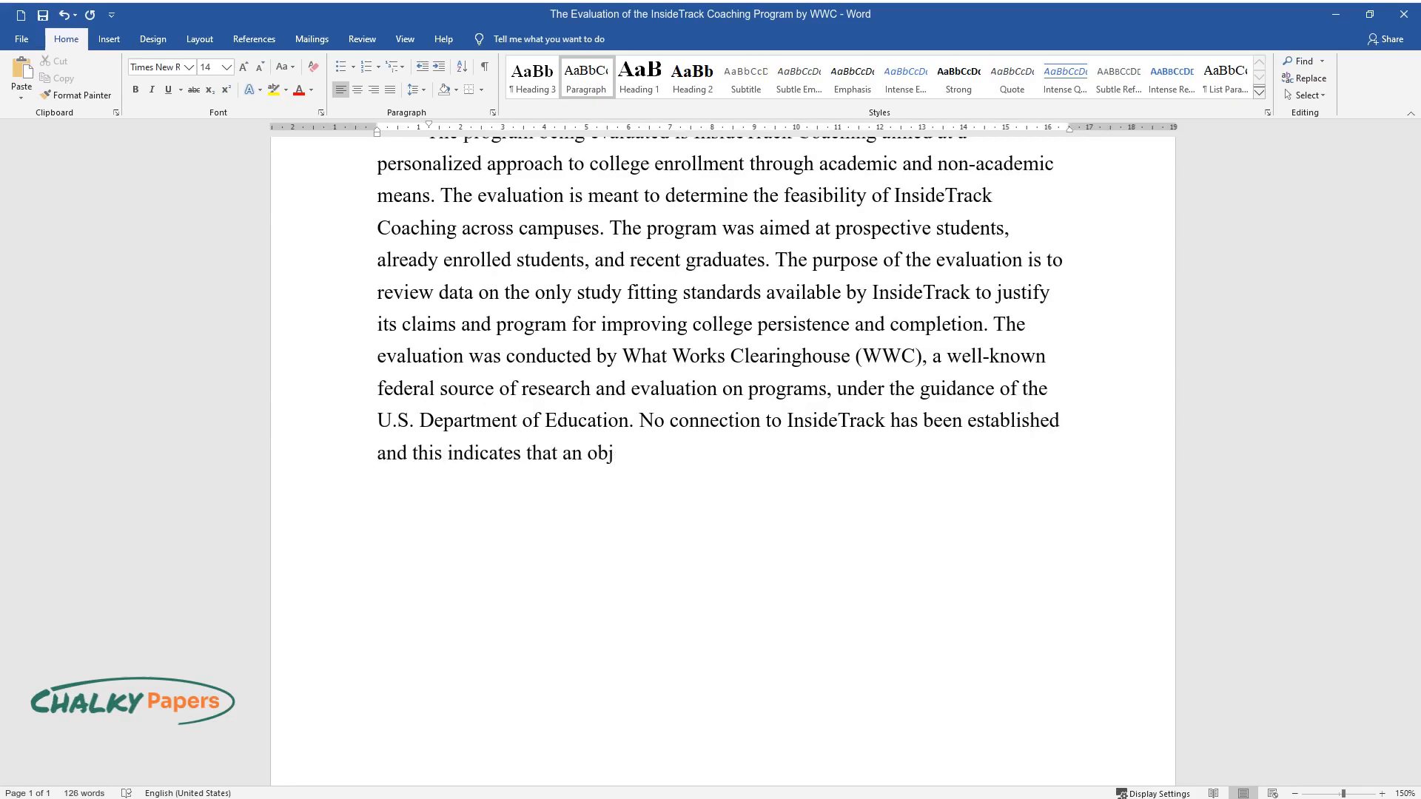
type("ective, reputable, non-biased party conducts the")
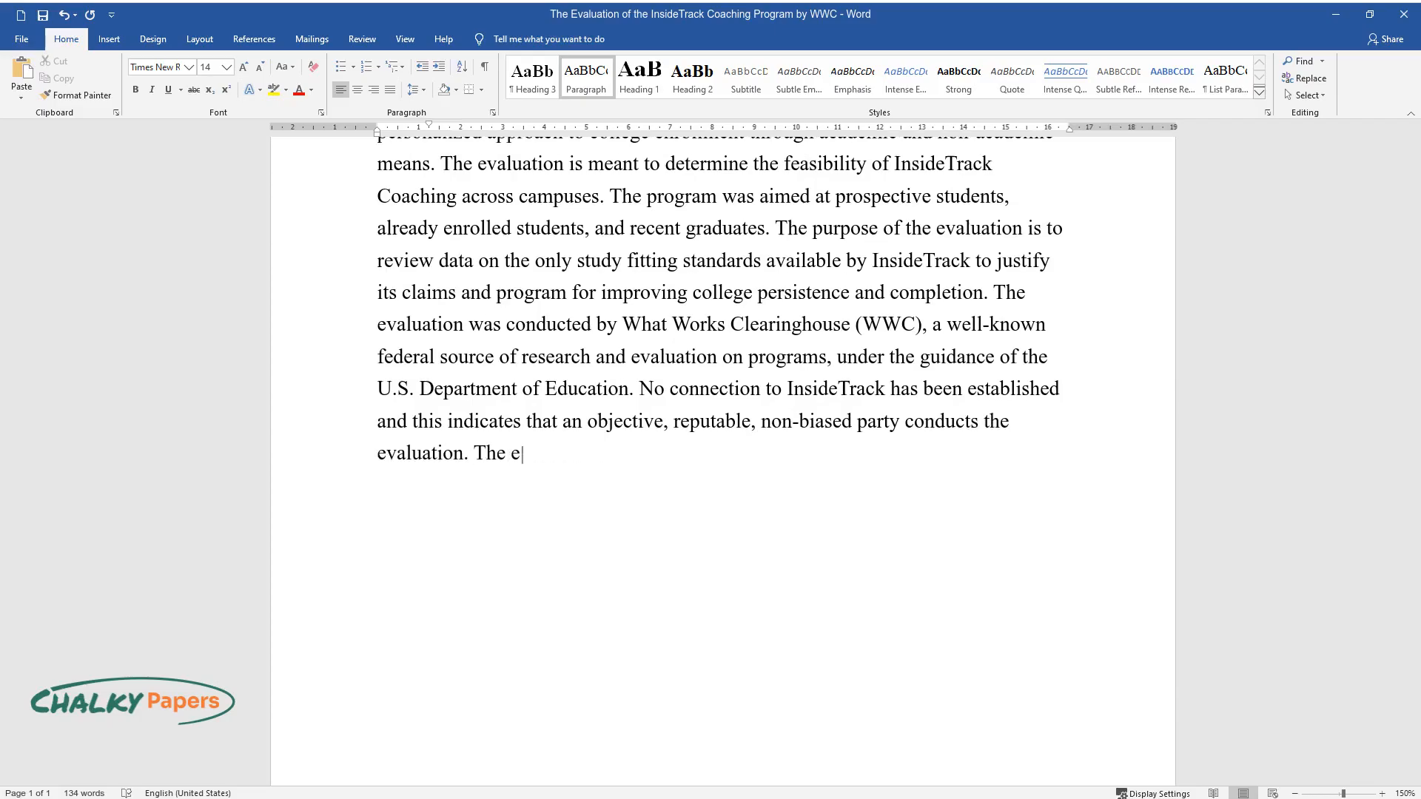
type("valuation was highly comprehensive")
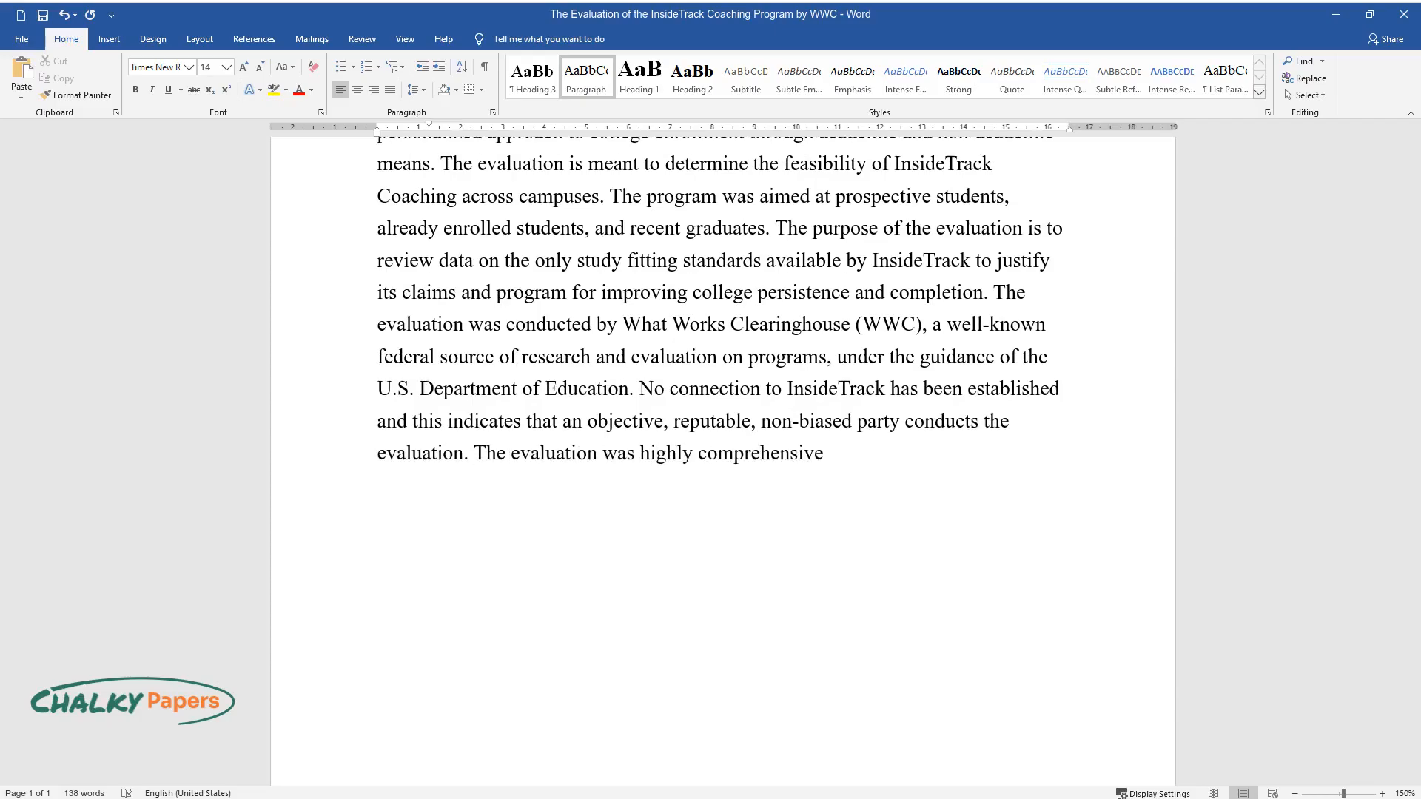
type("and detailed, offering a critica")
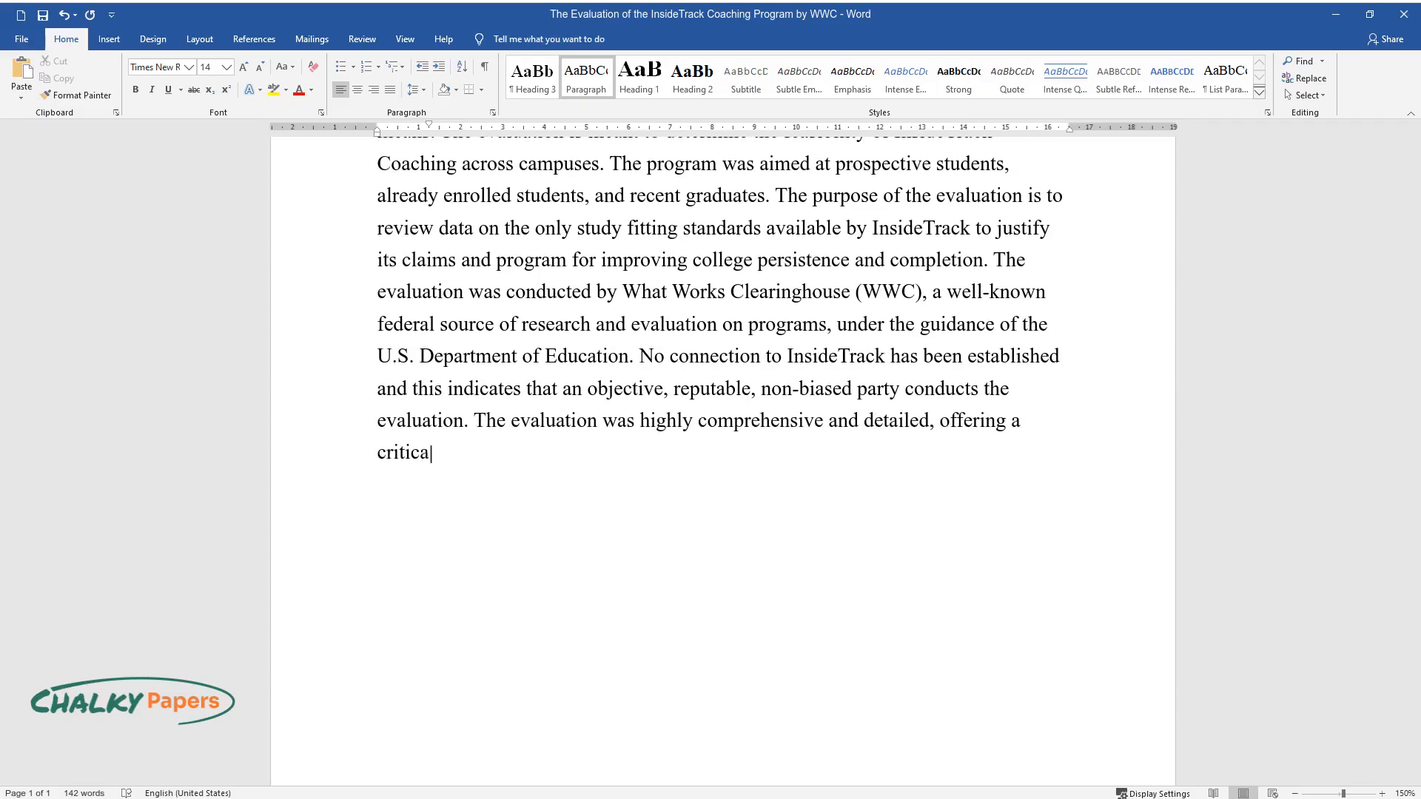
type("l but fair perspective on study d")
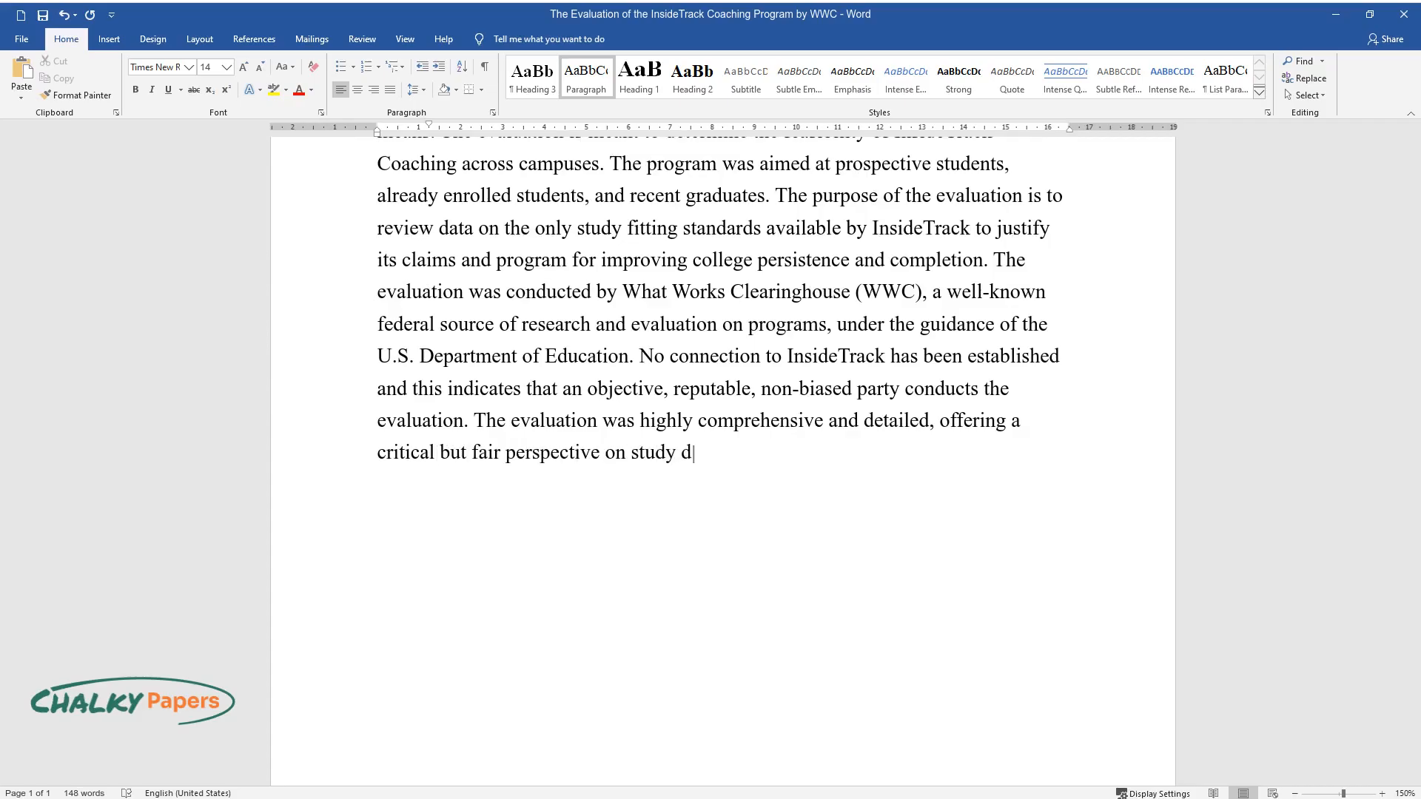
type("ata that ultimately supports InsideTrack's")
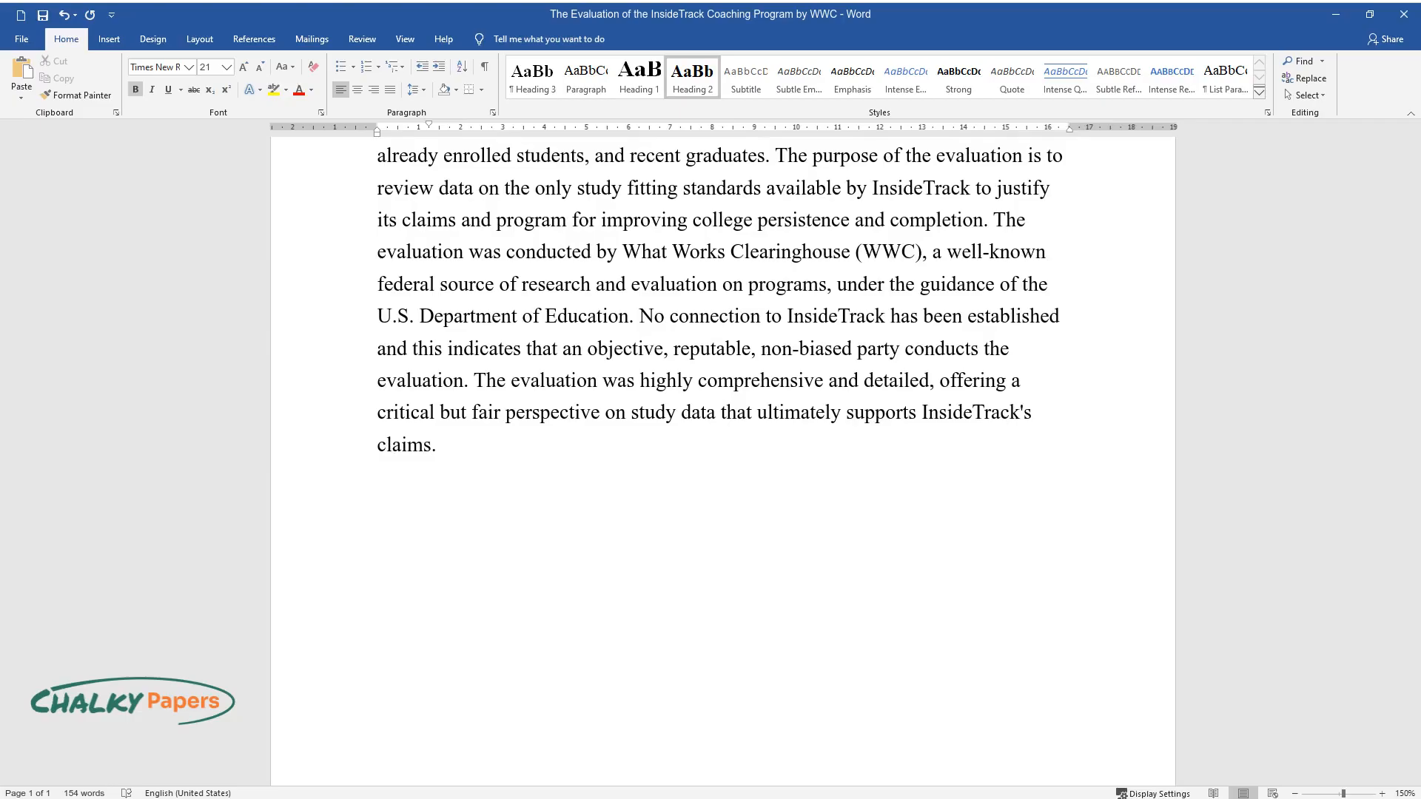
type("Description of Evaluat")
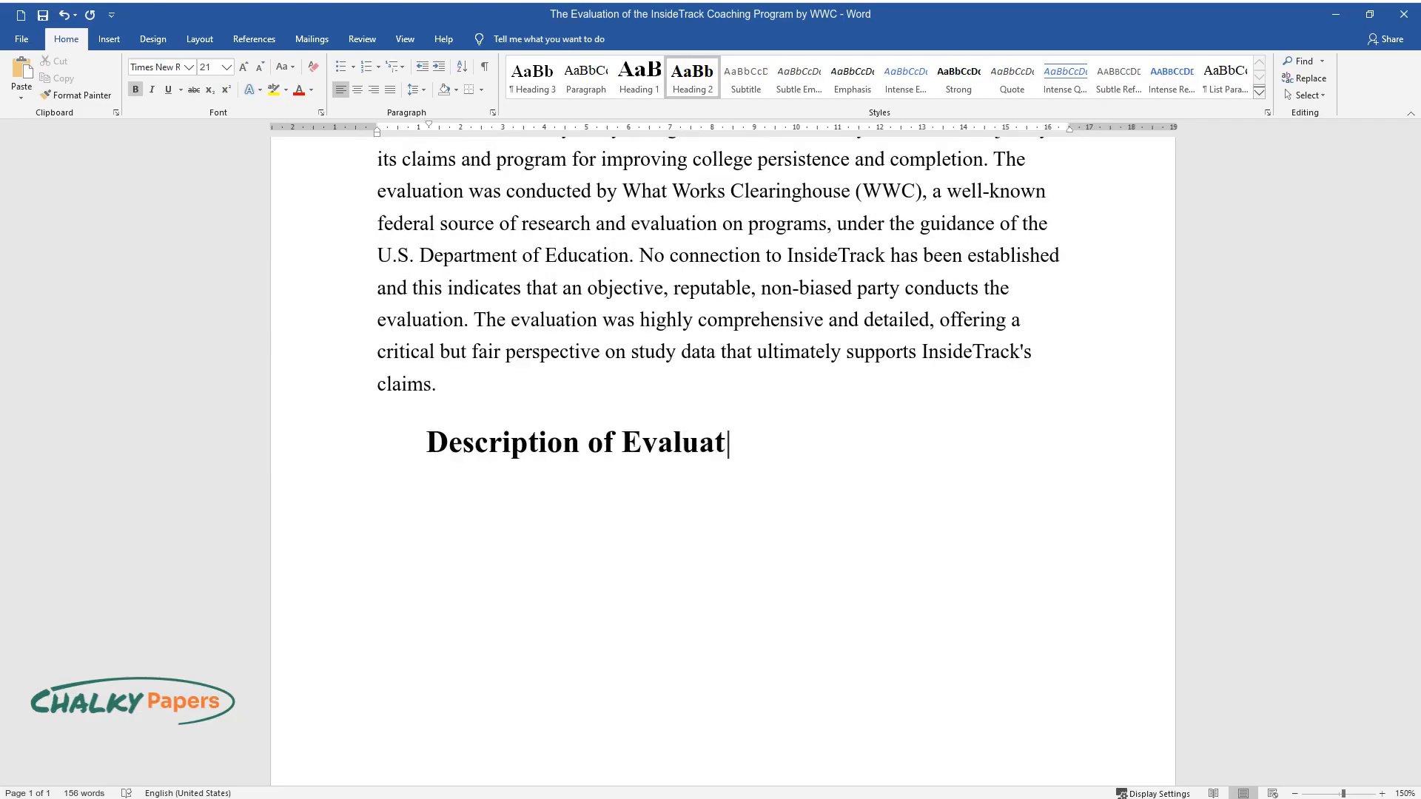
type("The evaluation process could be best a")
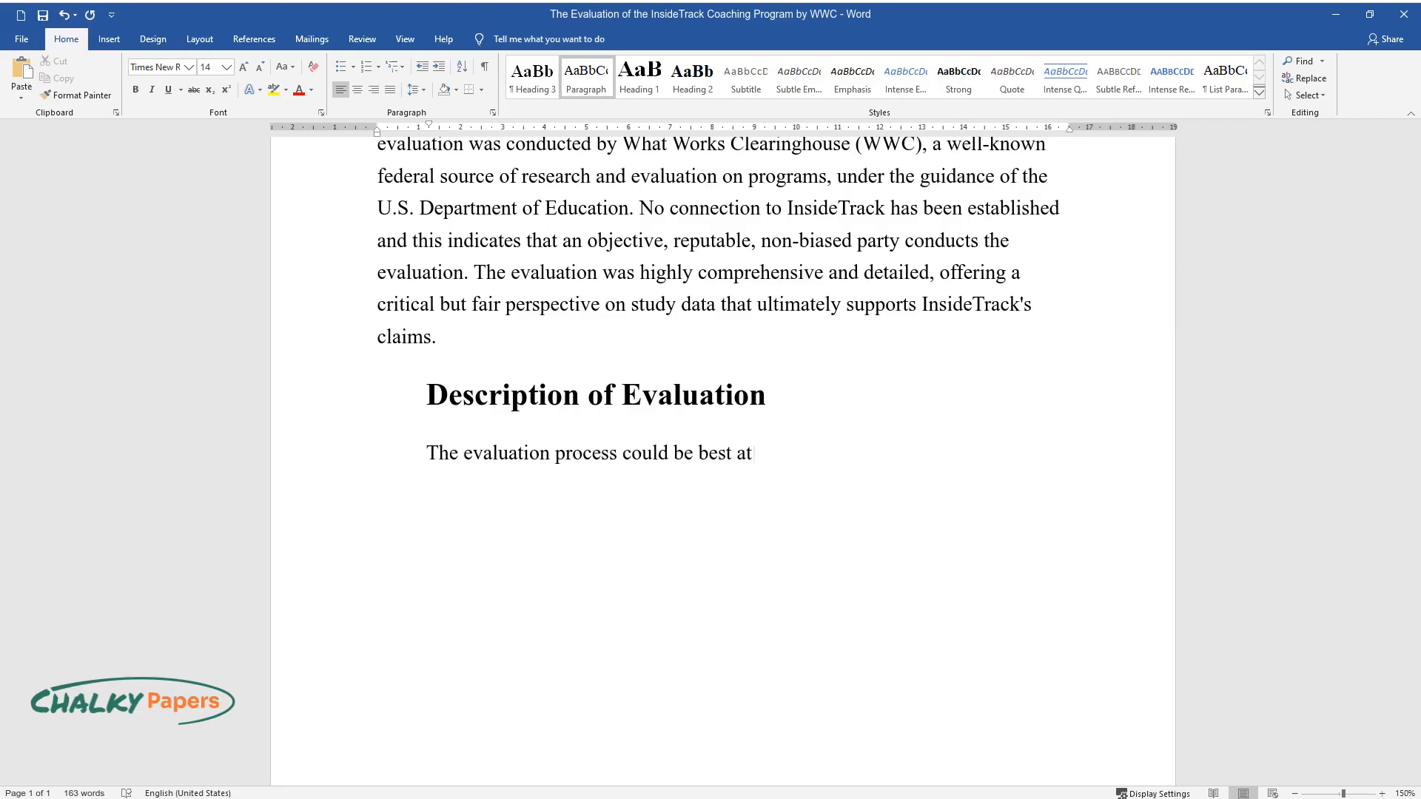
type("tributed to the Concept Model, a")
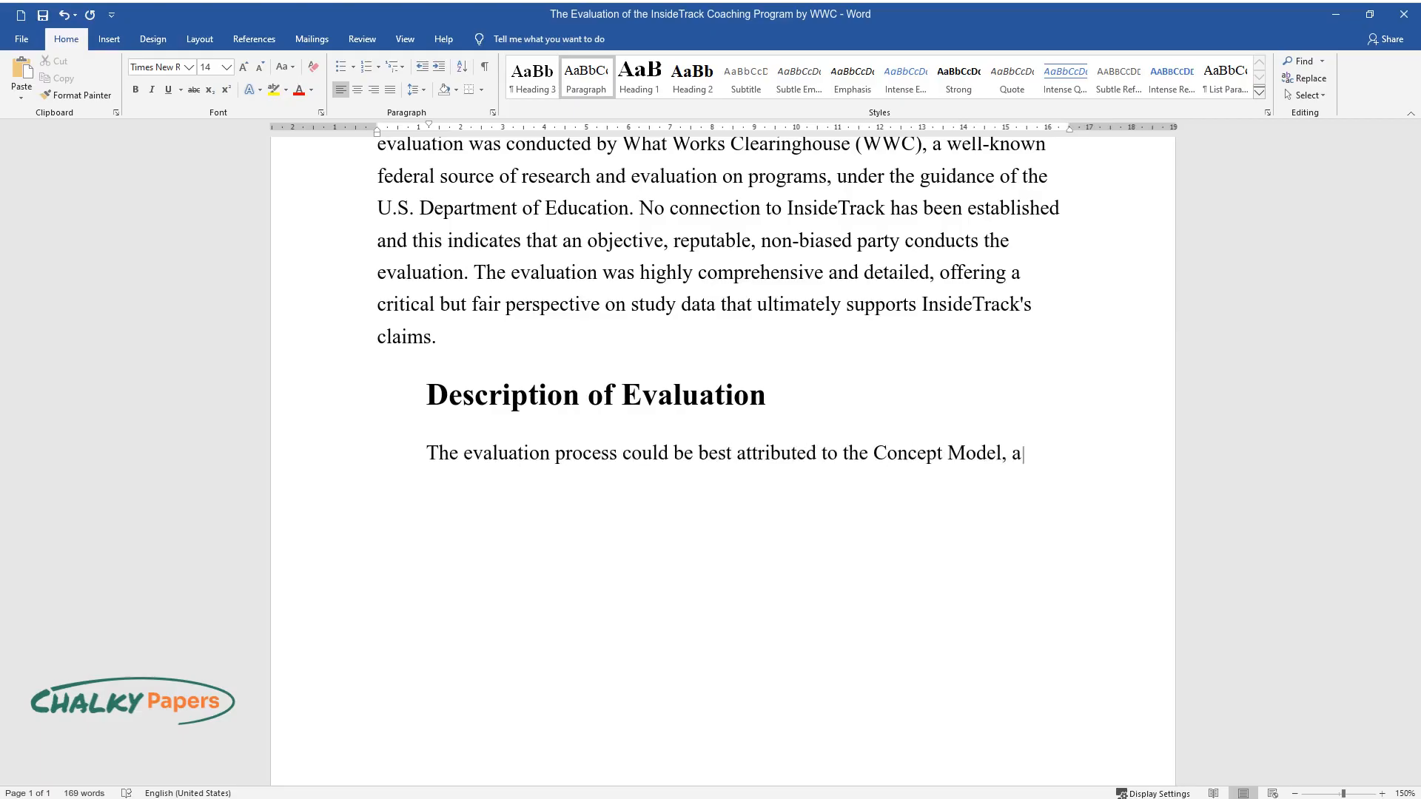
type("graphic and textual representati")
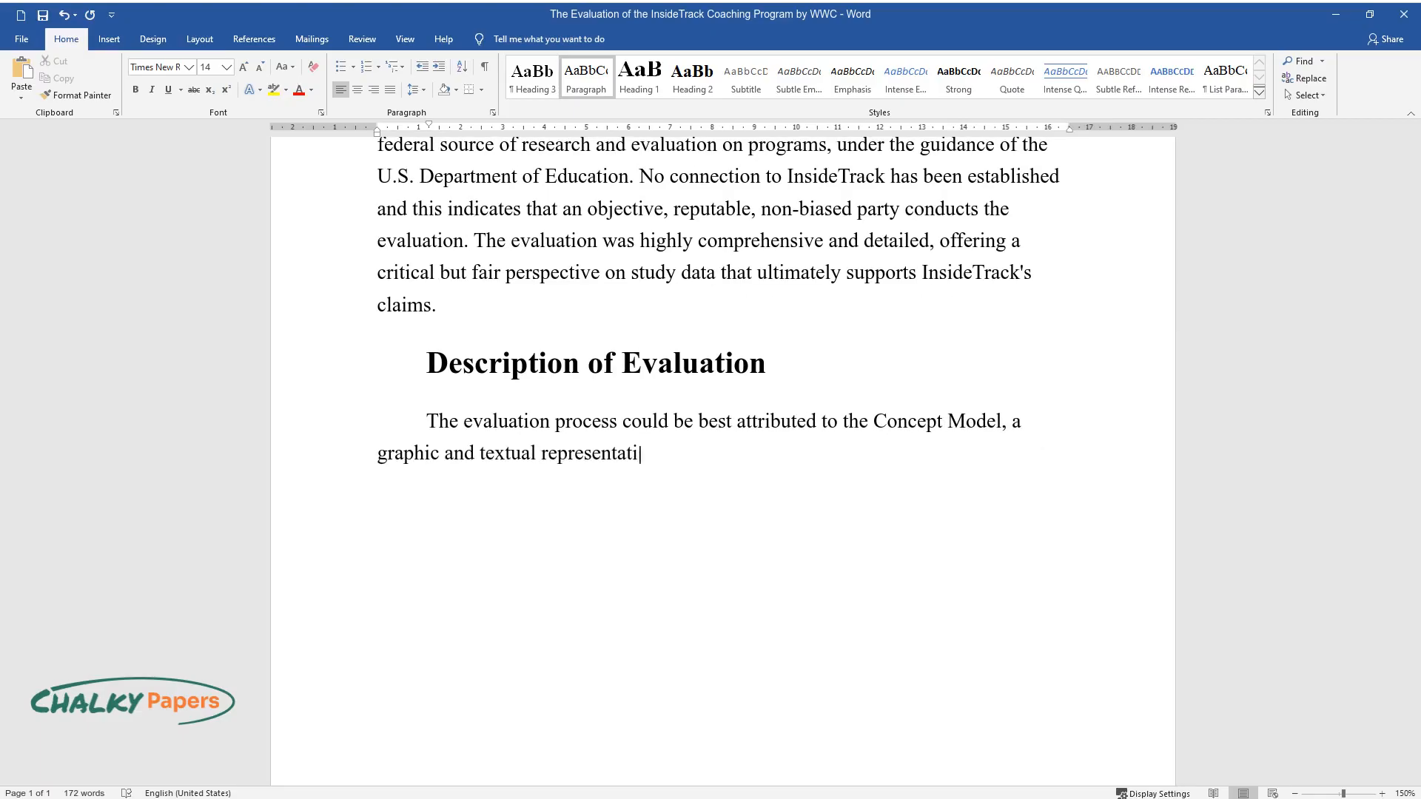
type("on that identifies key elements,")
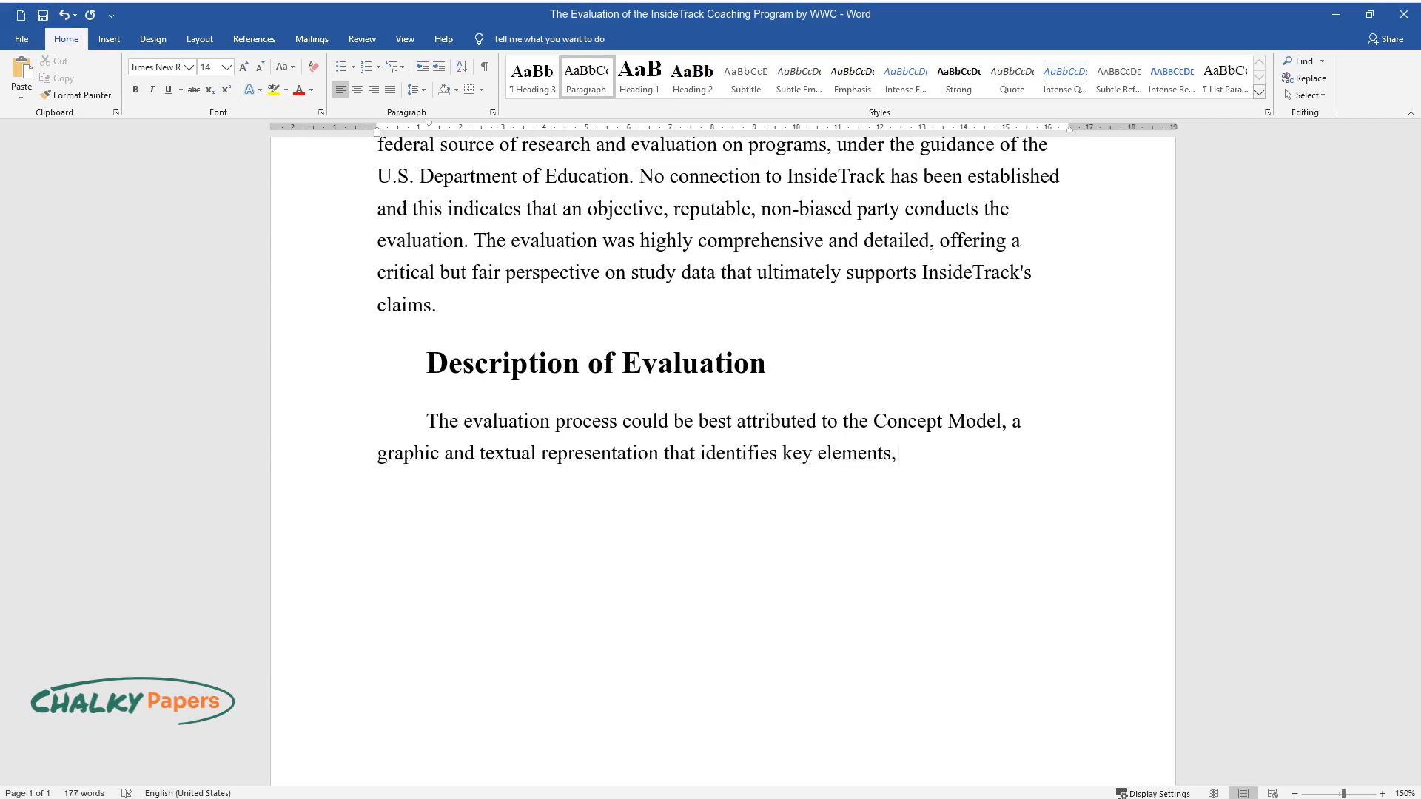
type("stakeholders, and terms, and allows a clear lay of the concept")
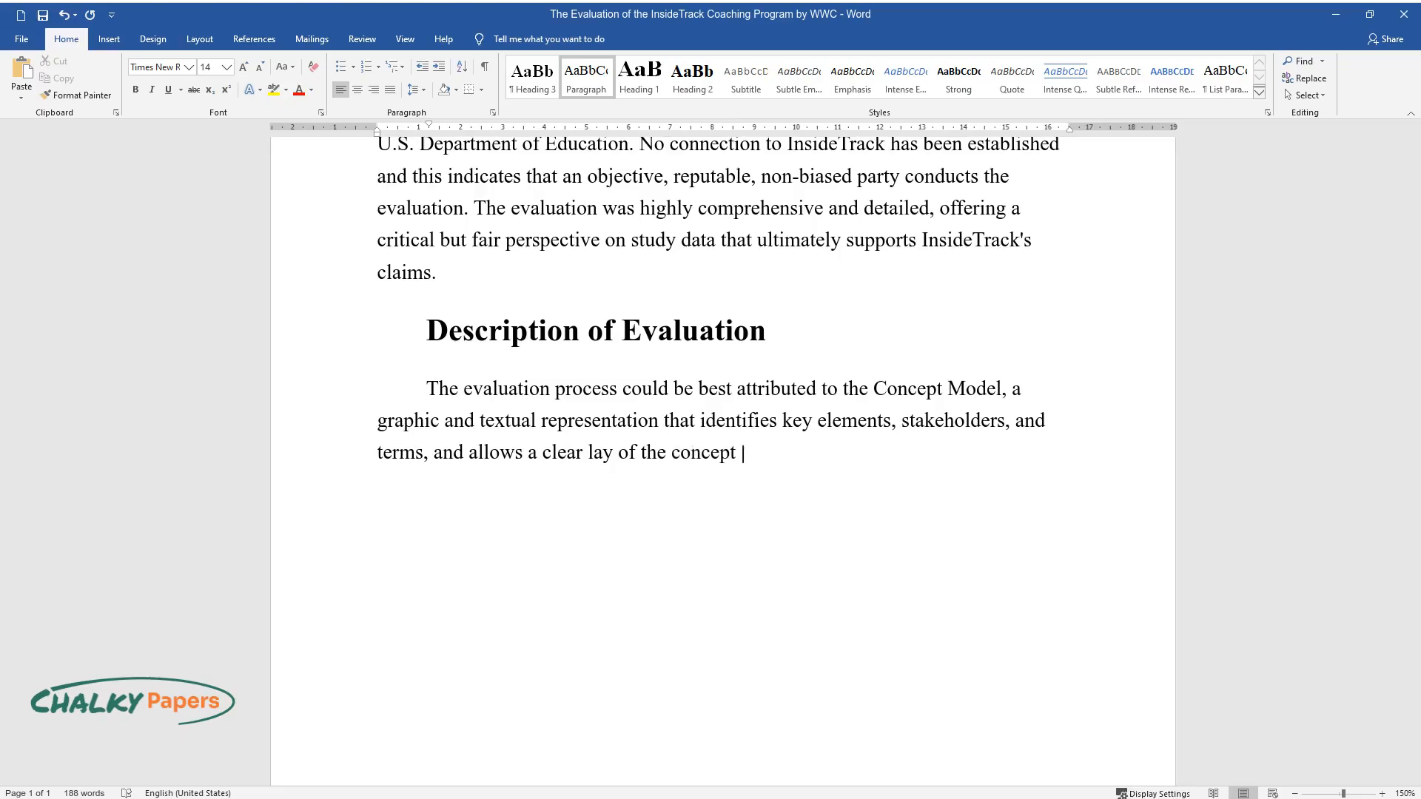
type("of ideas to both the author and")
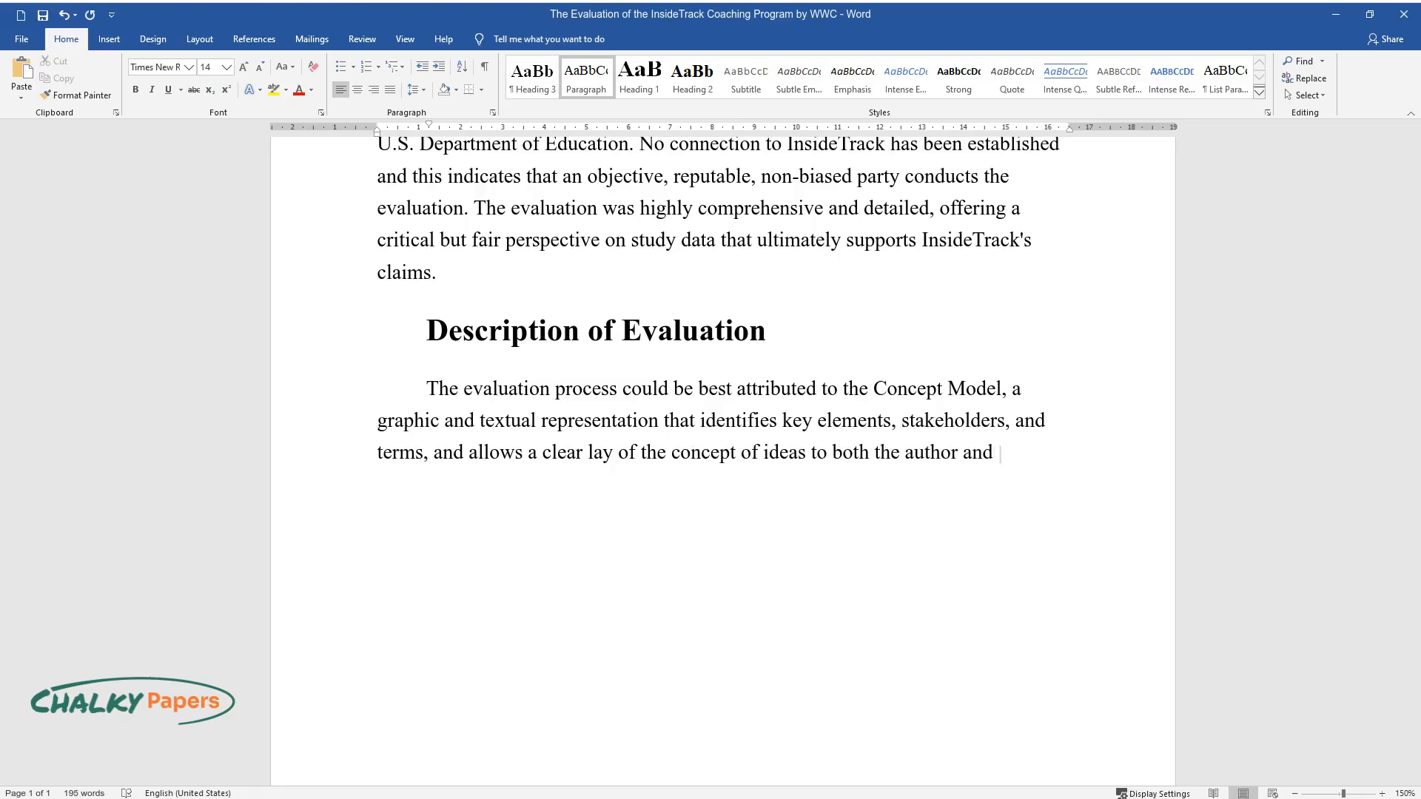
type("the audience. For evaluation, WWC")
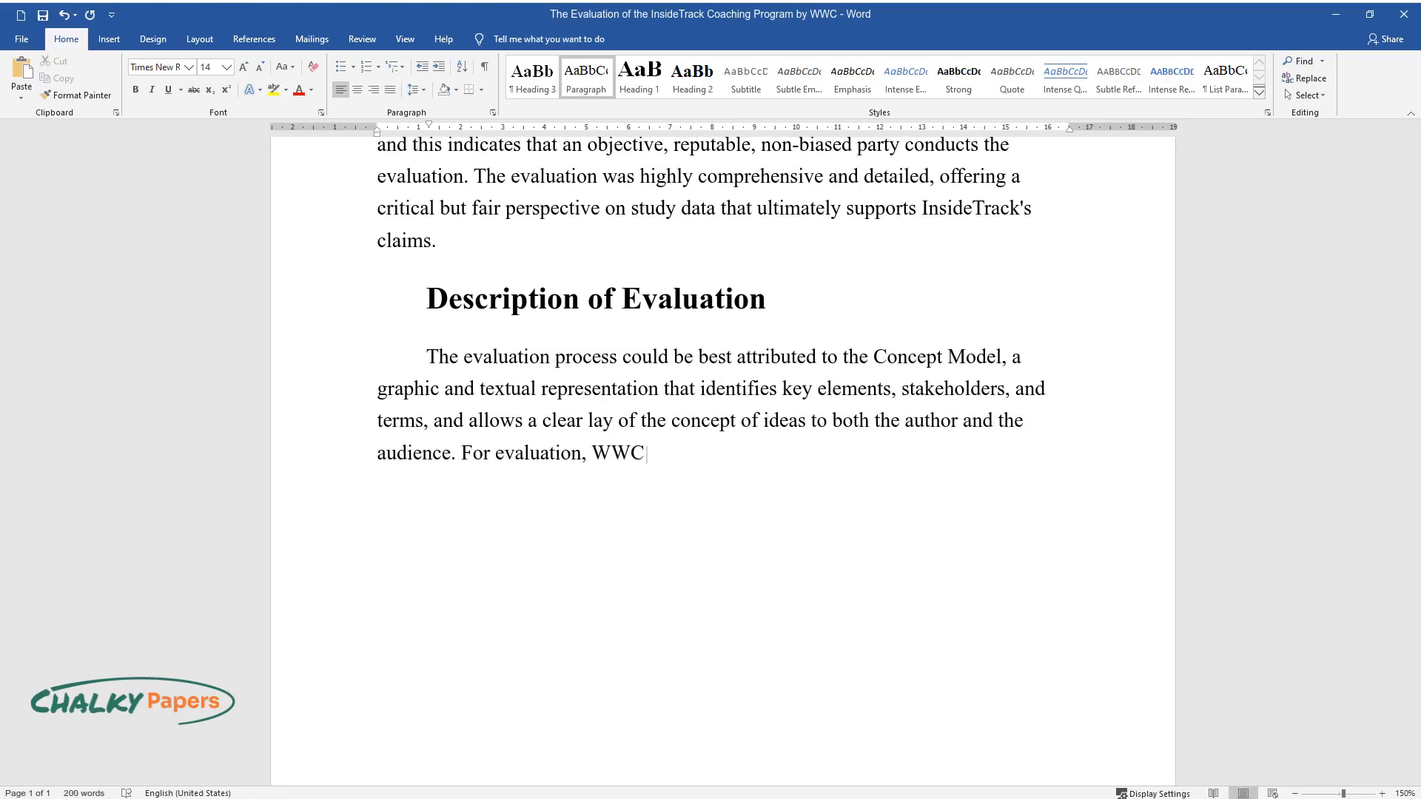
type("first determines whether studies meet the high-")
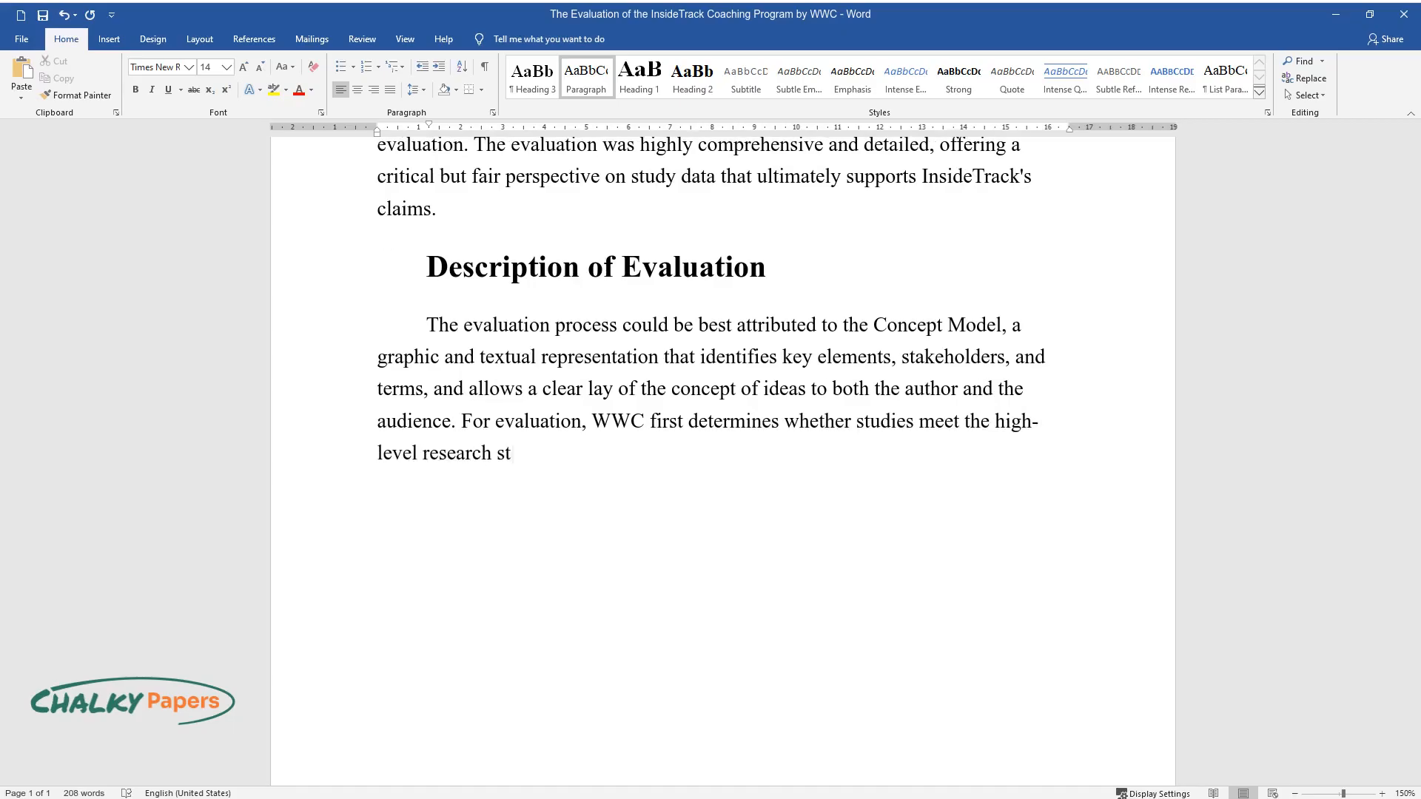
type("andards to undergo evaluation. T")
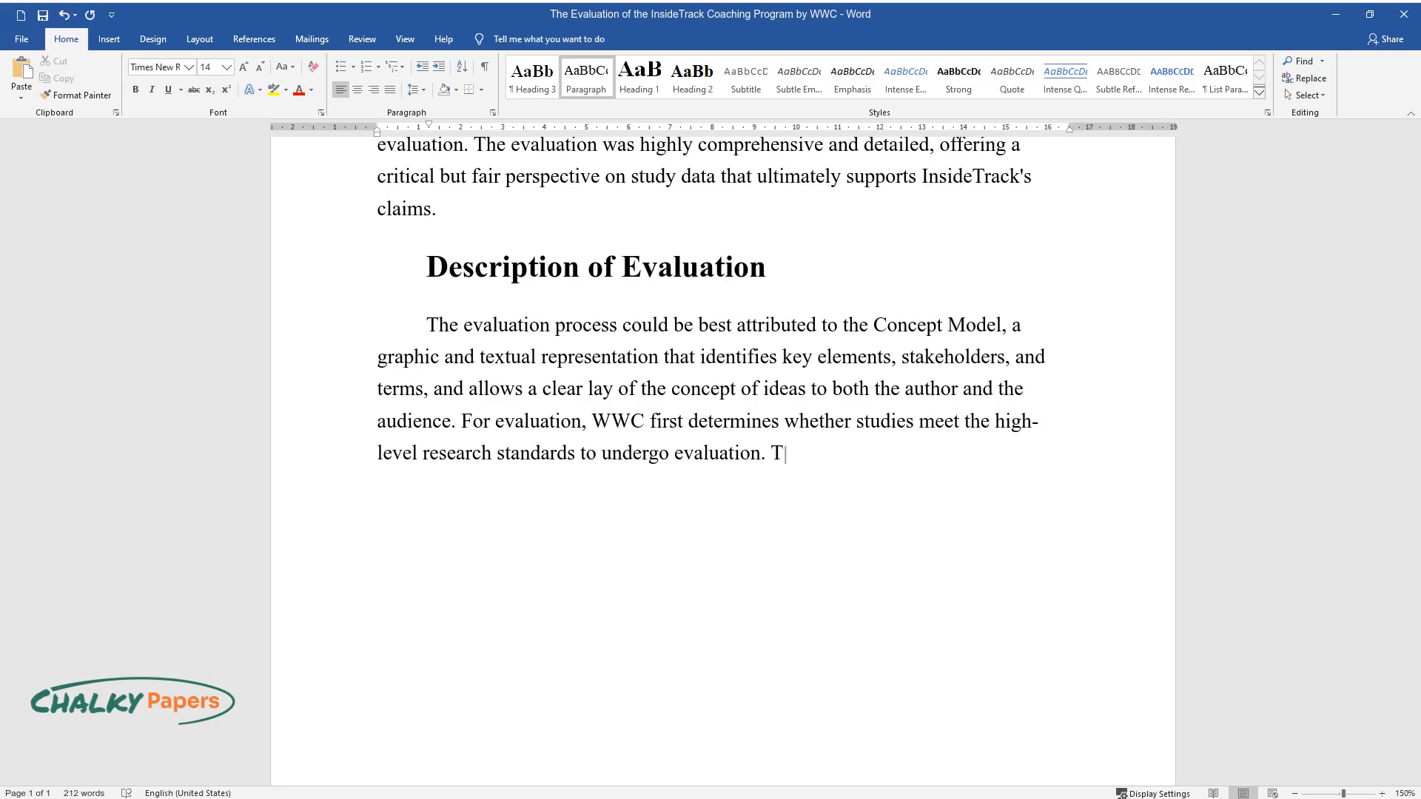
type("his is done in a double-blind review by at least two reviewers w")
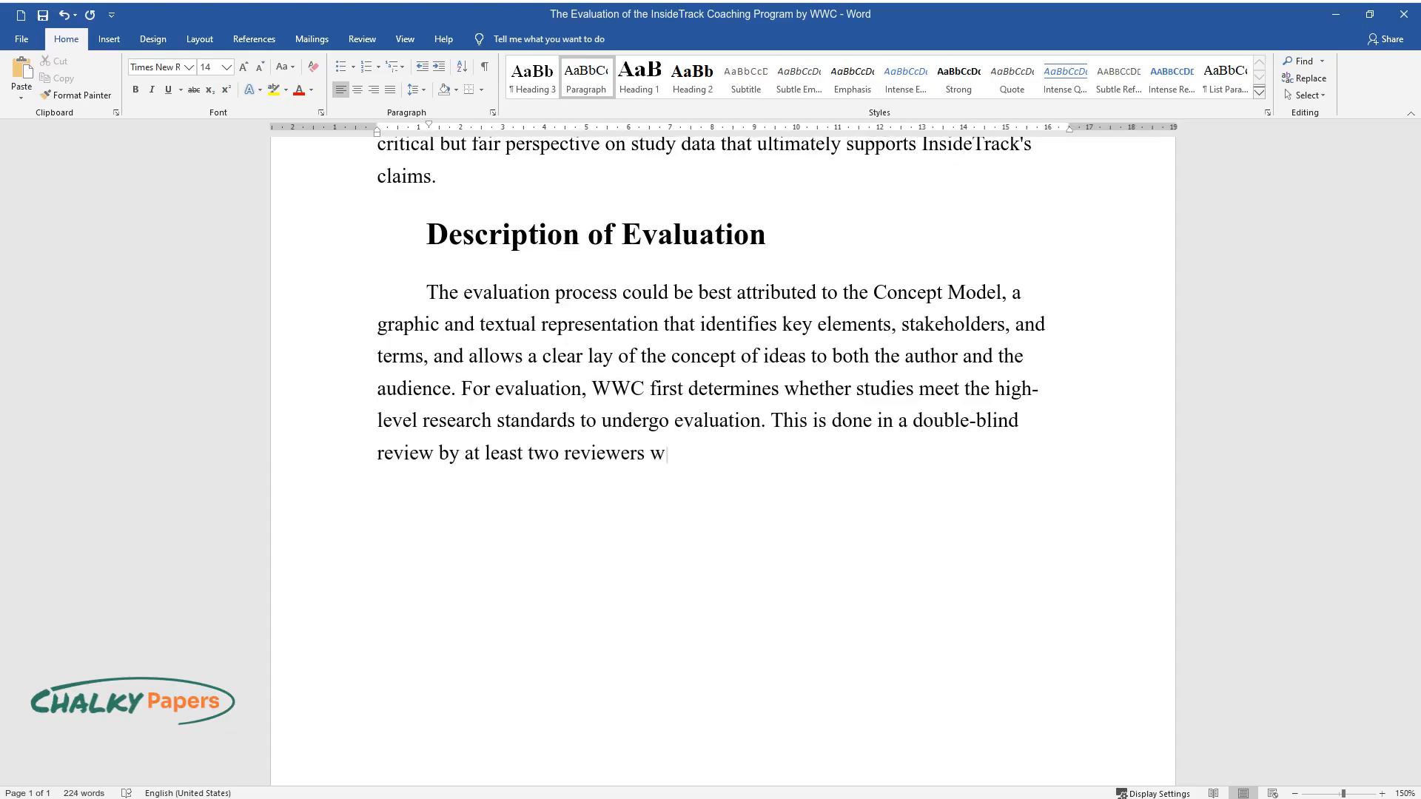
type("hich established the validity and reliability of")
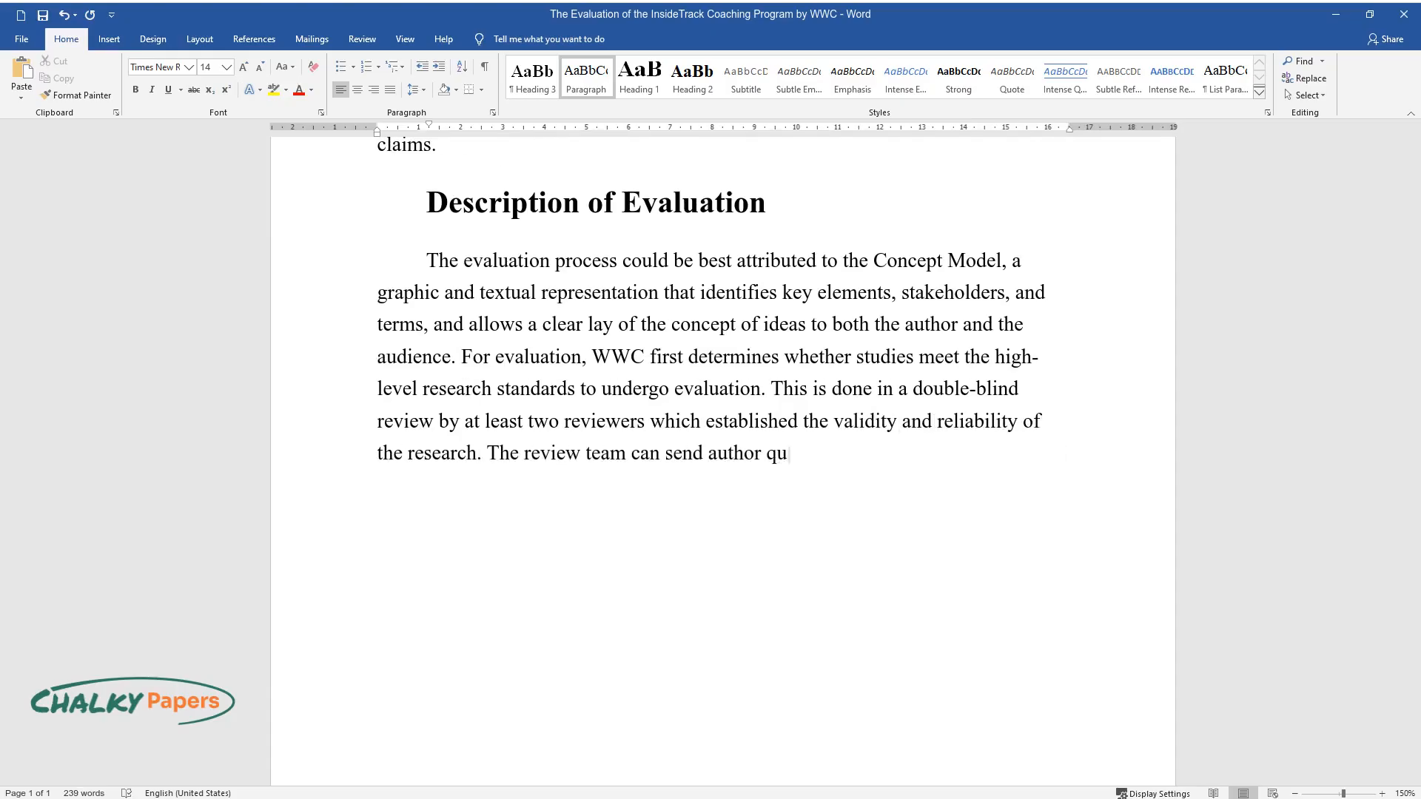
type("eries at any time to request add")
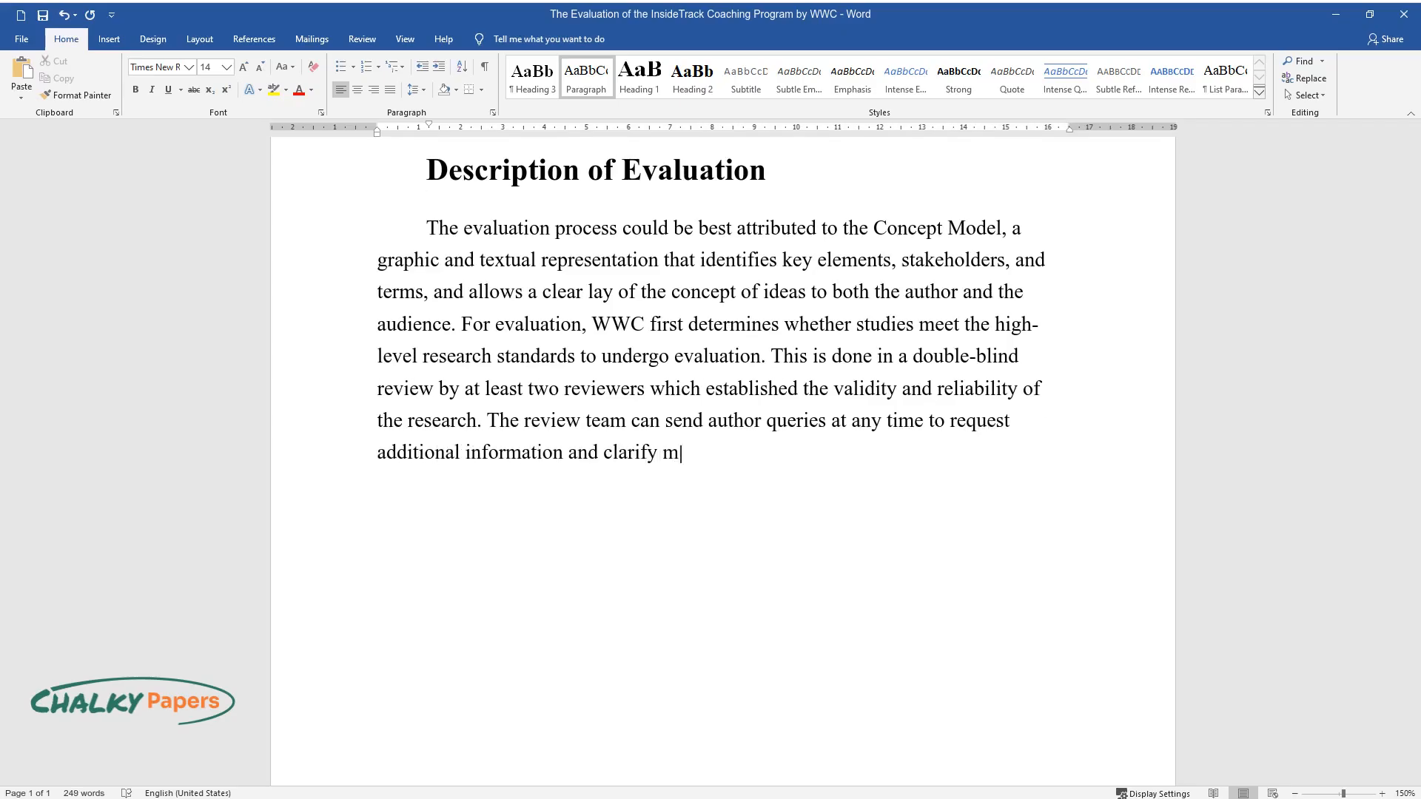
type("sconceptions. In this case, InsideTrack had")
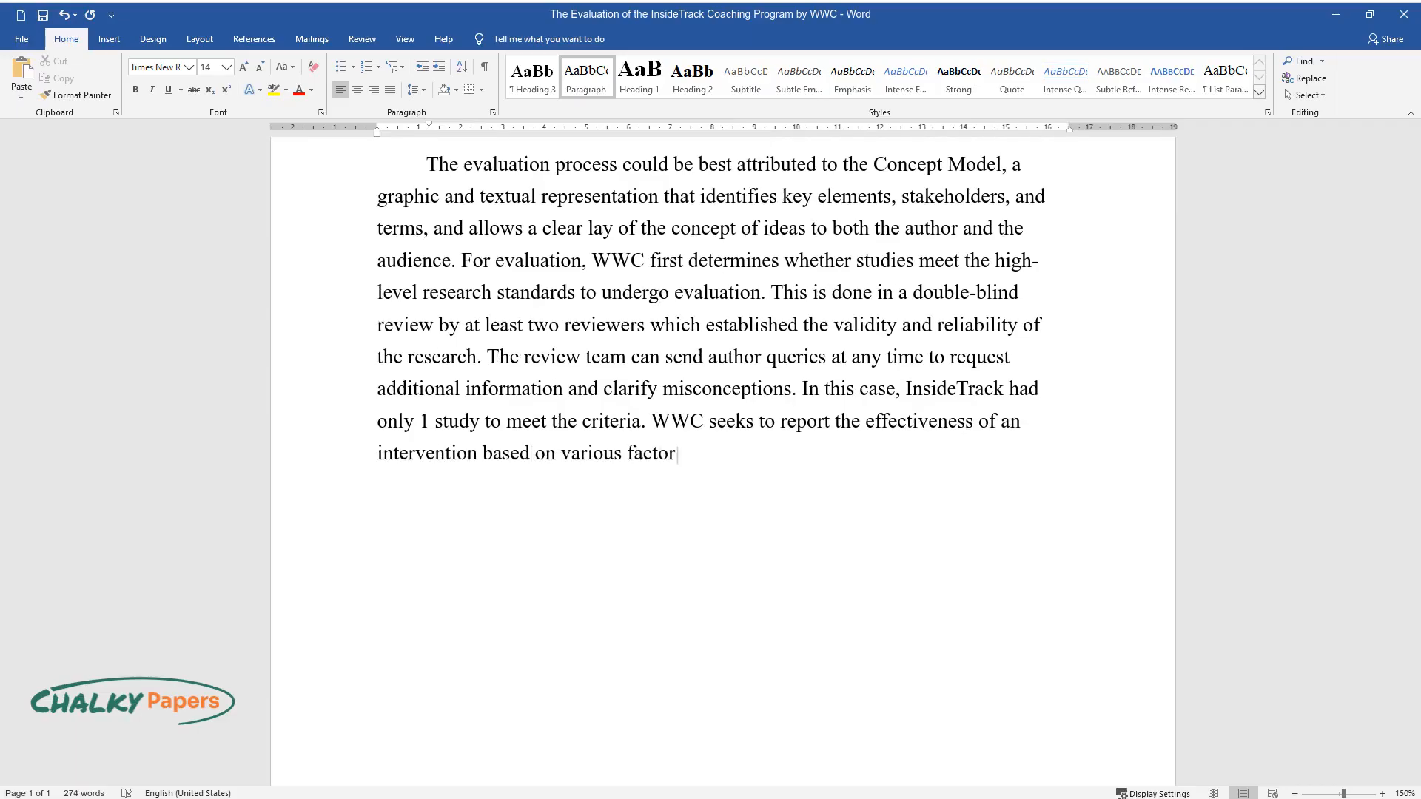
type("s such as magnitude and statistical")
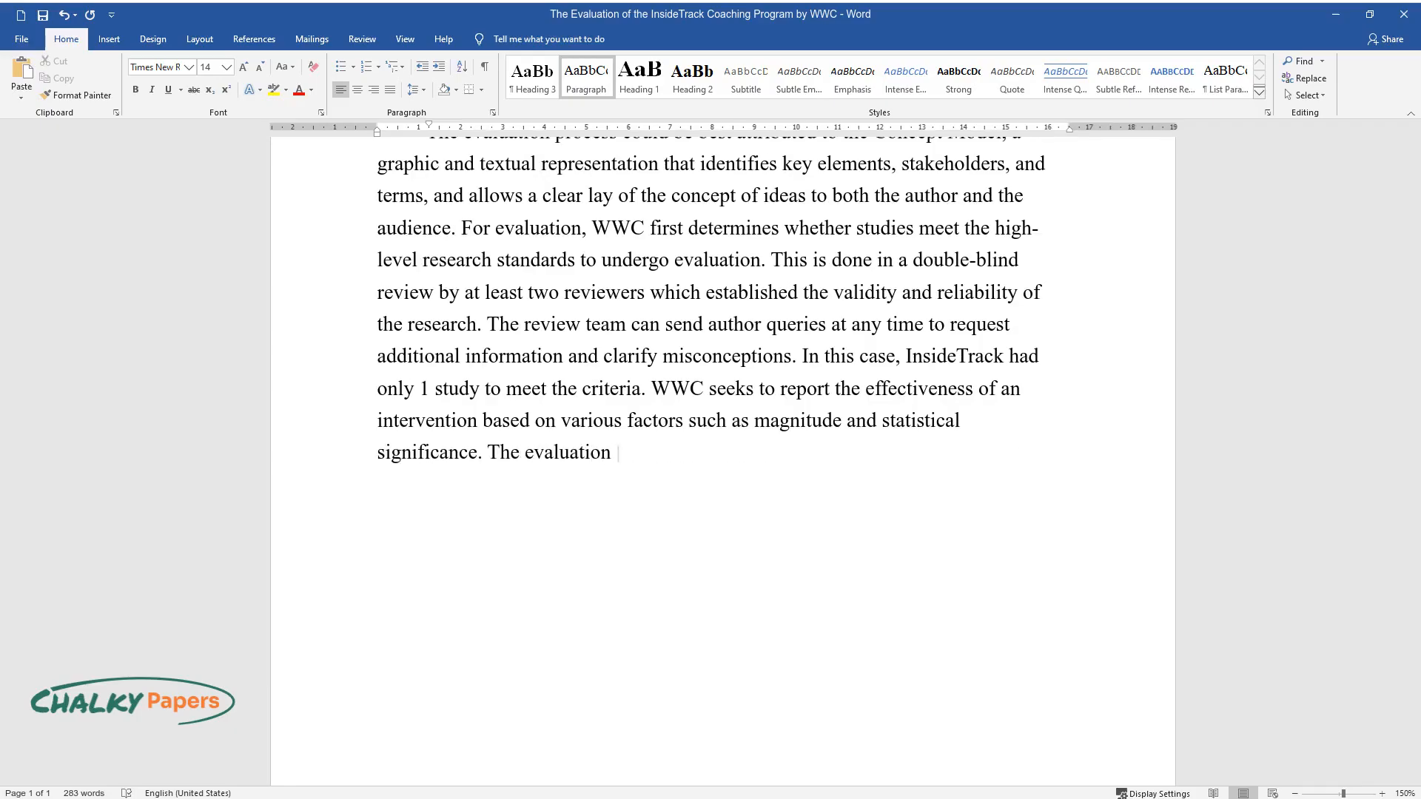
type("research design used is known as")
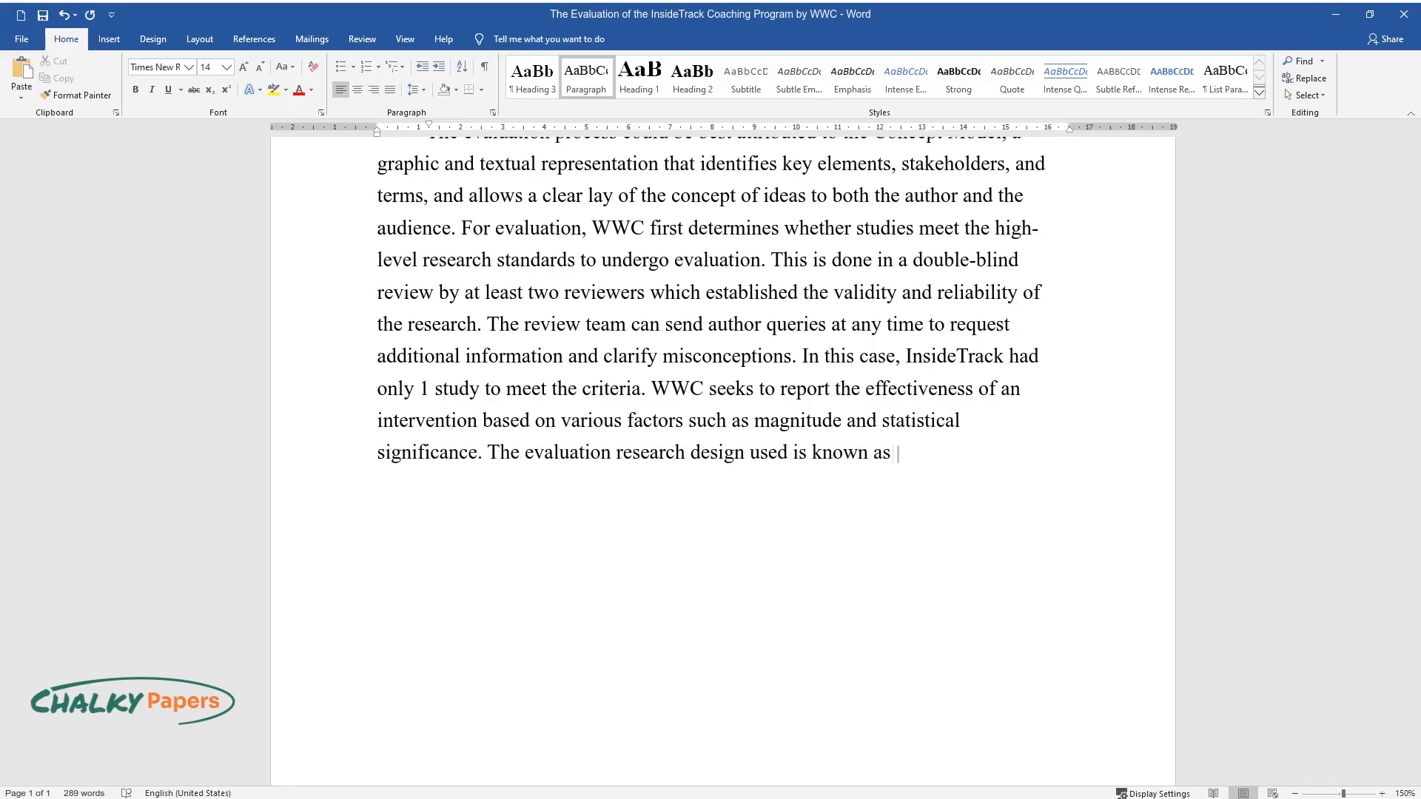
type("Outcome evaluation, a target-aud")
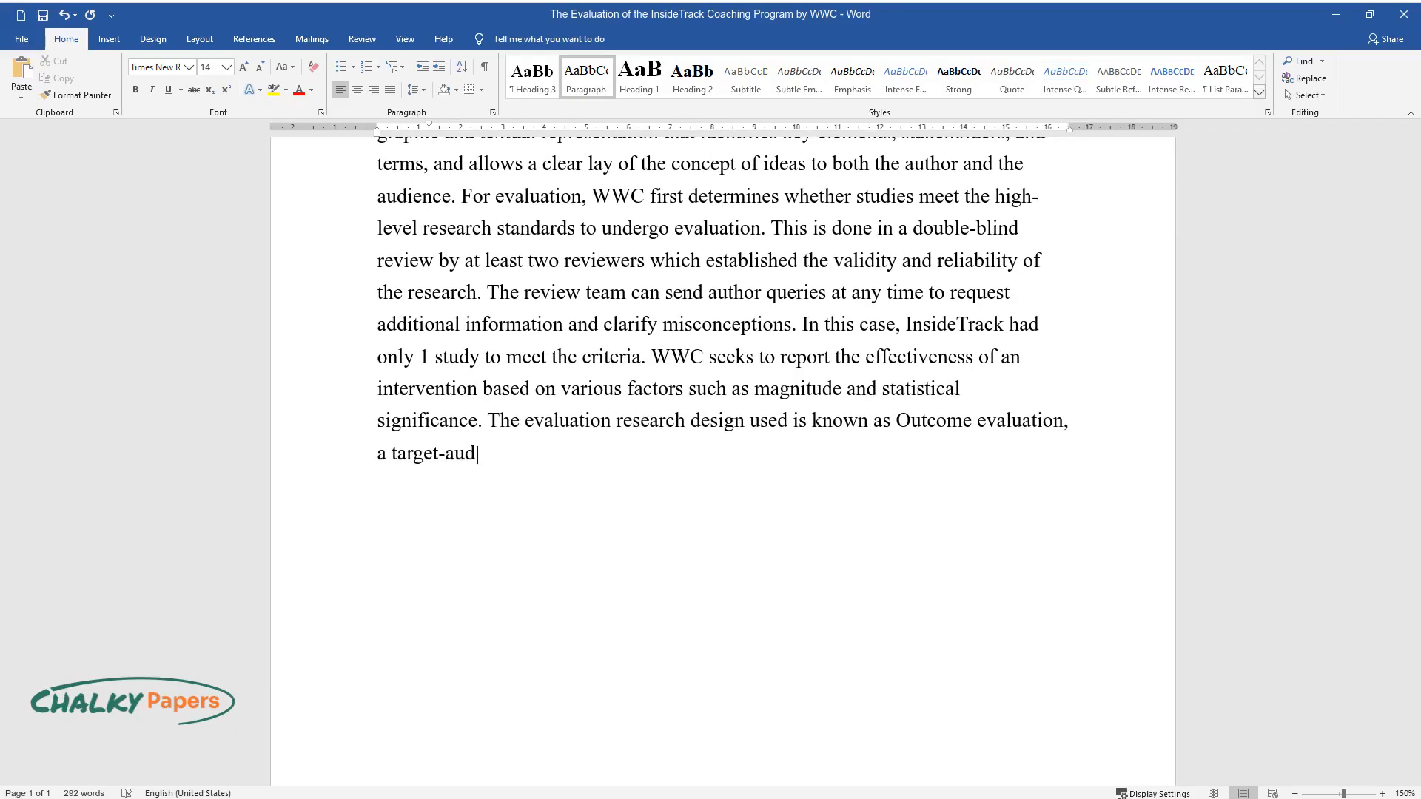
type("ience-oriented approach that mea")
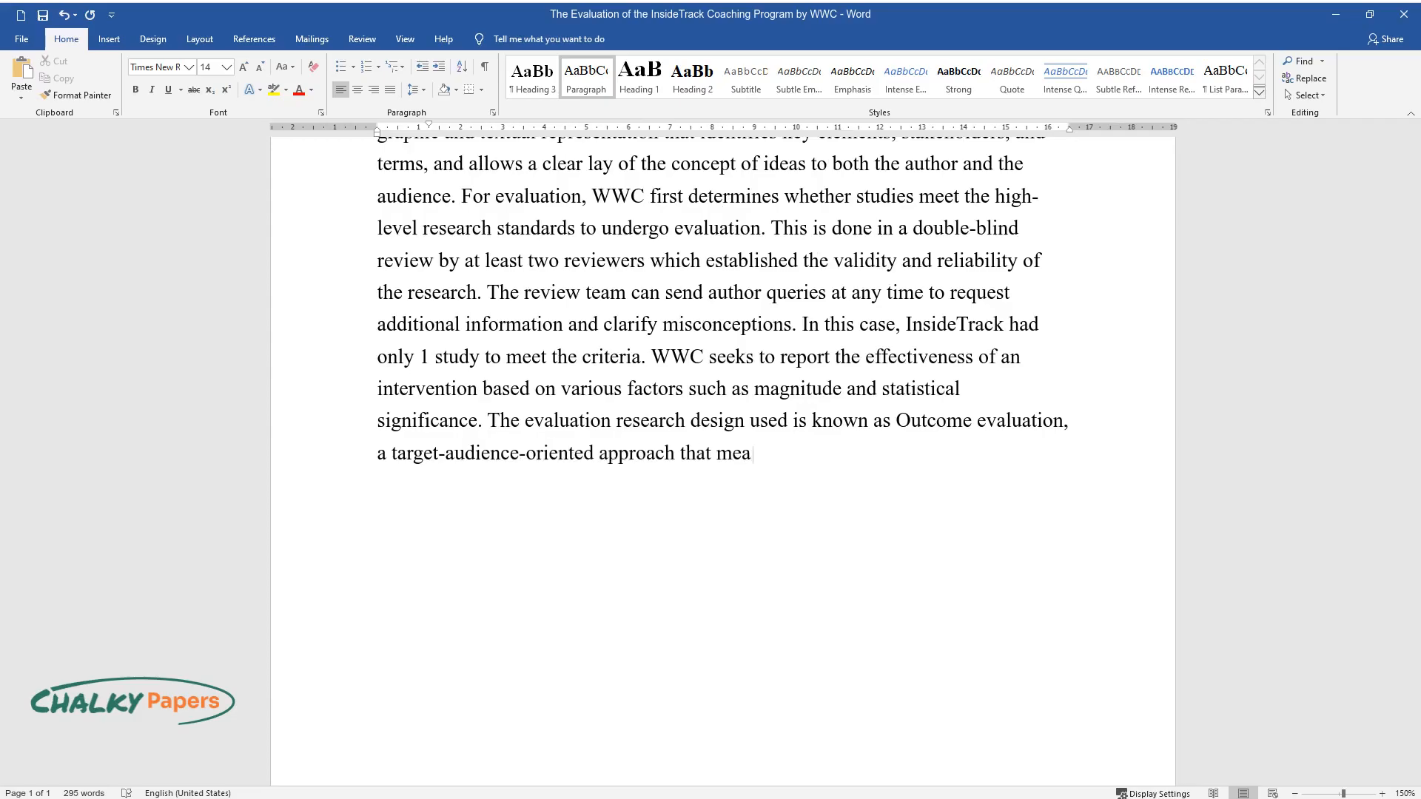
type("sures the effects of the project on th")
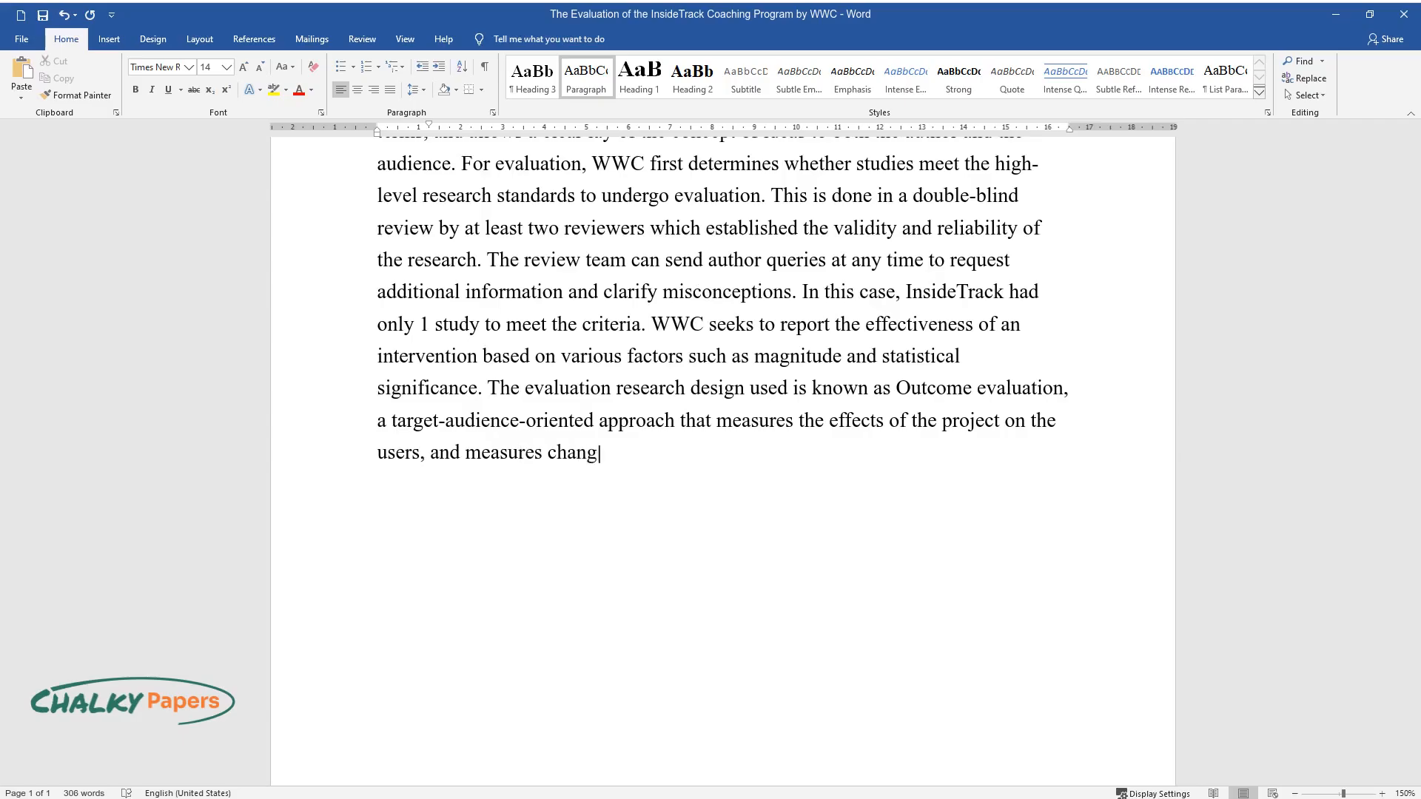
type("es in aspects such as knowledge")
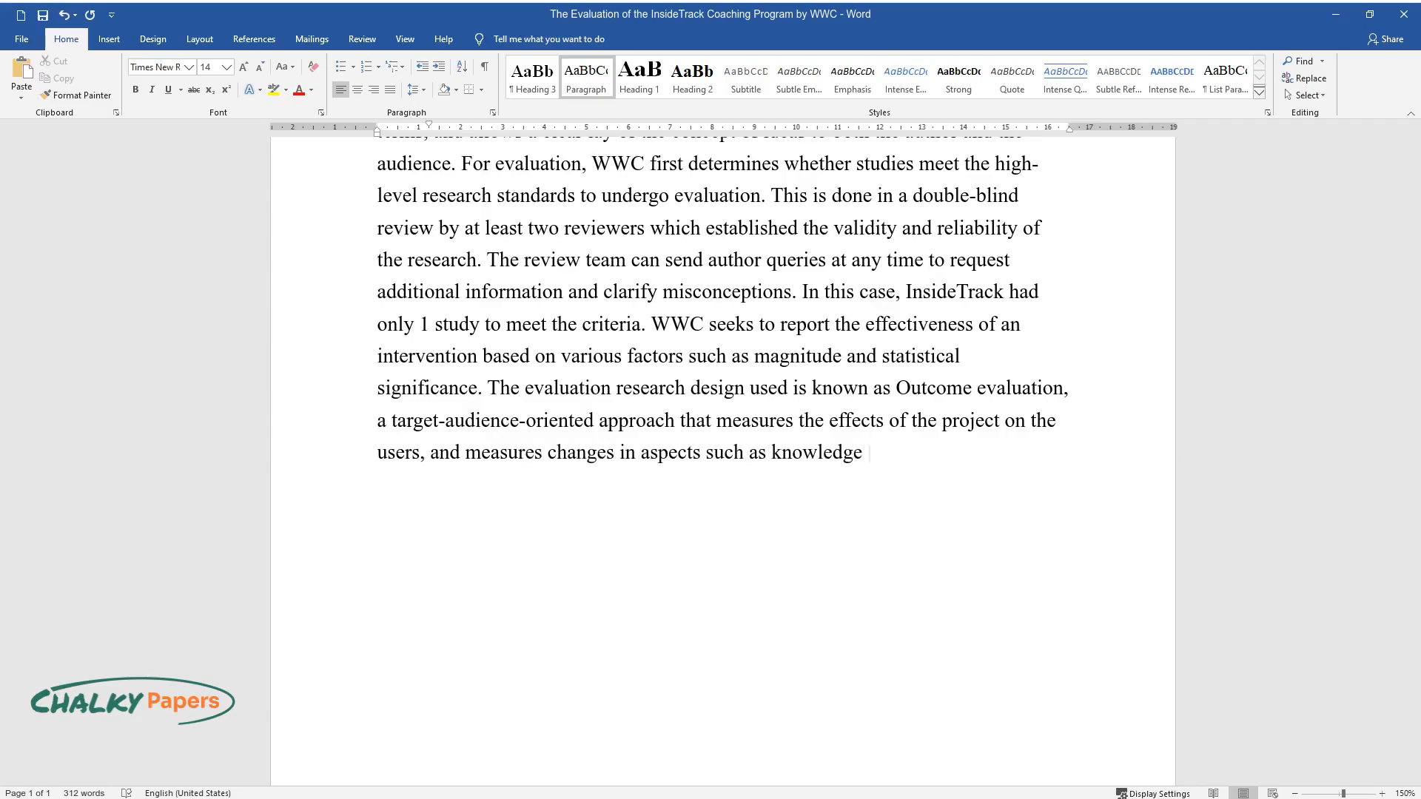
type("improvement, skill acquisition, and efficiency.")
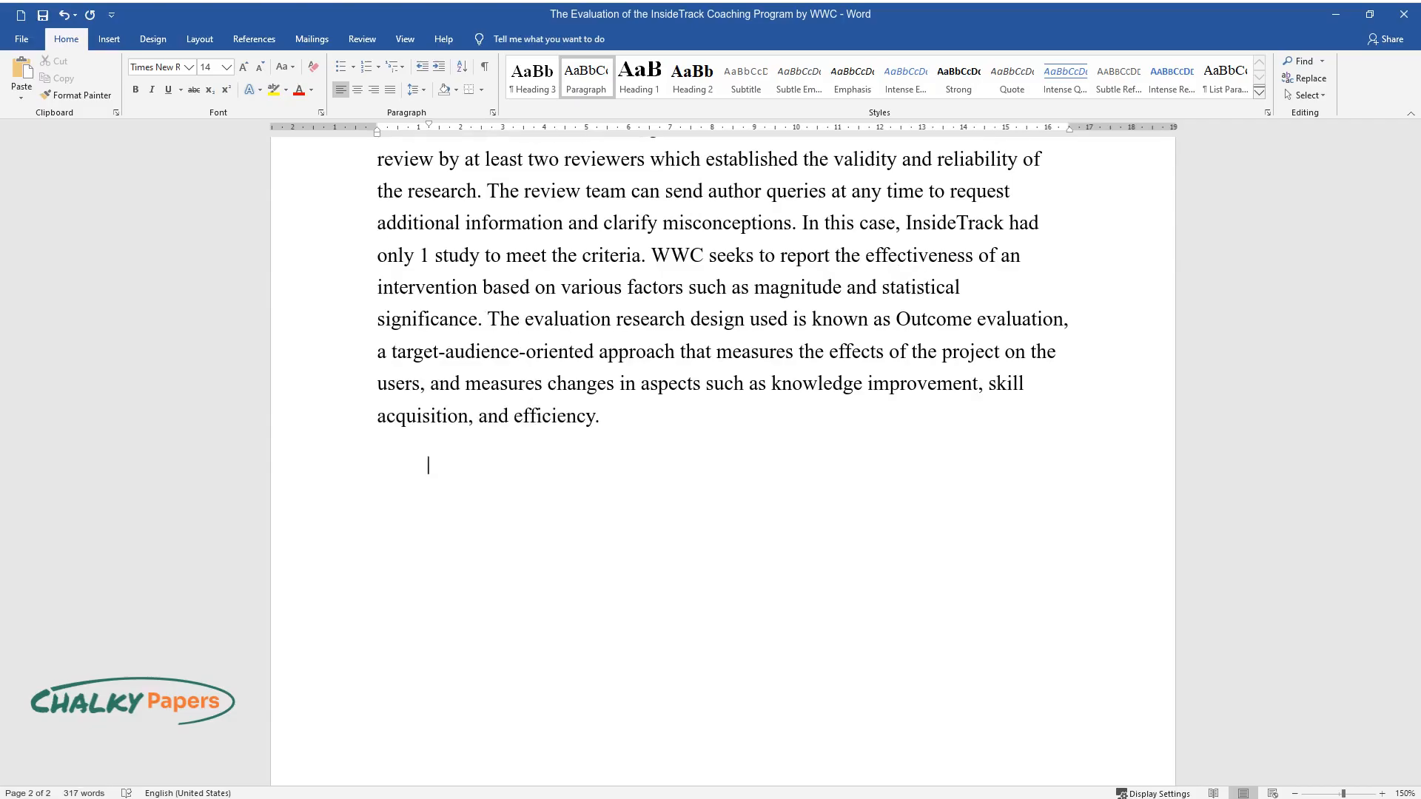
type("Operational definiti")
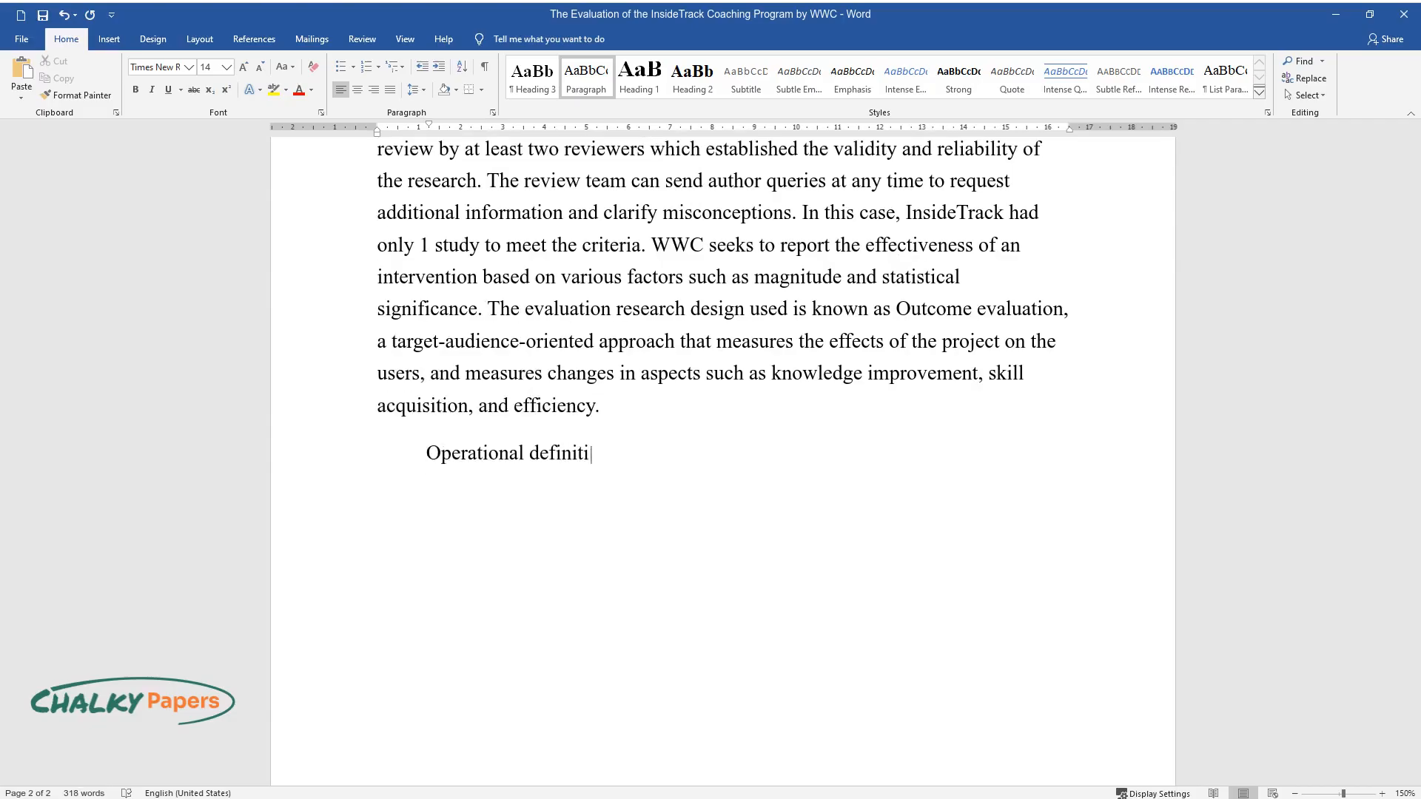
type("ons are used throughout the report. Virtually every")
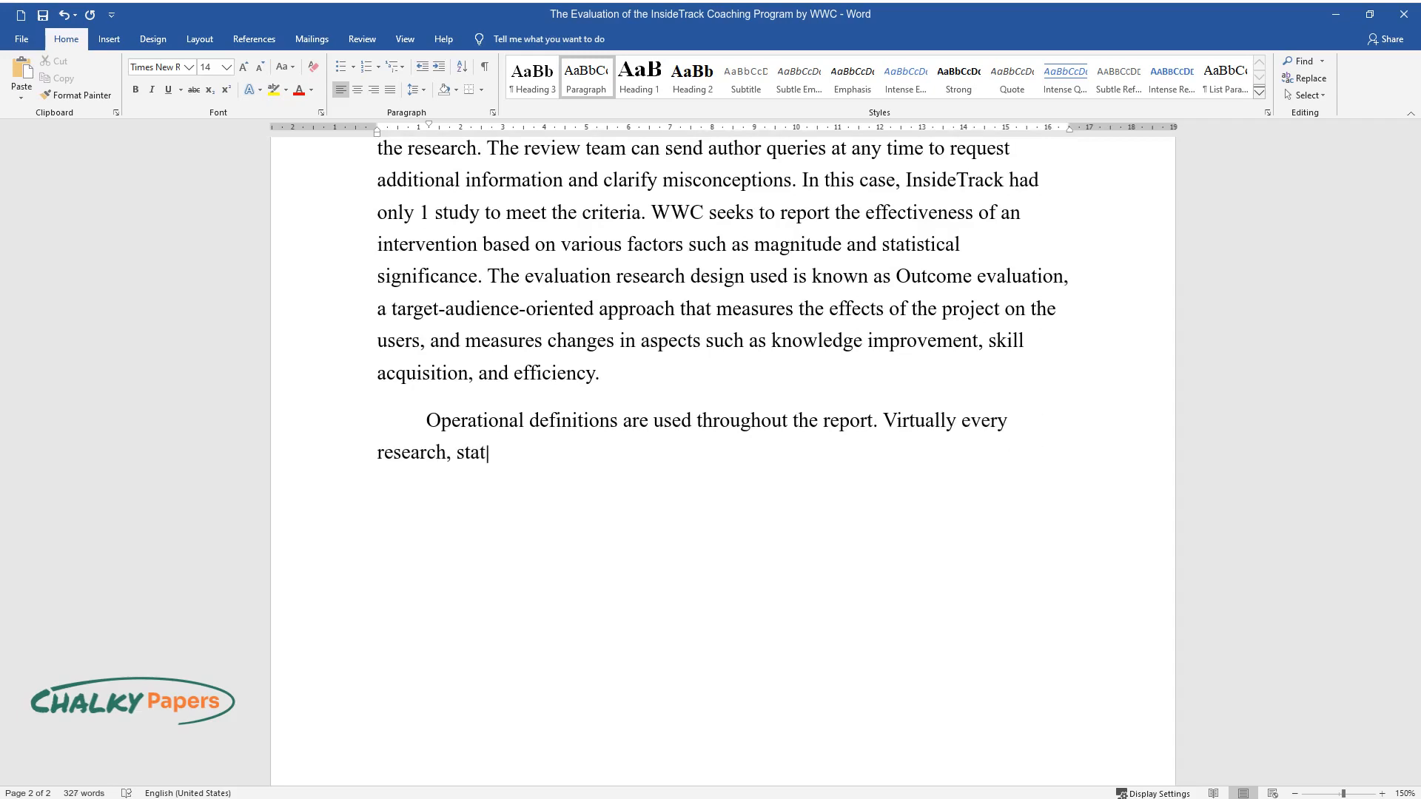
type("istic, or evaluation term is defi")
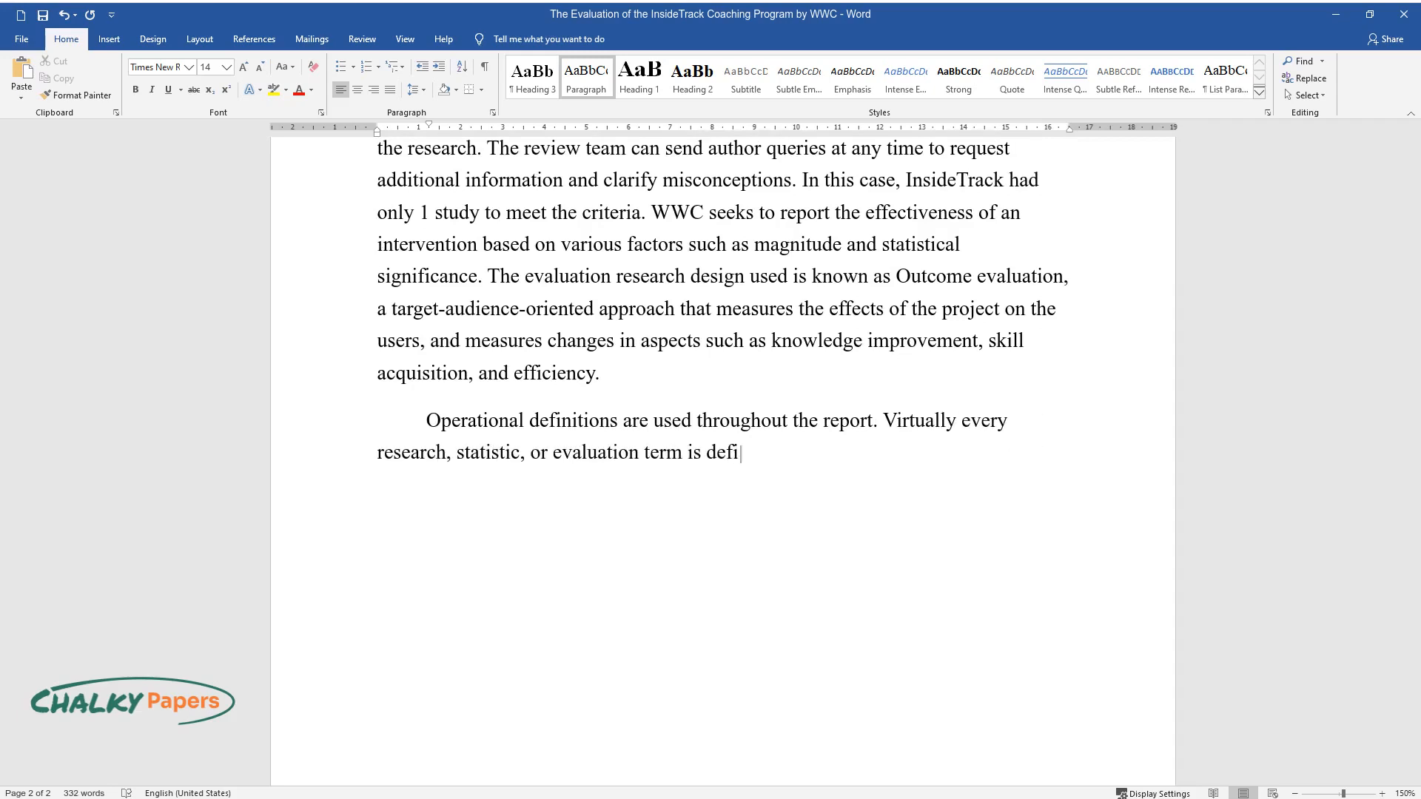
type("ned and explained. As mentioned")
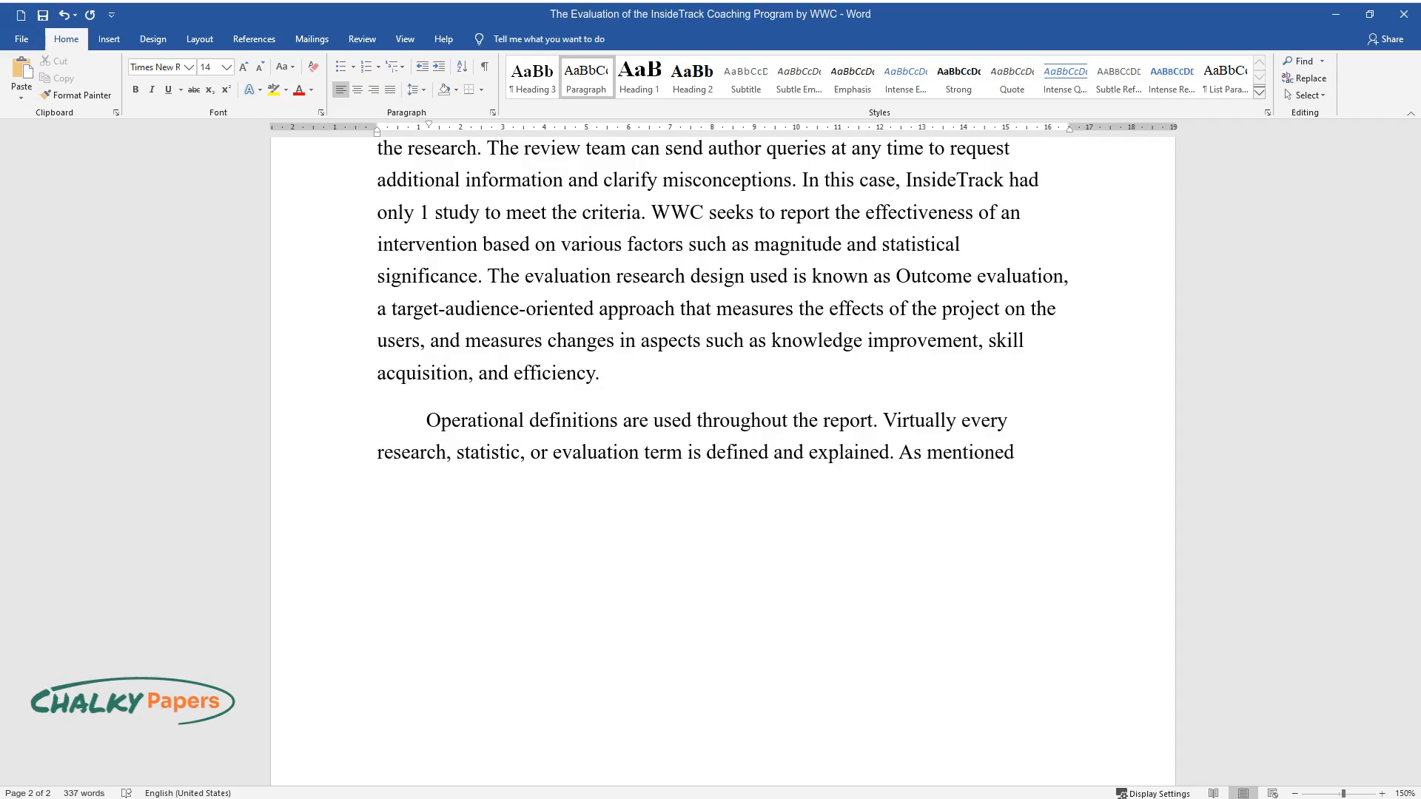
type("only 1 study was reported as meet")
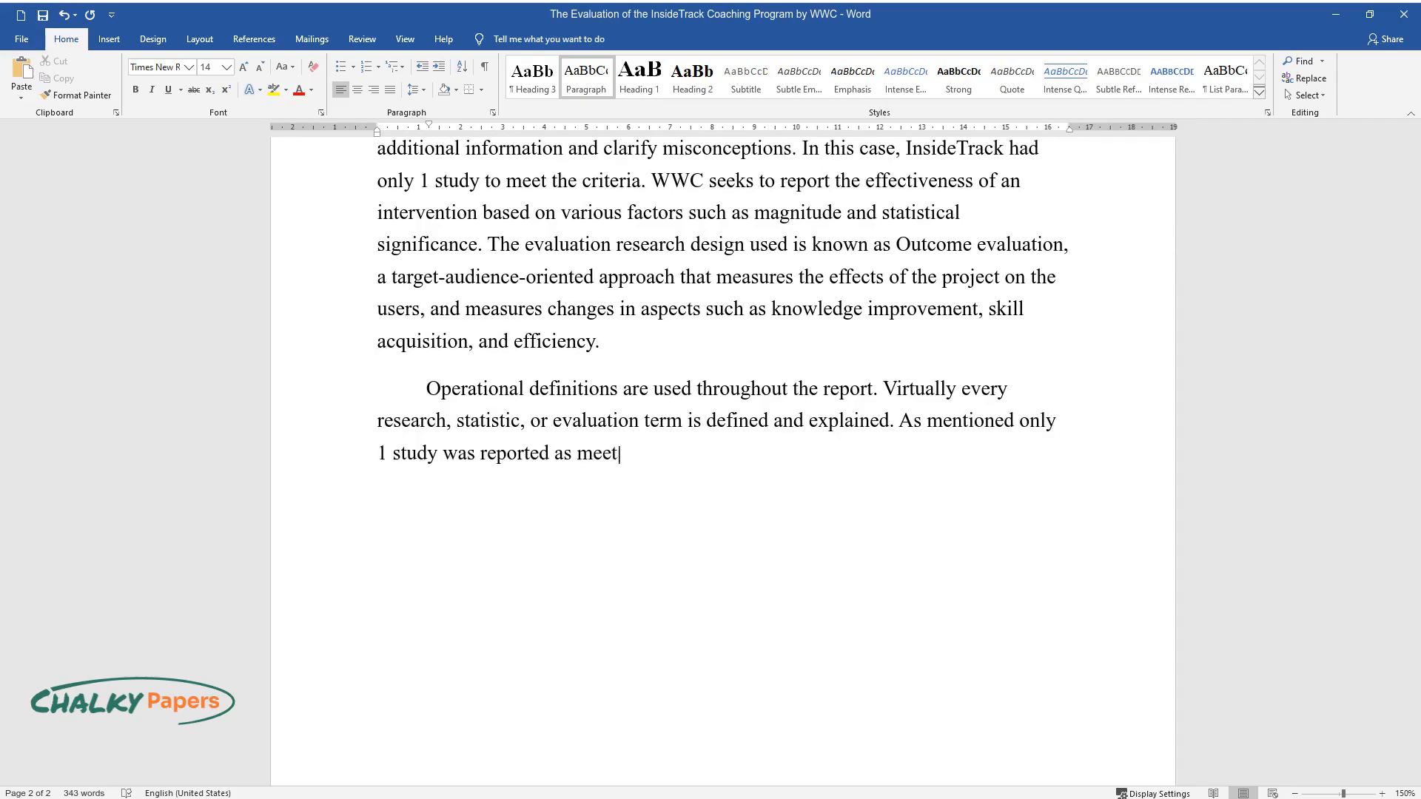
type("ing WWC standards with no deviat")
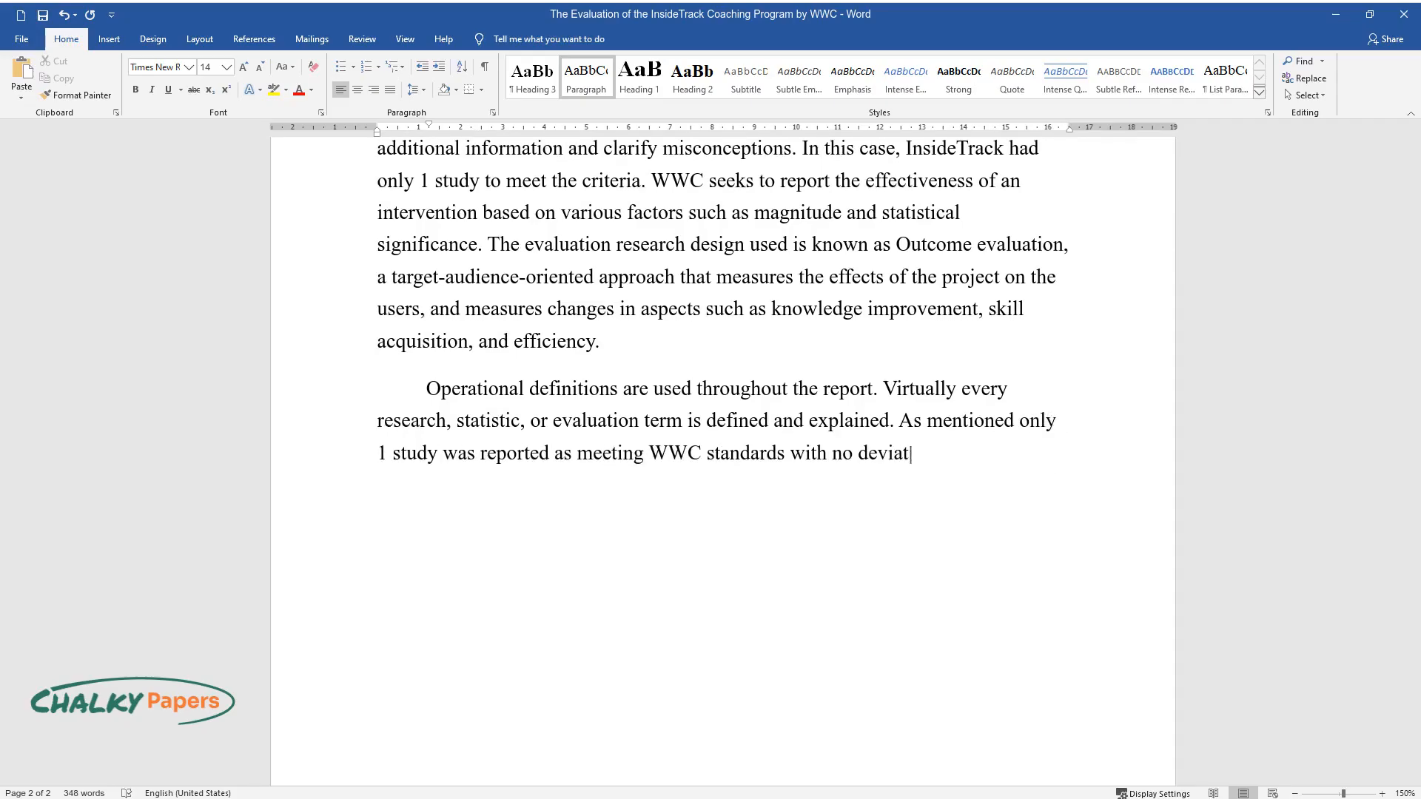
type("ions; the other 9 did not meet sta")
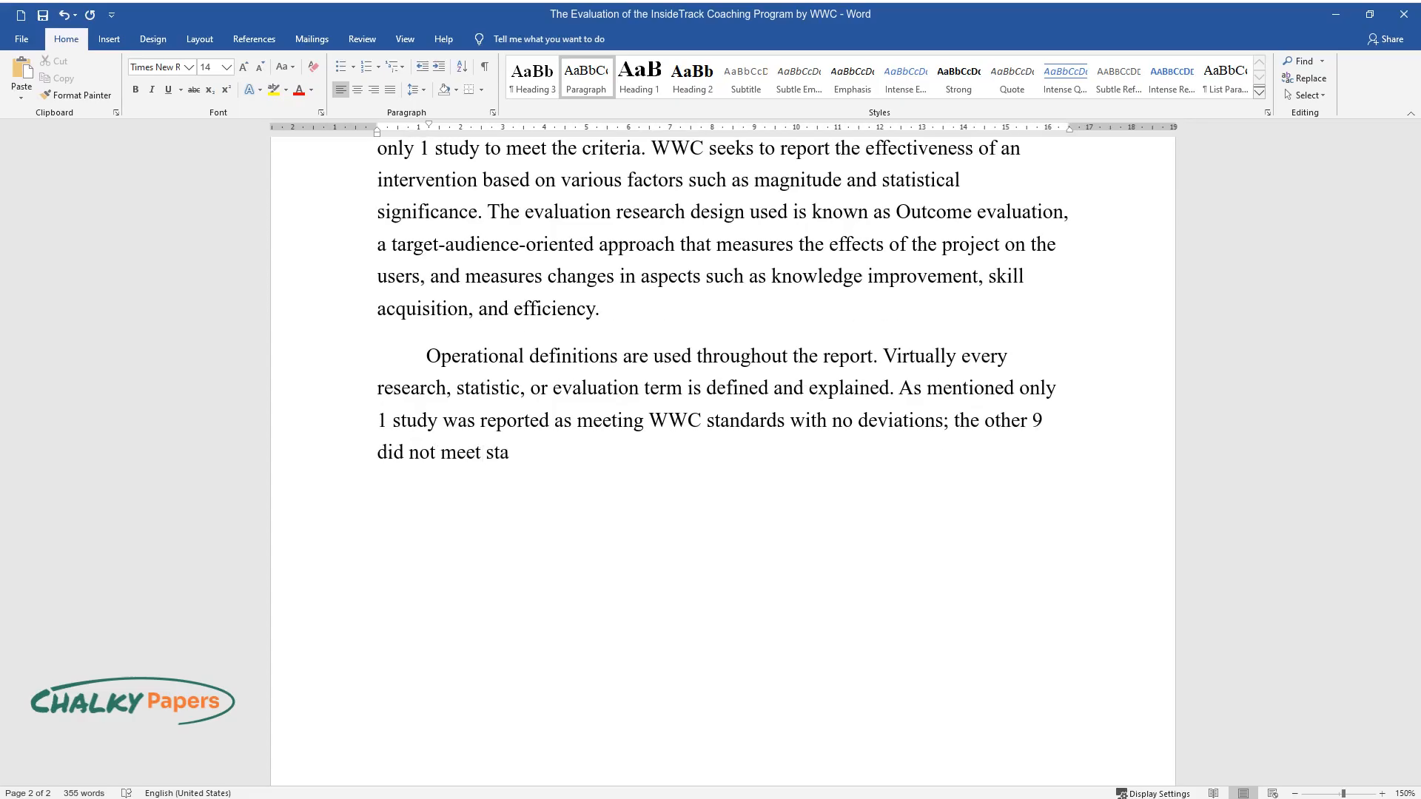
type("ndards or were unqualified for re")
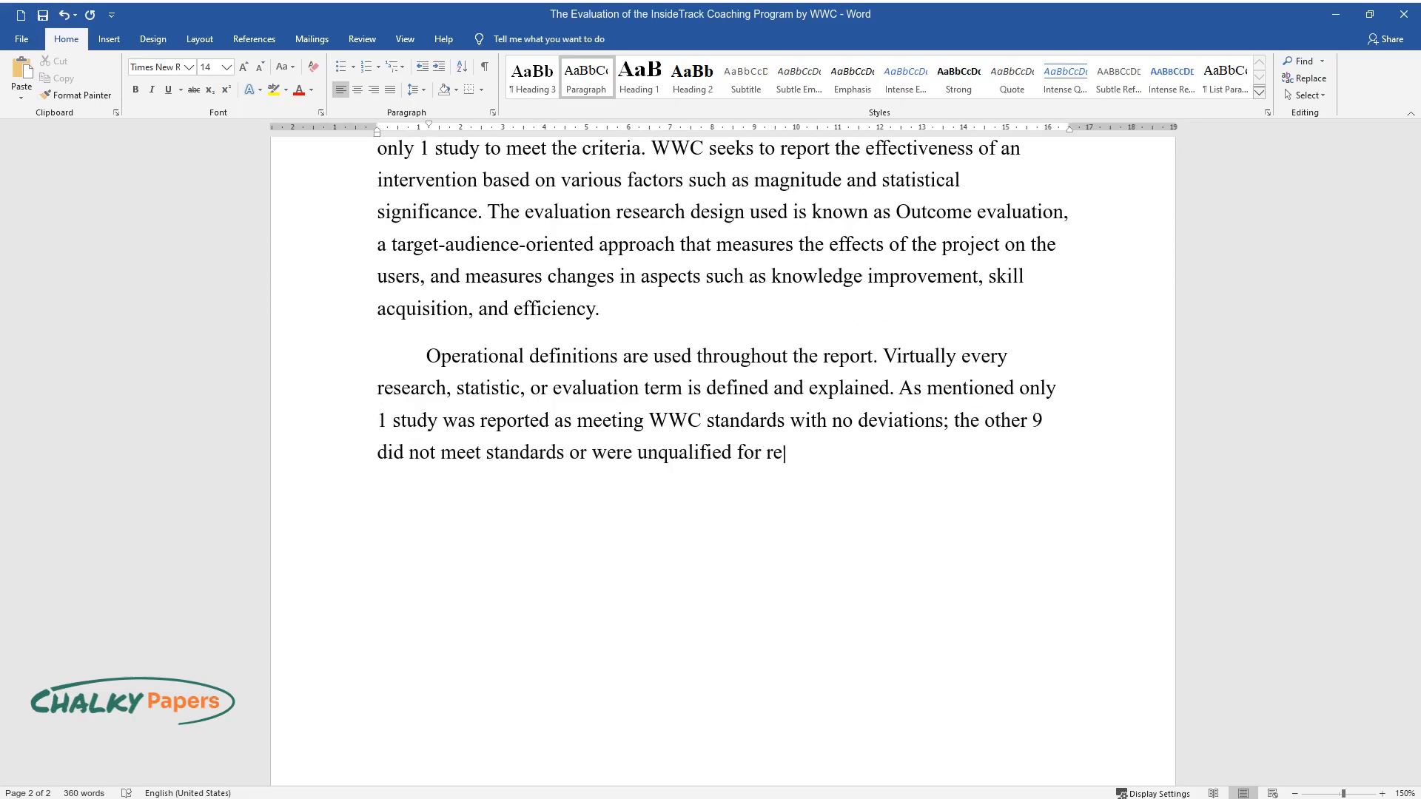
type("view, and therefore did not cont")
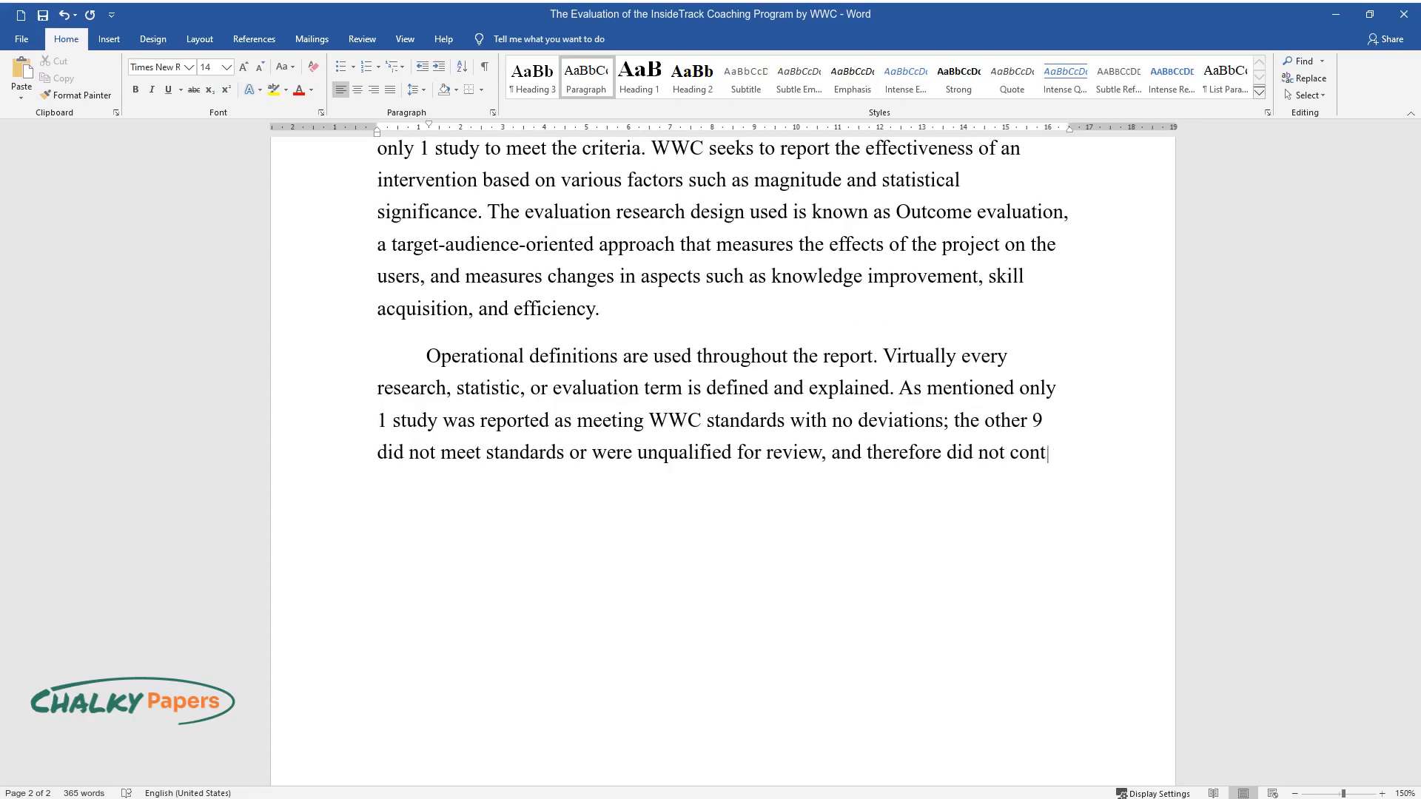
type("ribute to the effectiveness ratin")
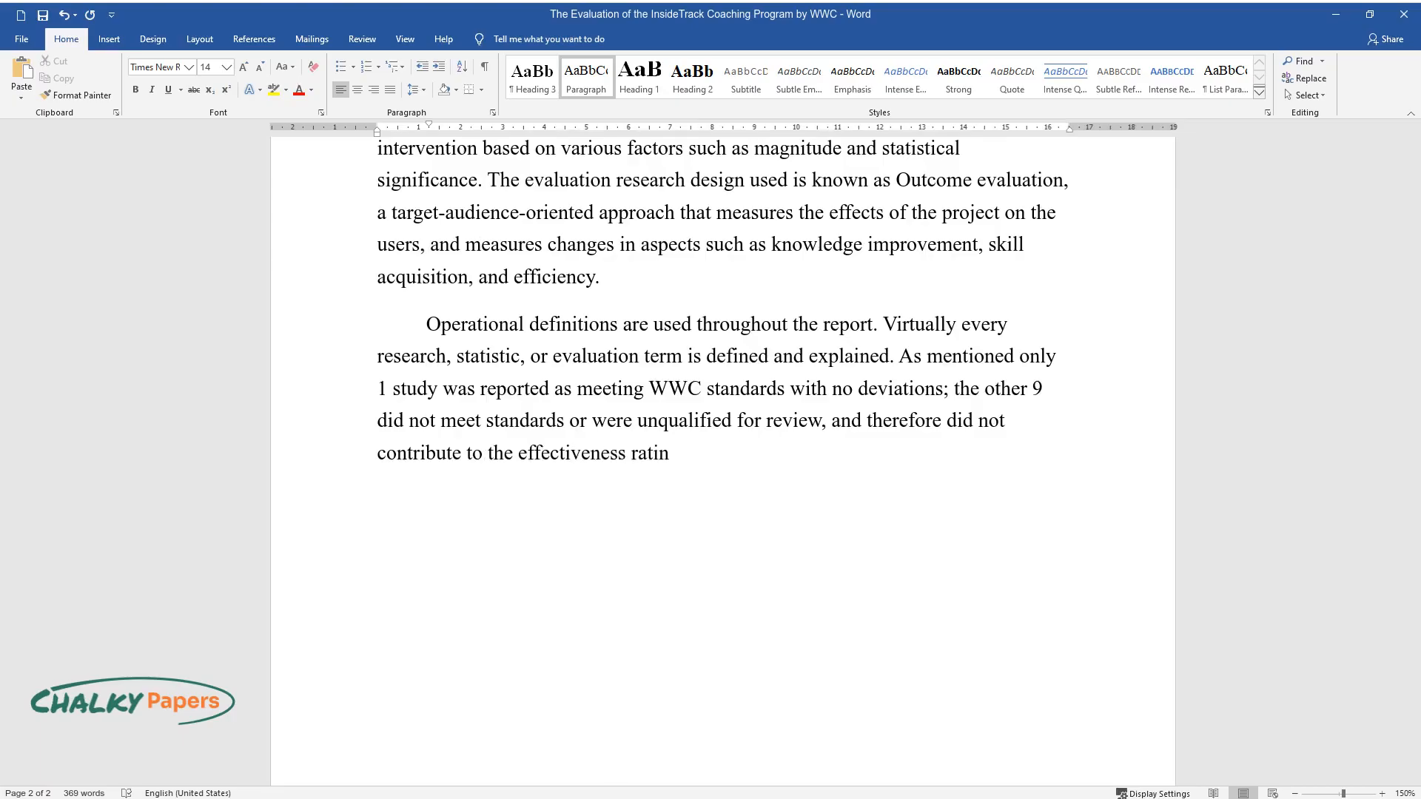
type("g. The study consisted of a sample of 3,527")
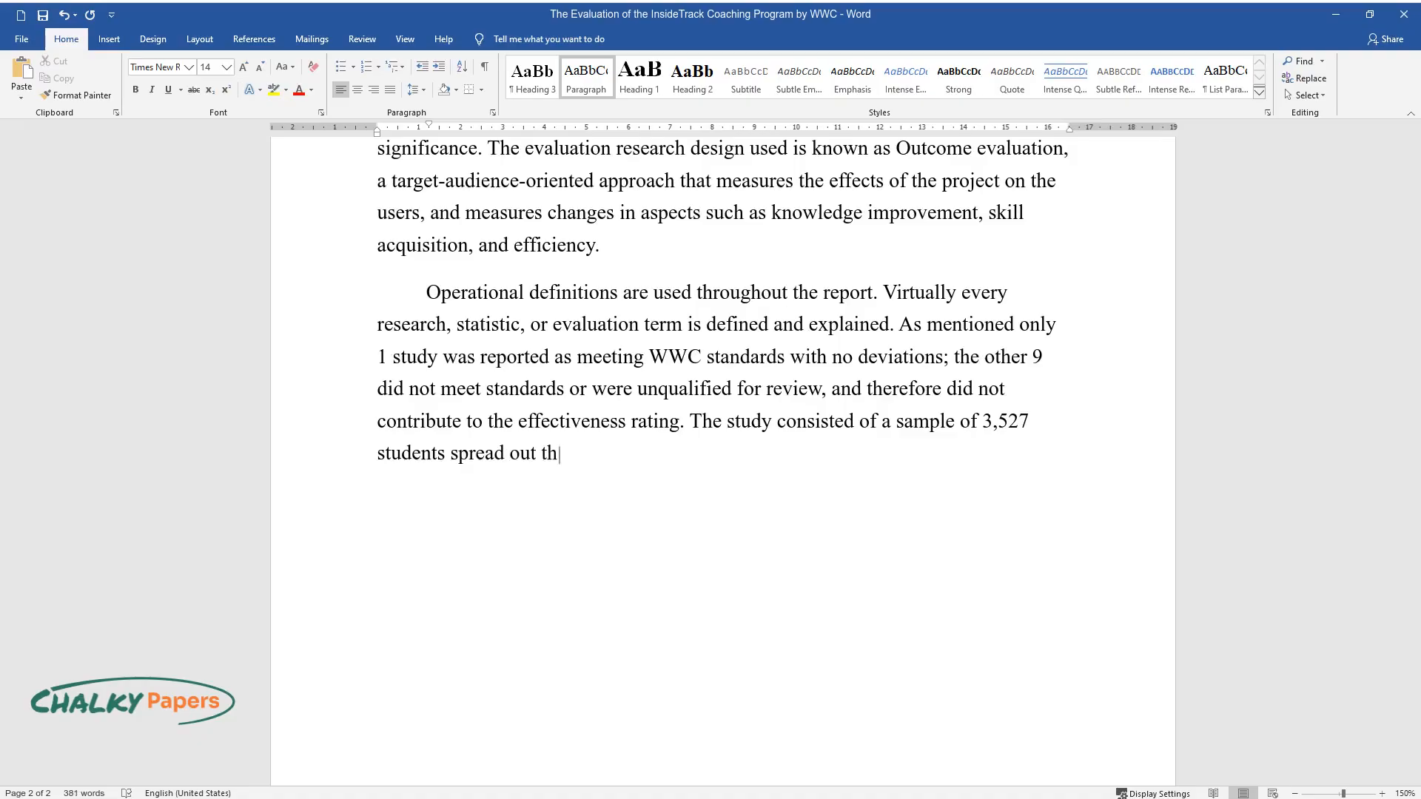
type("rough three four-year colleges.")
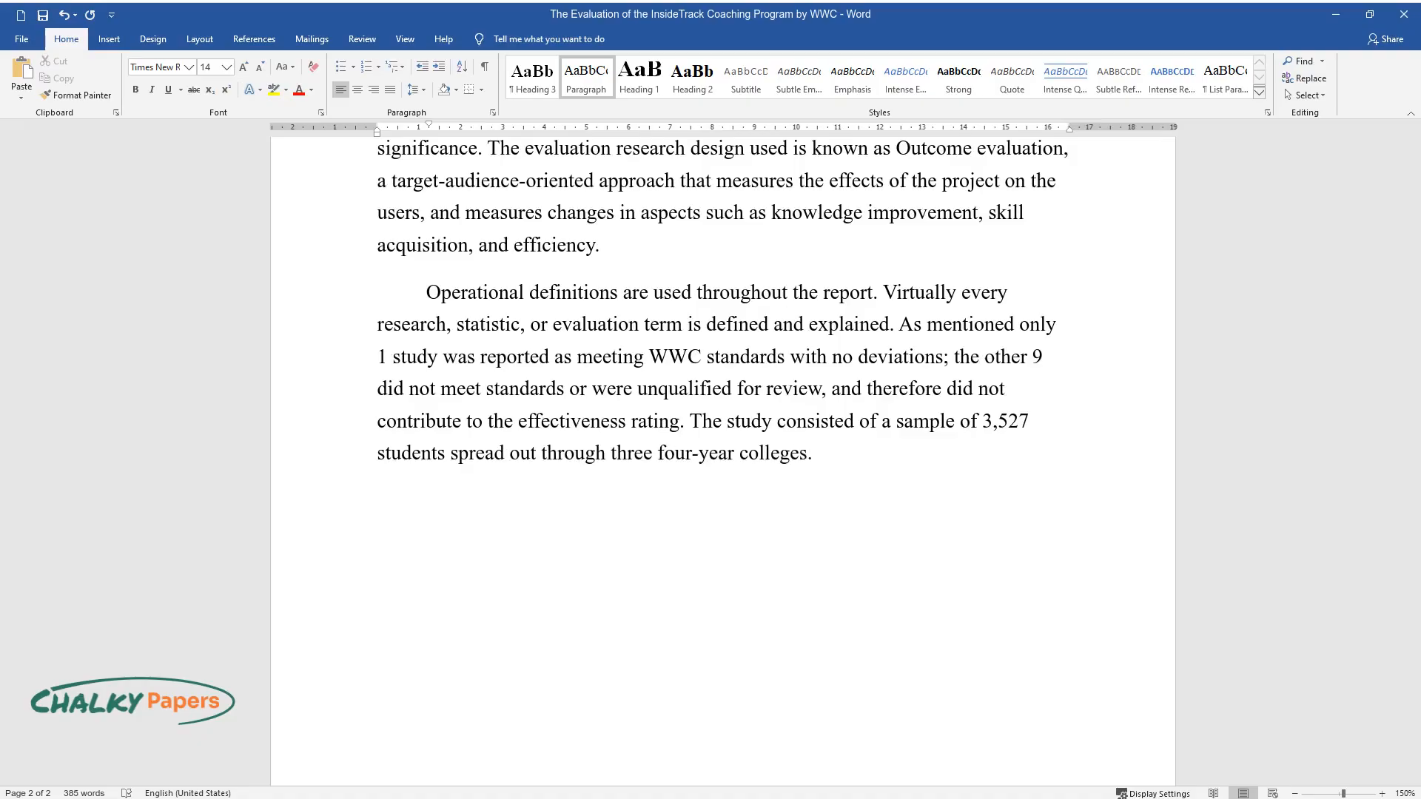
type("Data was collected directly from")
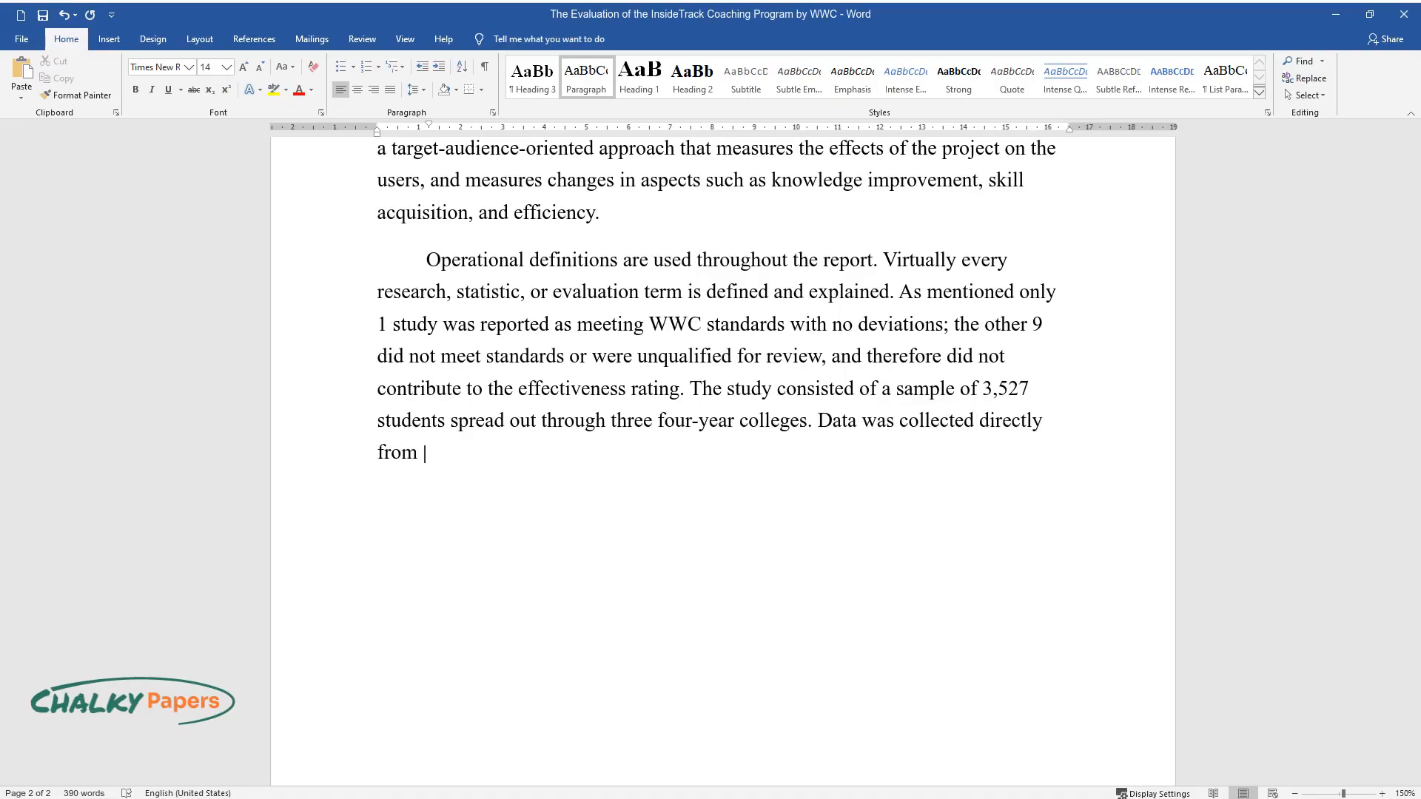
type("the study and considering the study analysis as well as a separate")
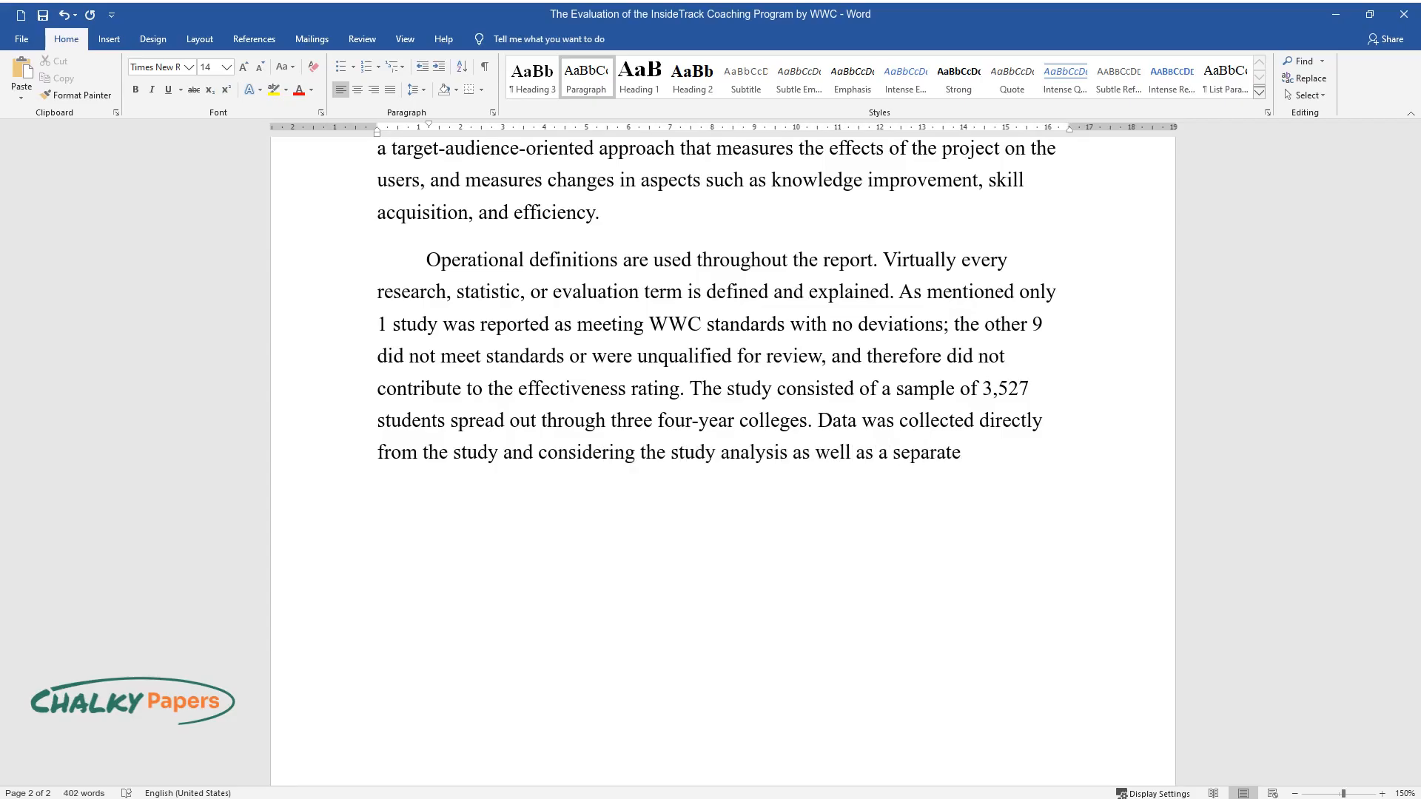
type("analysis by WWC which presented")
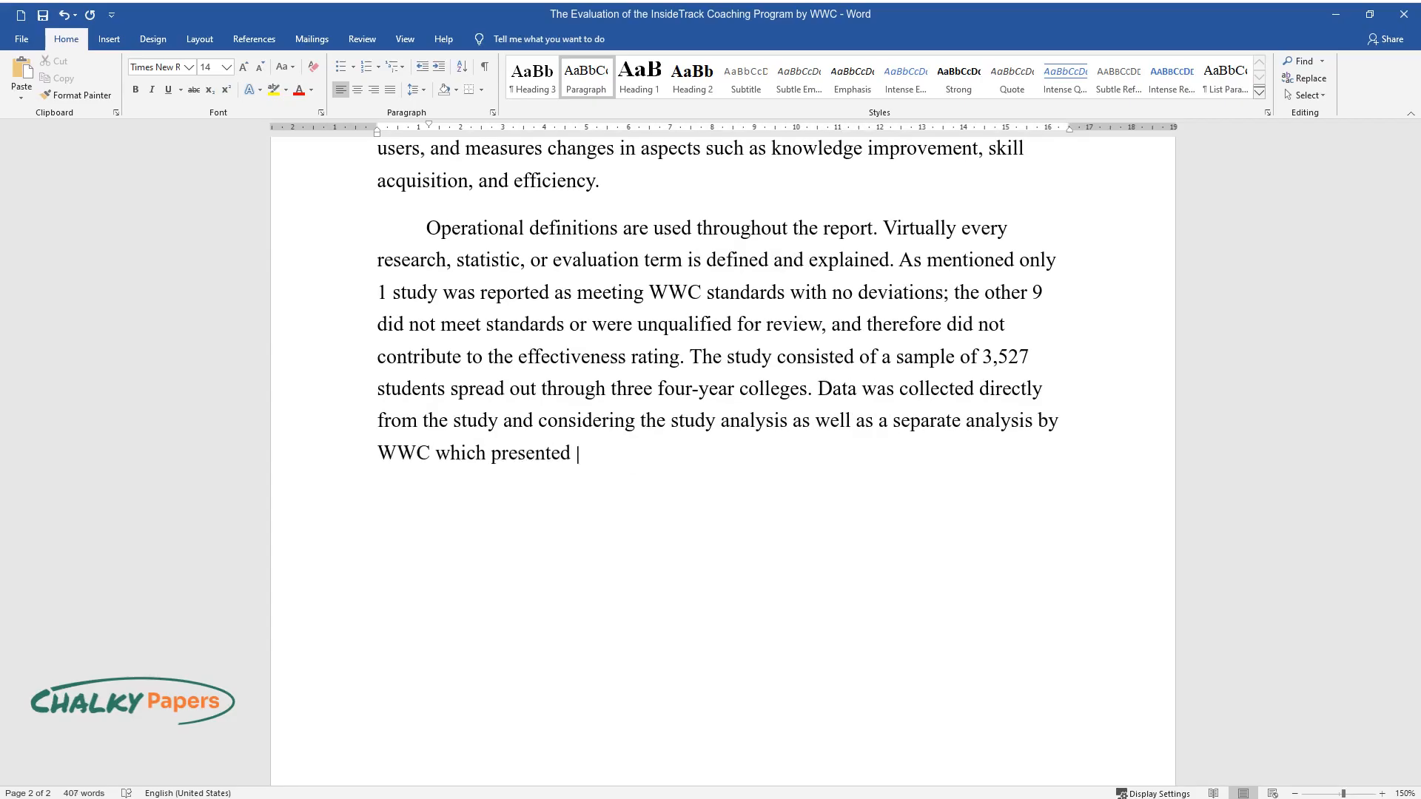
type("findings from the study by outcome domain. The results")
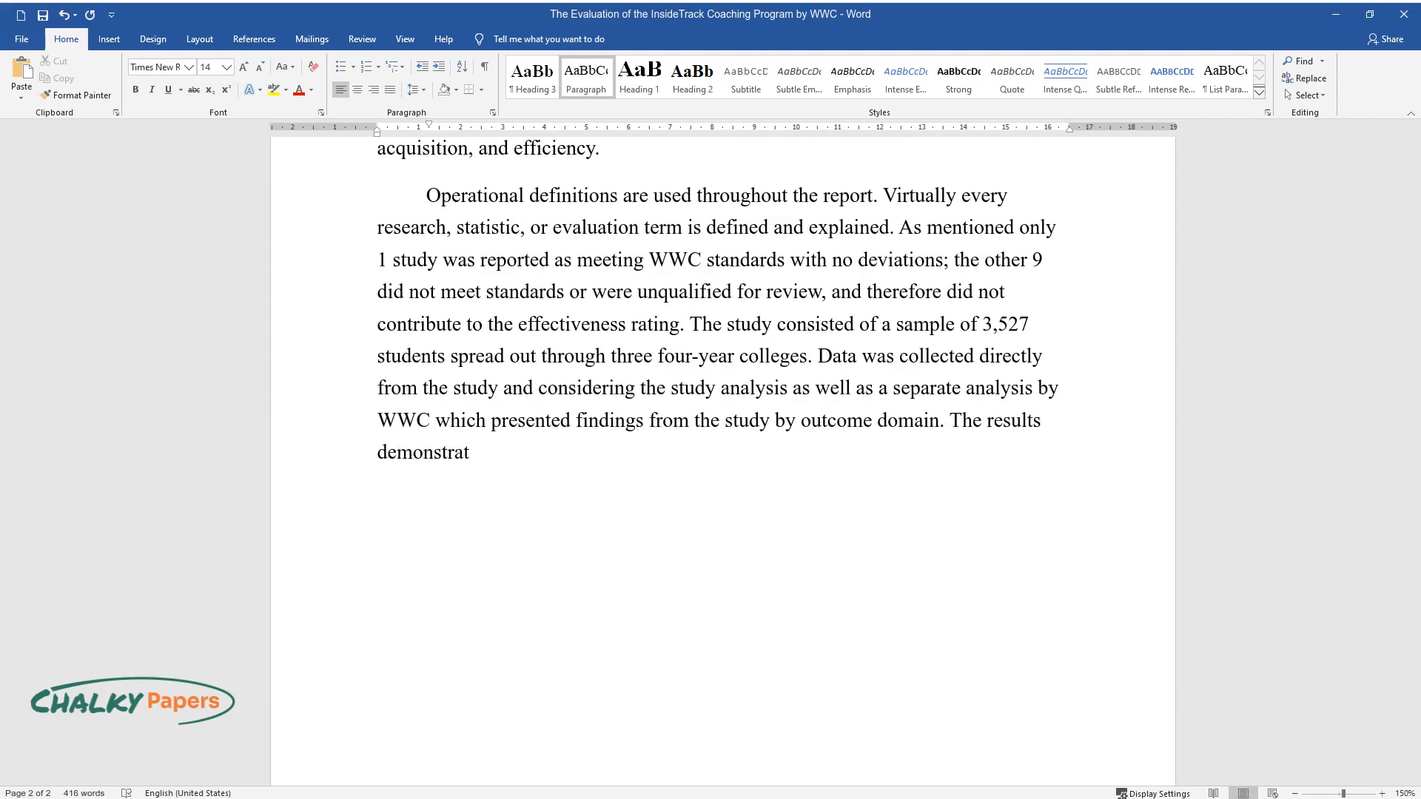
type("ed that the study confirmed that")
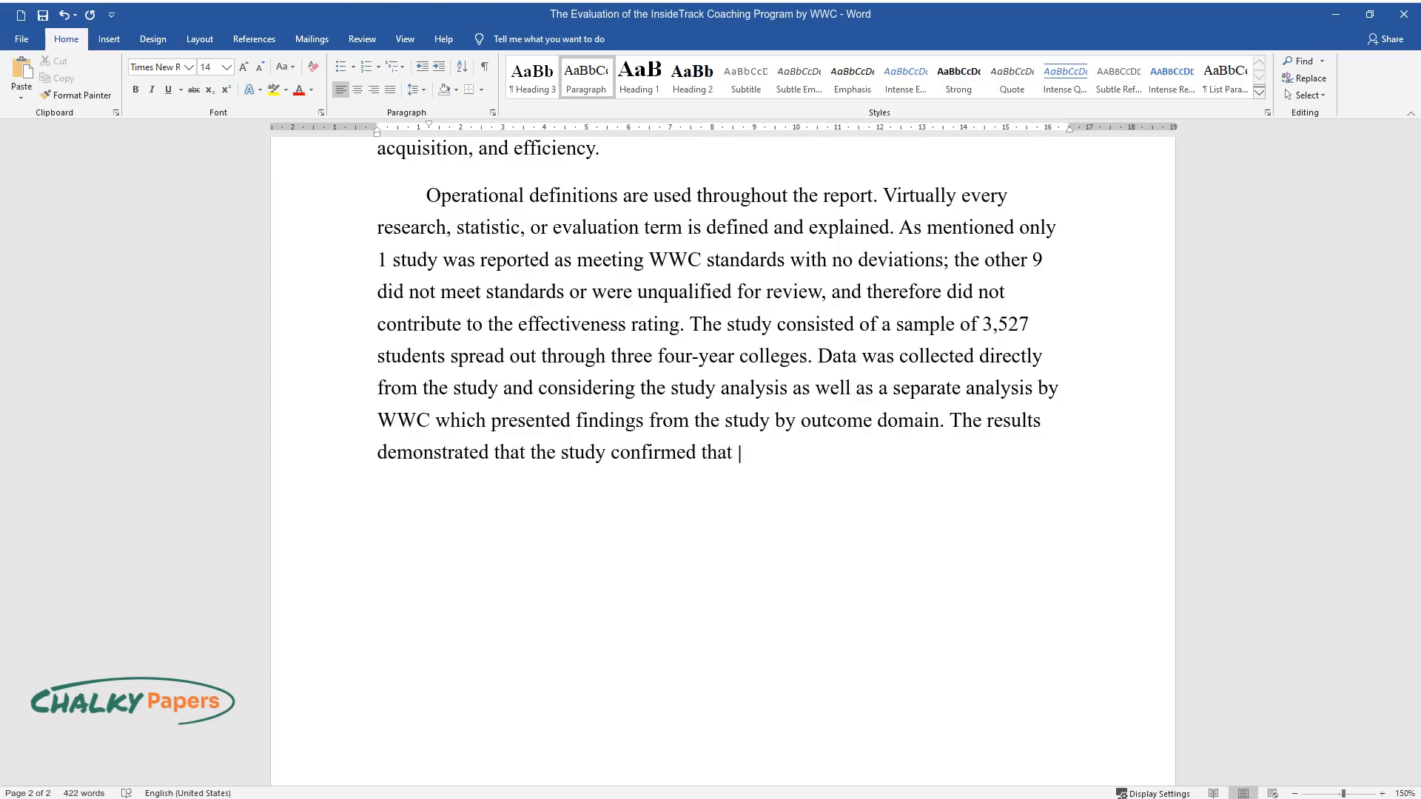
type("InsideTrack Coaching has potential")
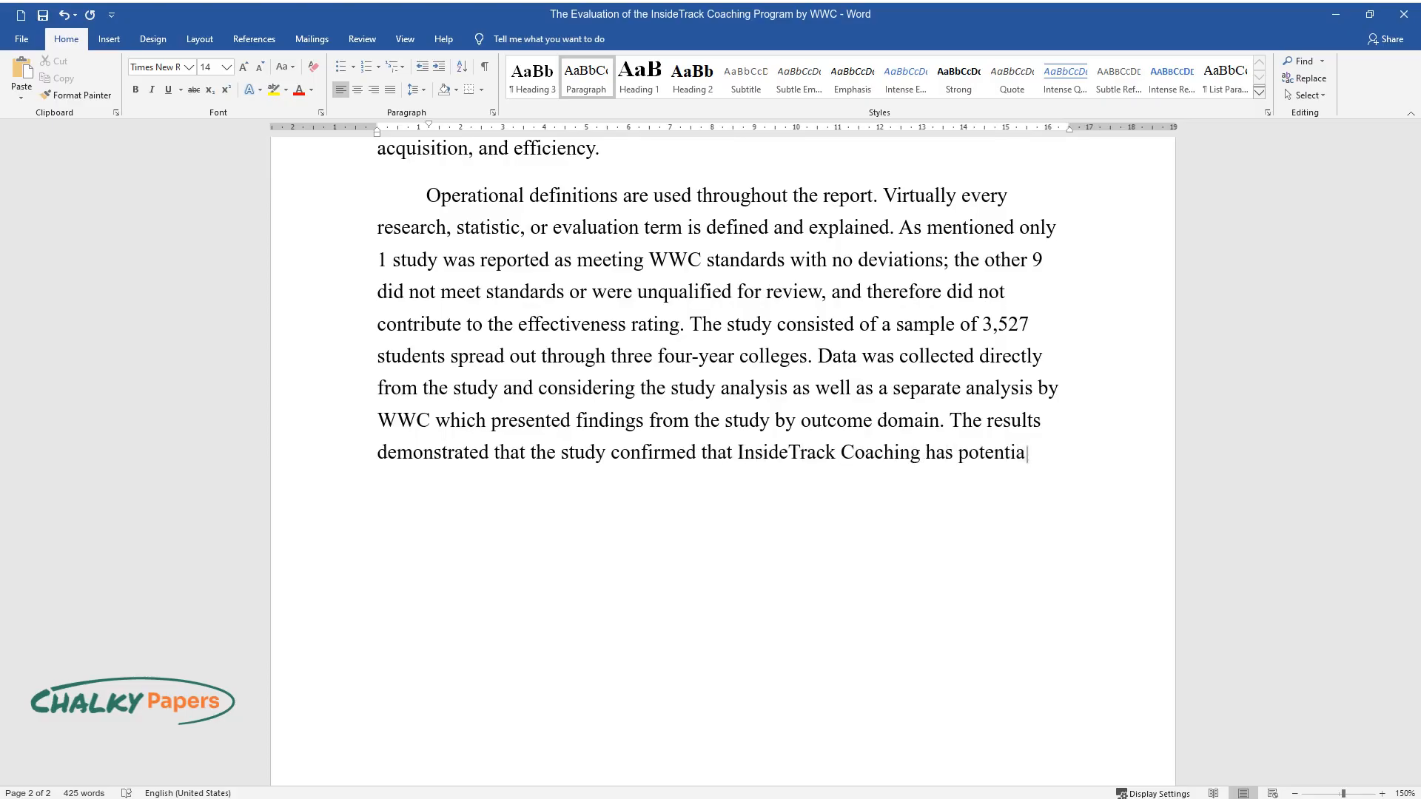
type("lly positive effects on credit ac")
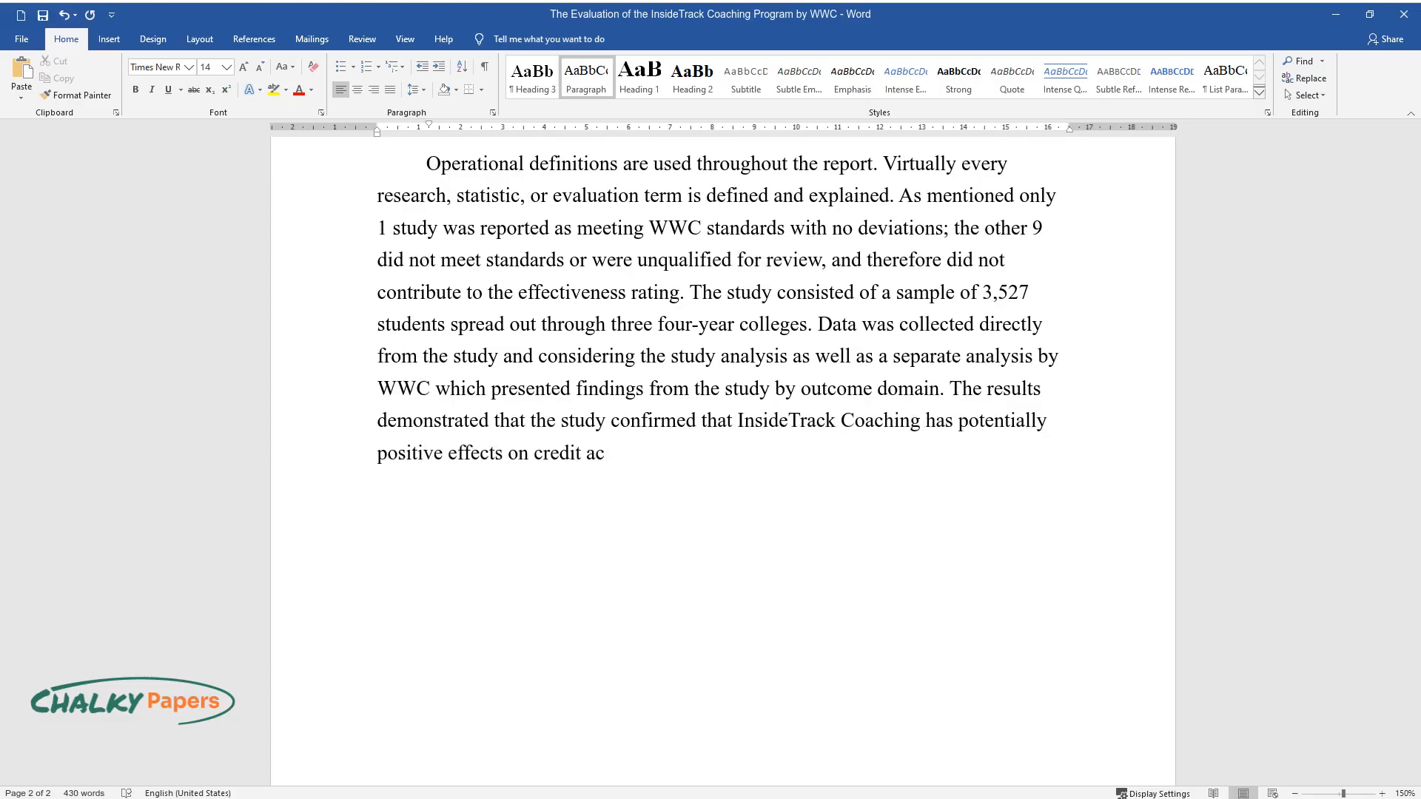
type("cumulation and persistence but does not have a")
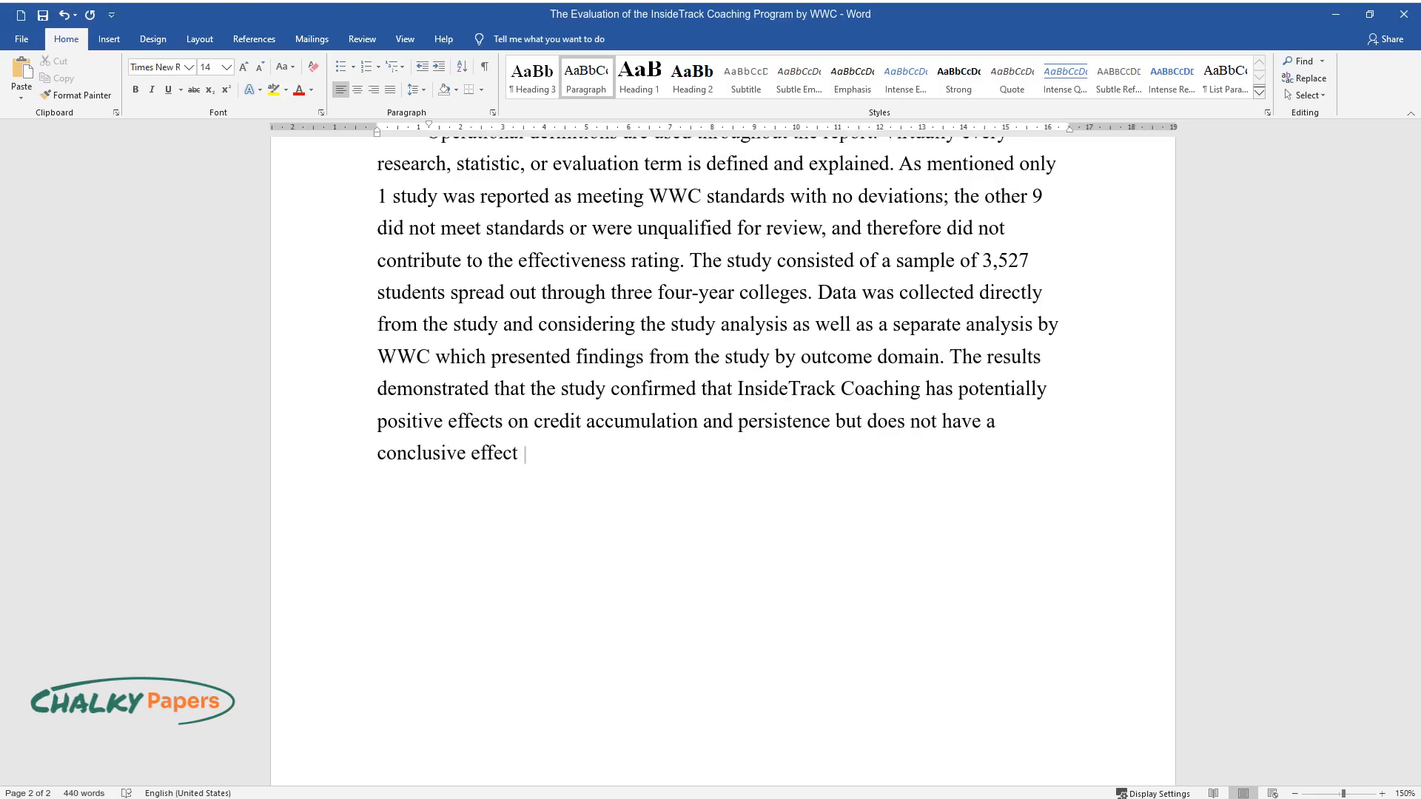
type("on degree attainment by students. The authors draw that the")
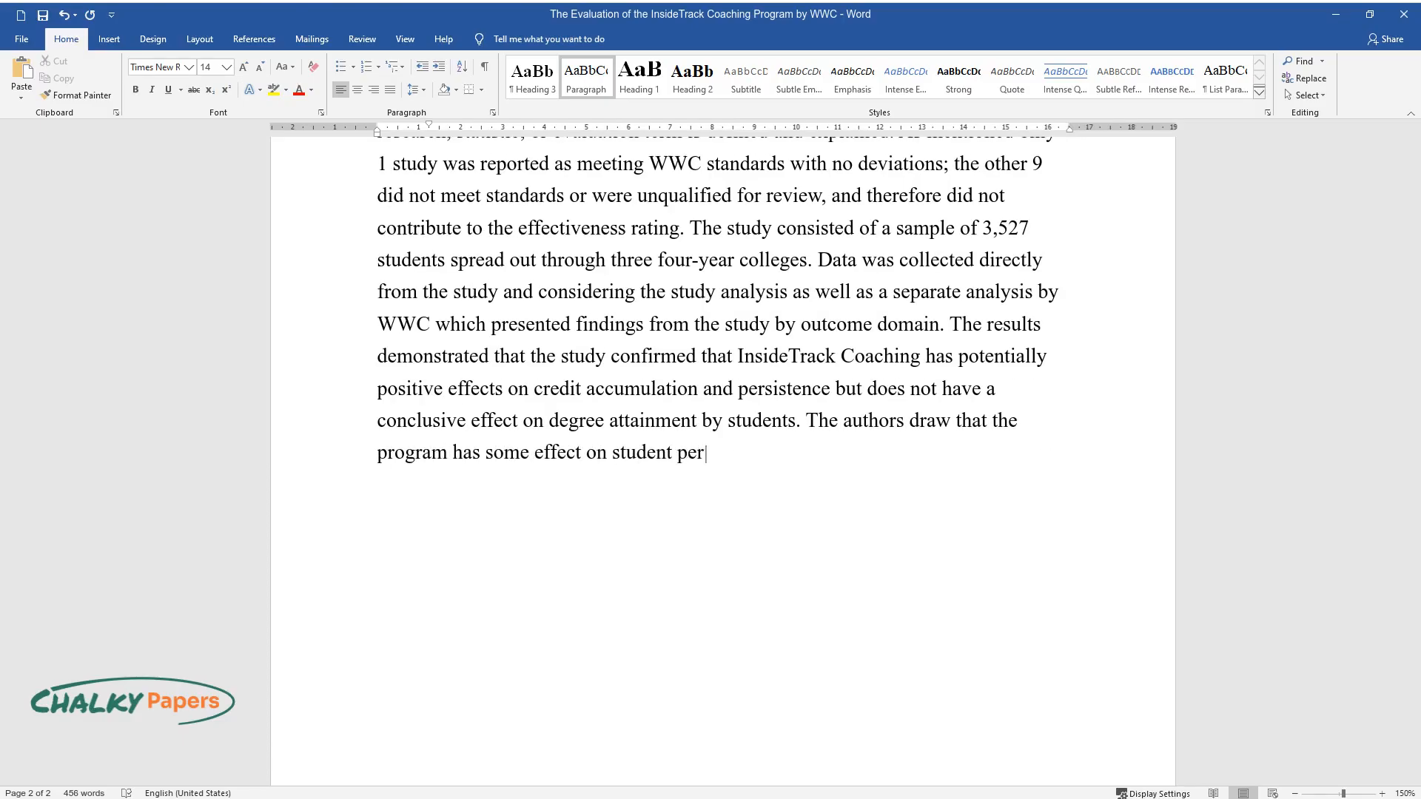
type("formance but only in specific crit")
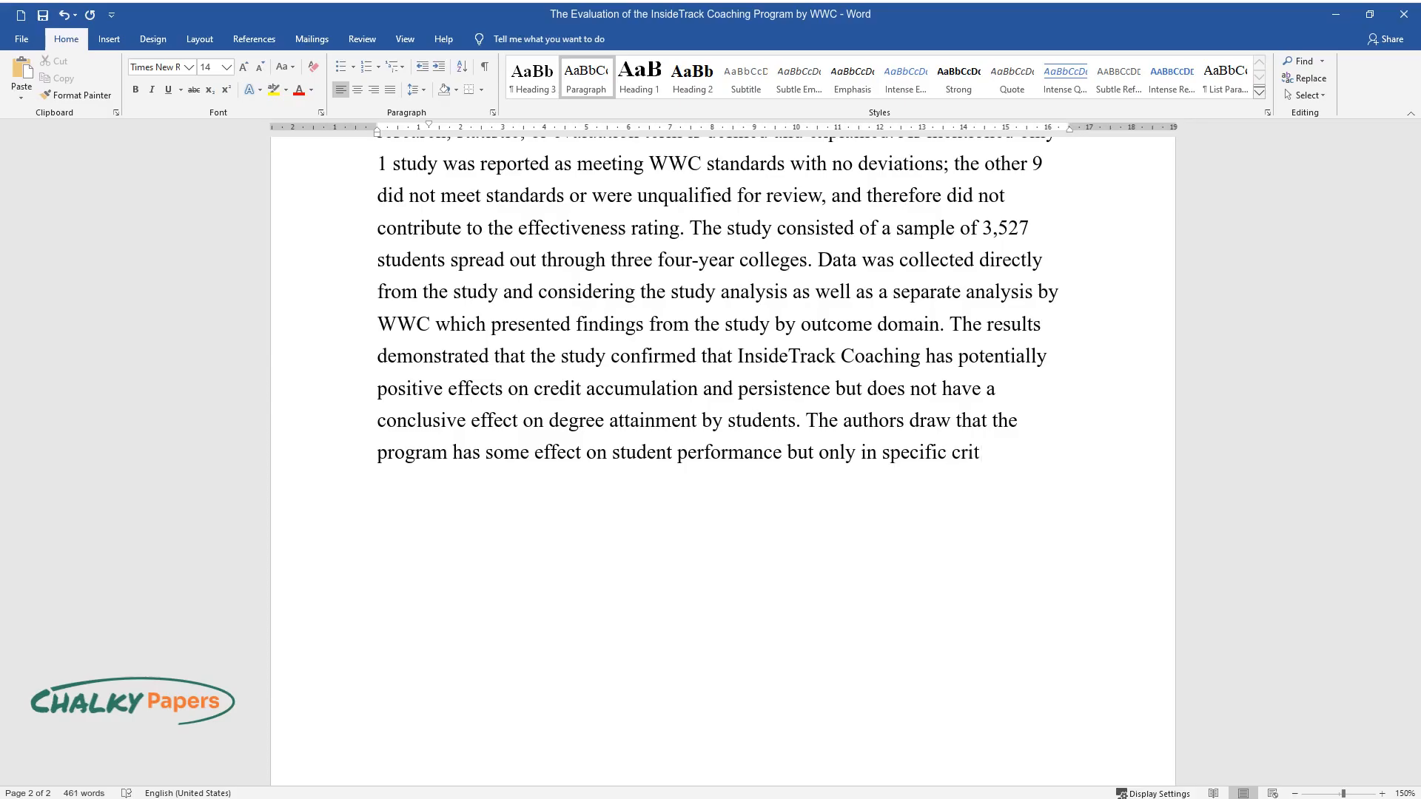
type("eria. No limitations were discus")
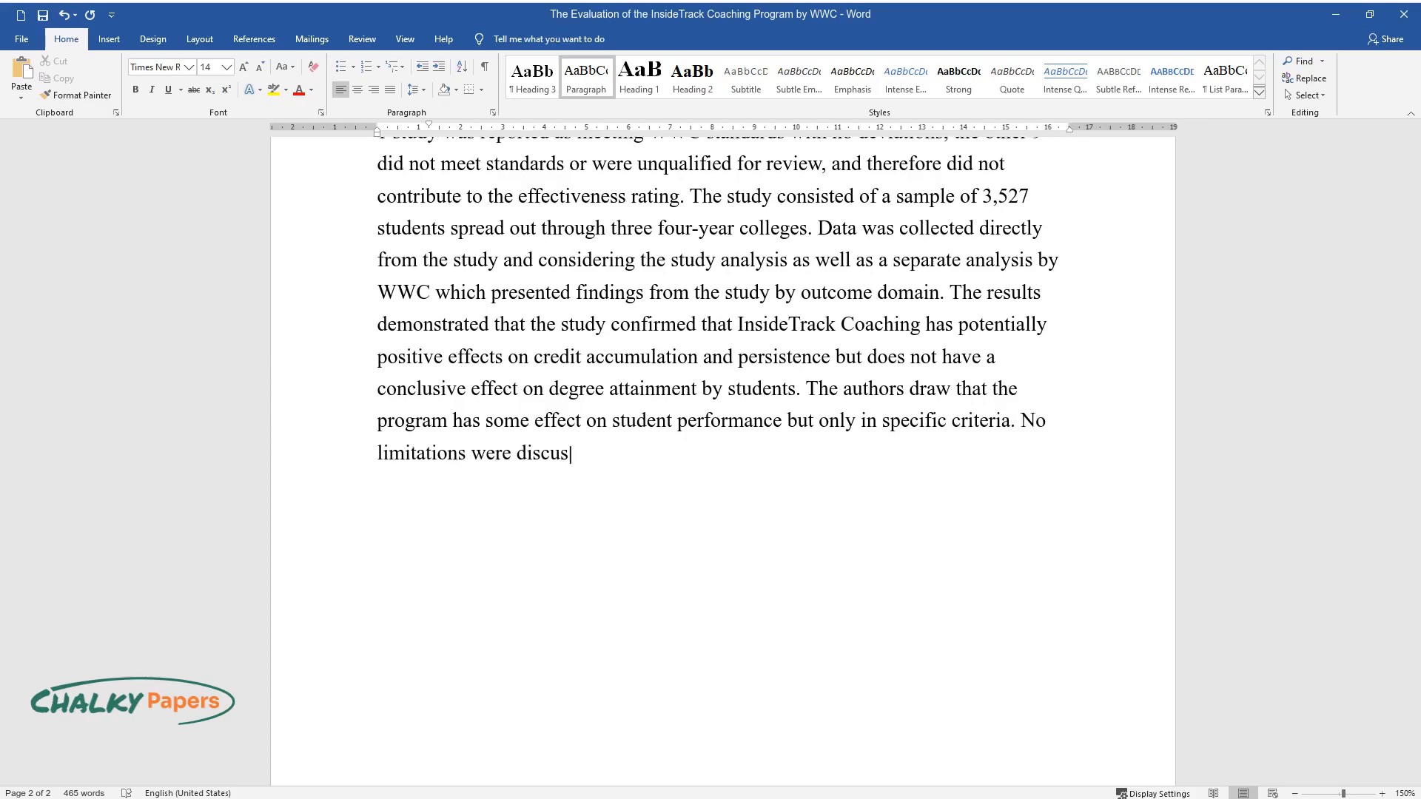
type("sed. The implications are that educators can better")
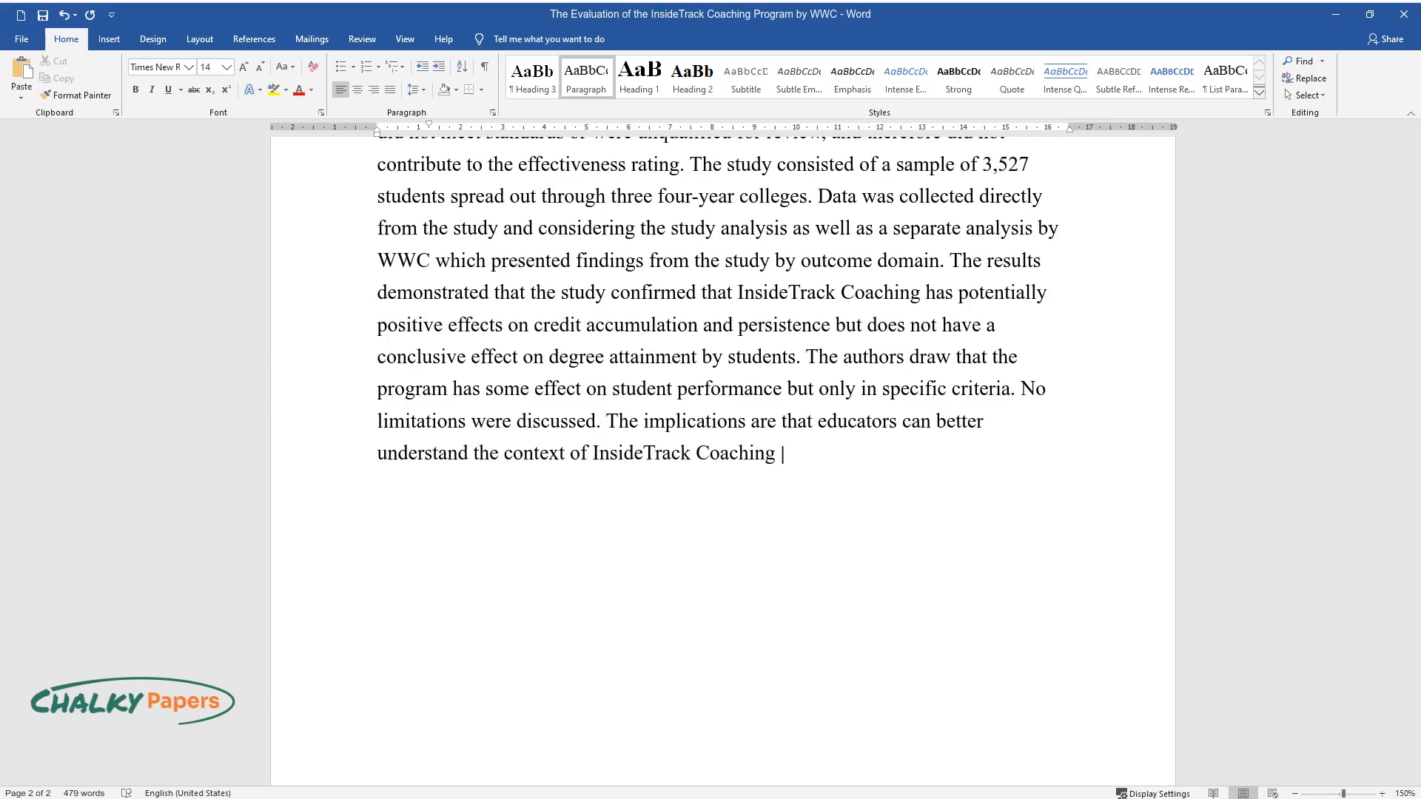
type("and determine if the program is")
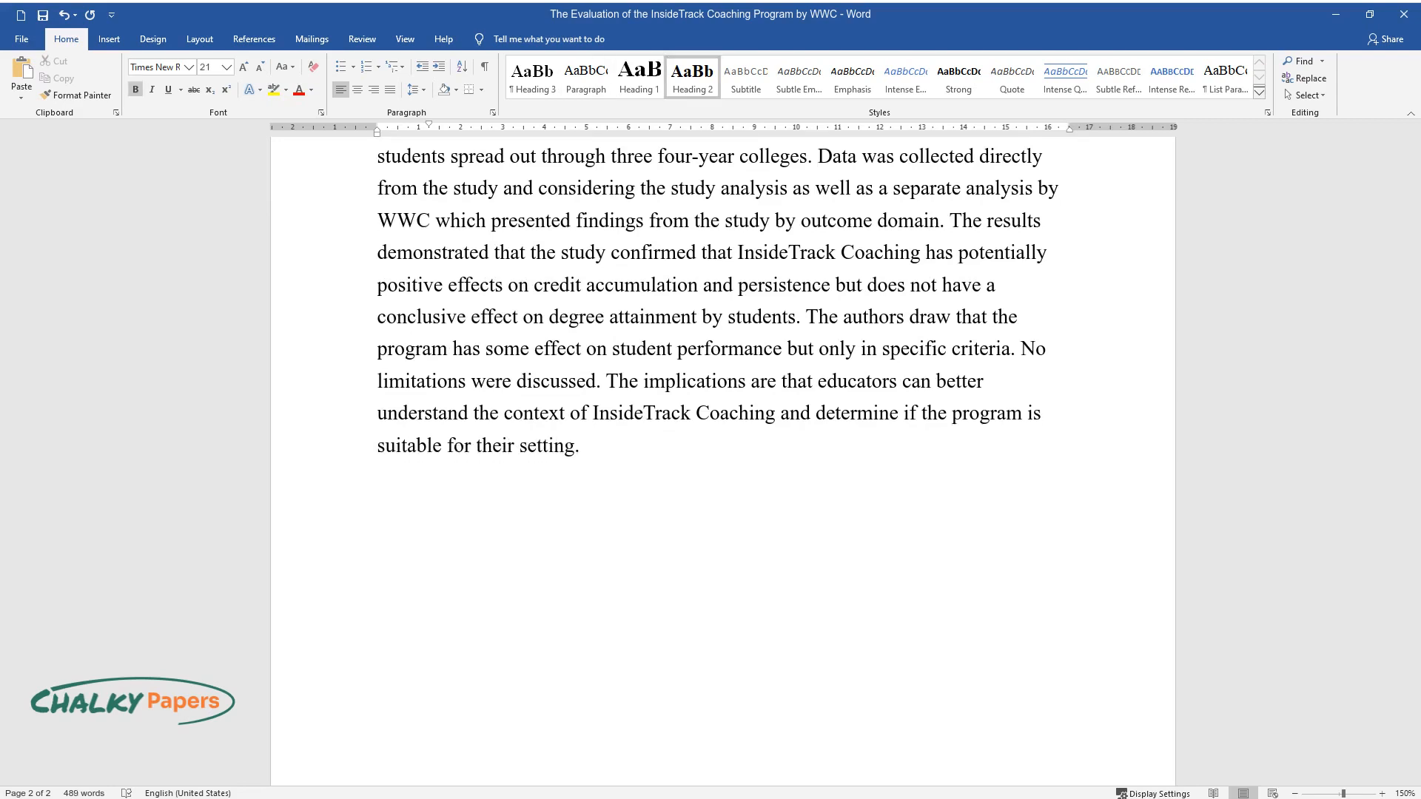
type("Assessment of E")
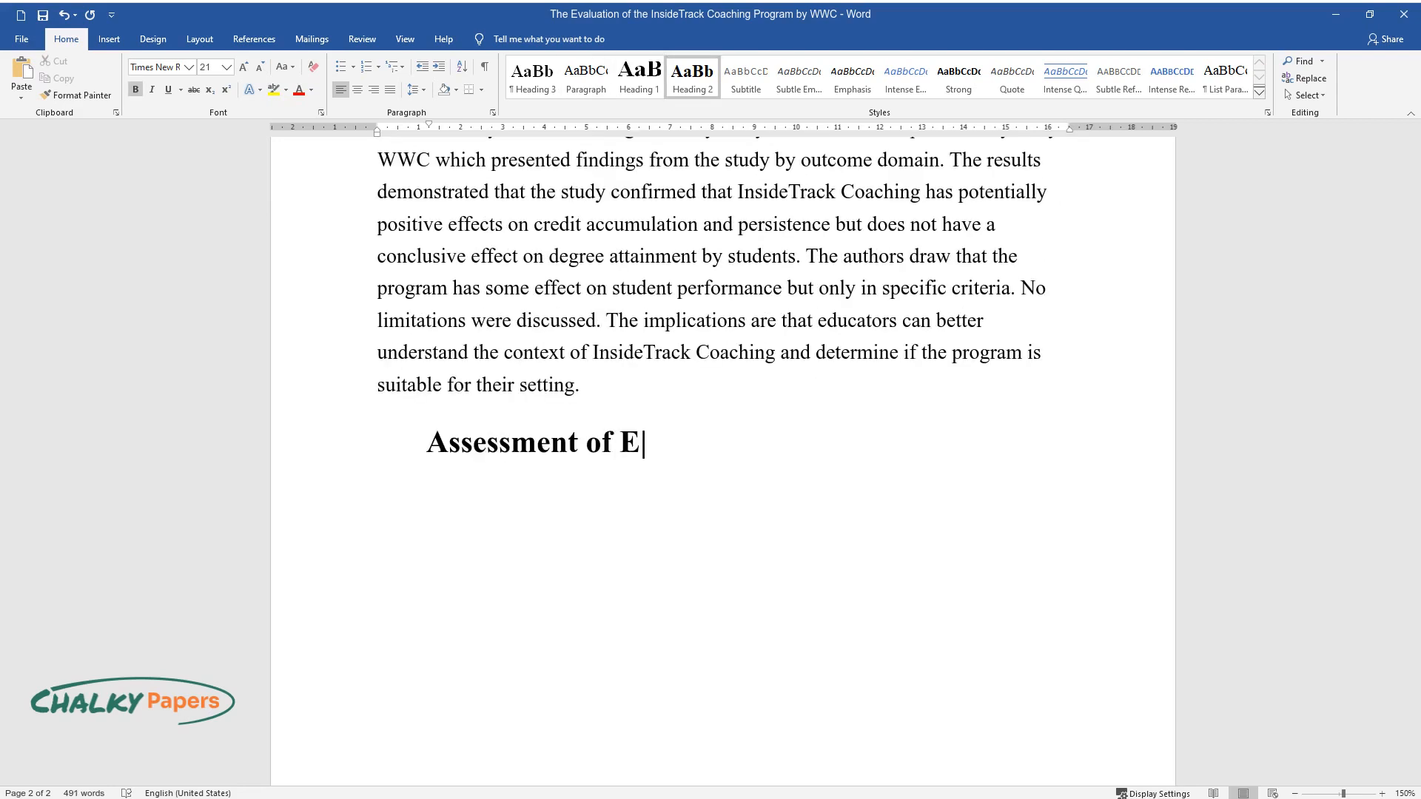
type("valuation")
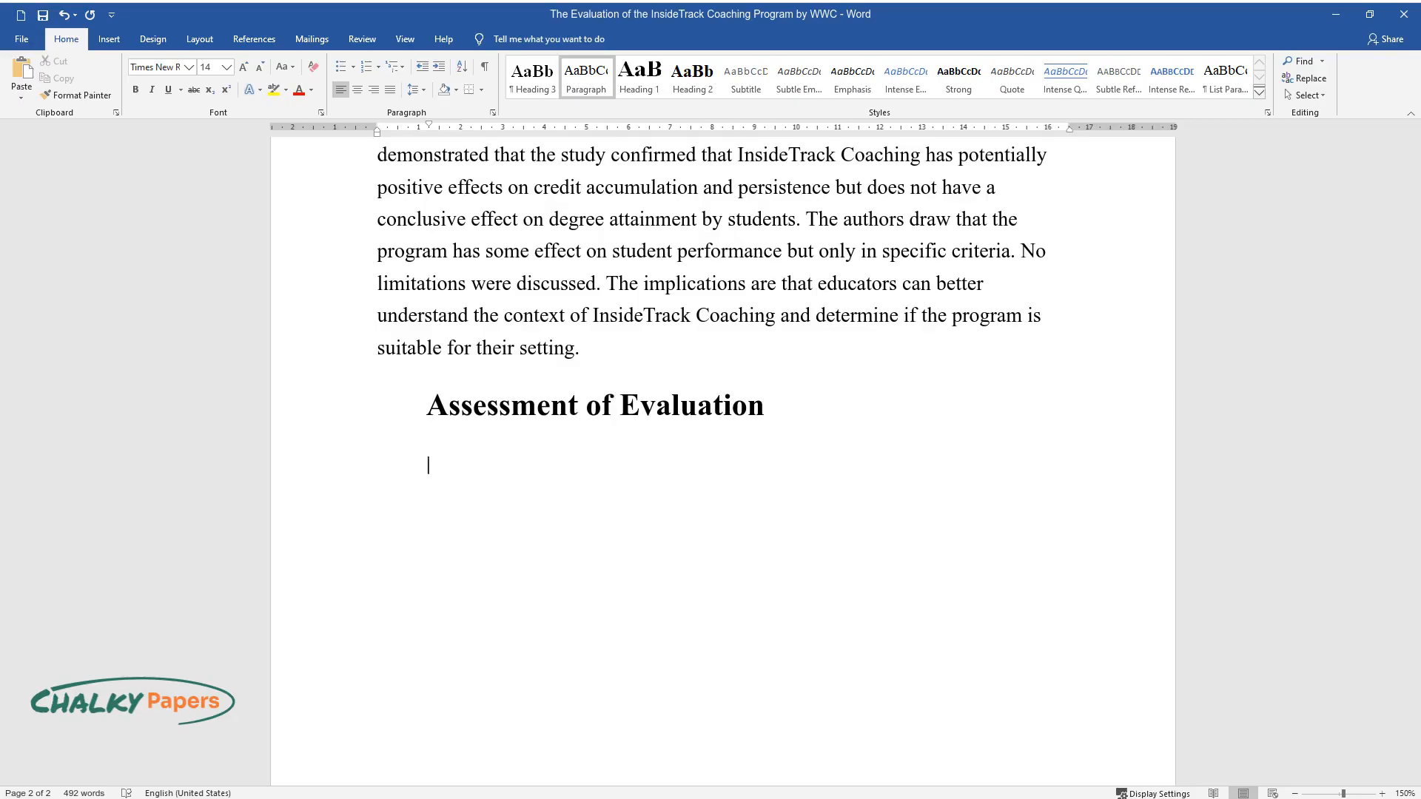
type("The evaluation design and appr")
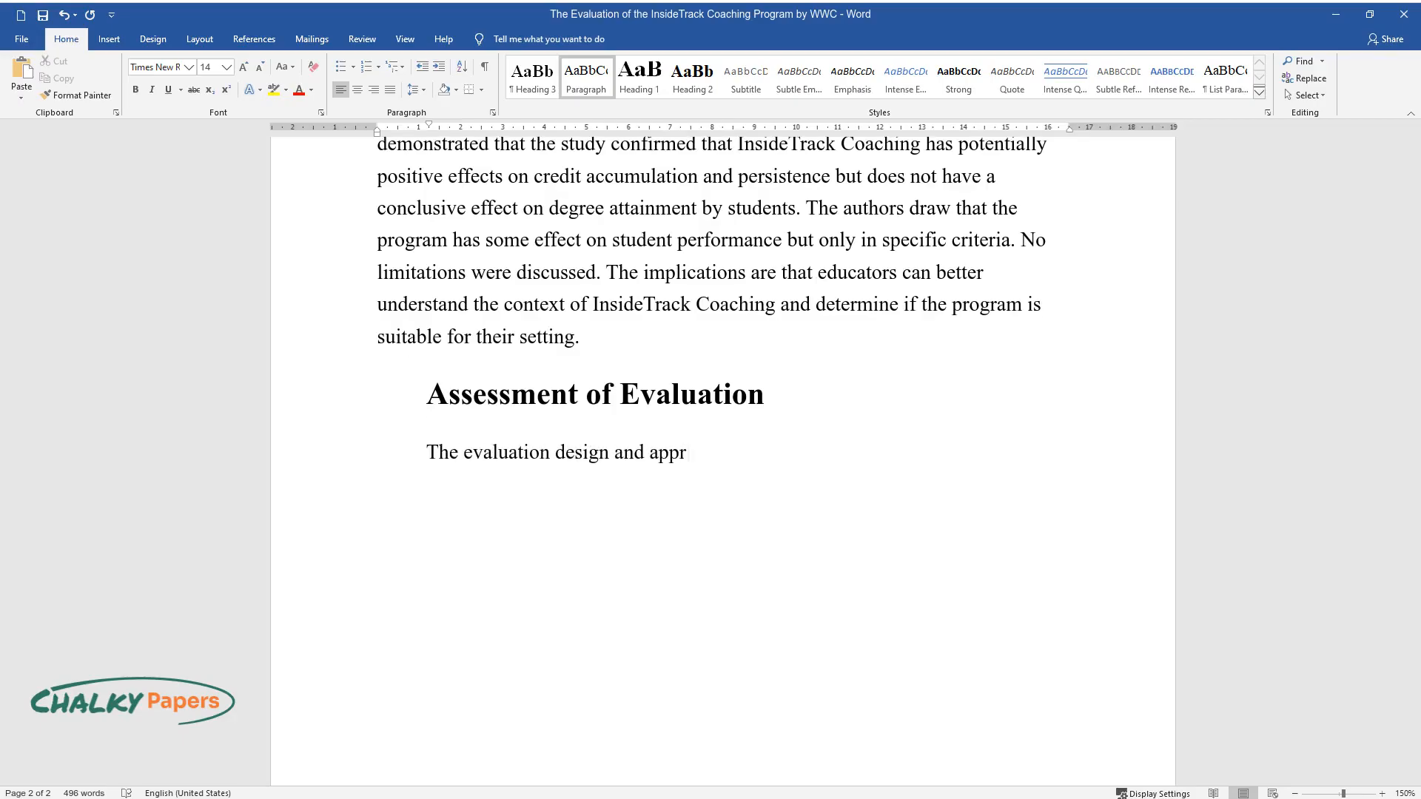
type("oach were appropriate for the eval")
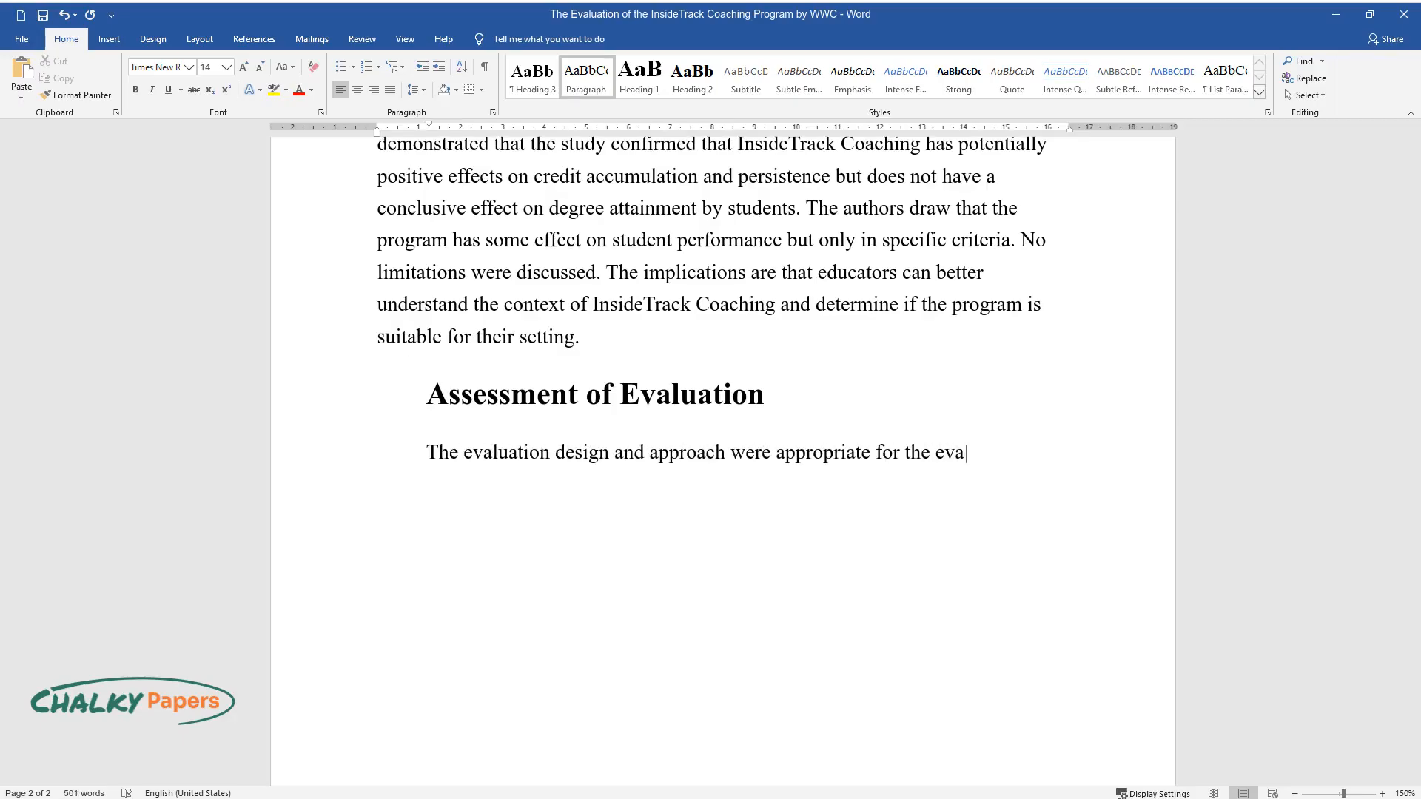
type("luation of this research. Everyt")
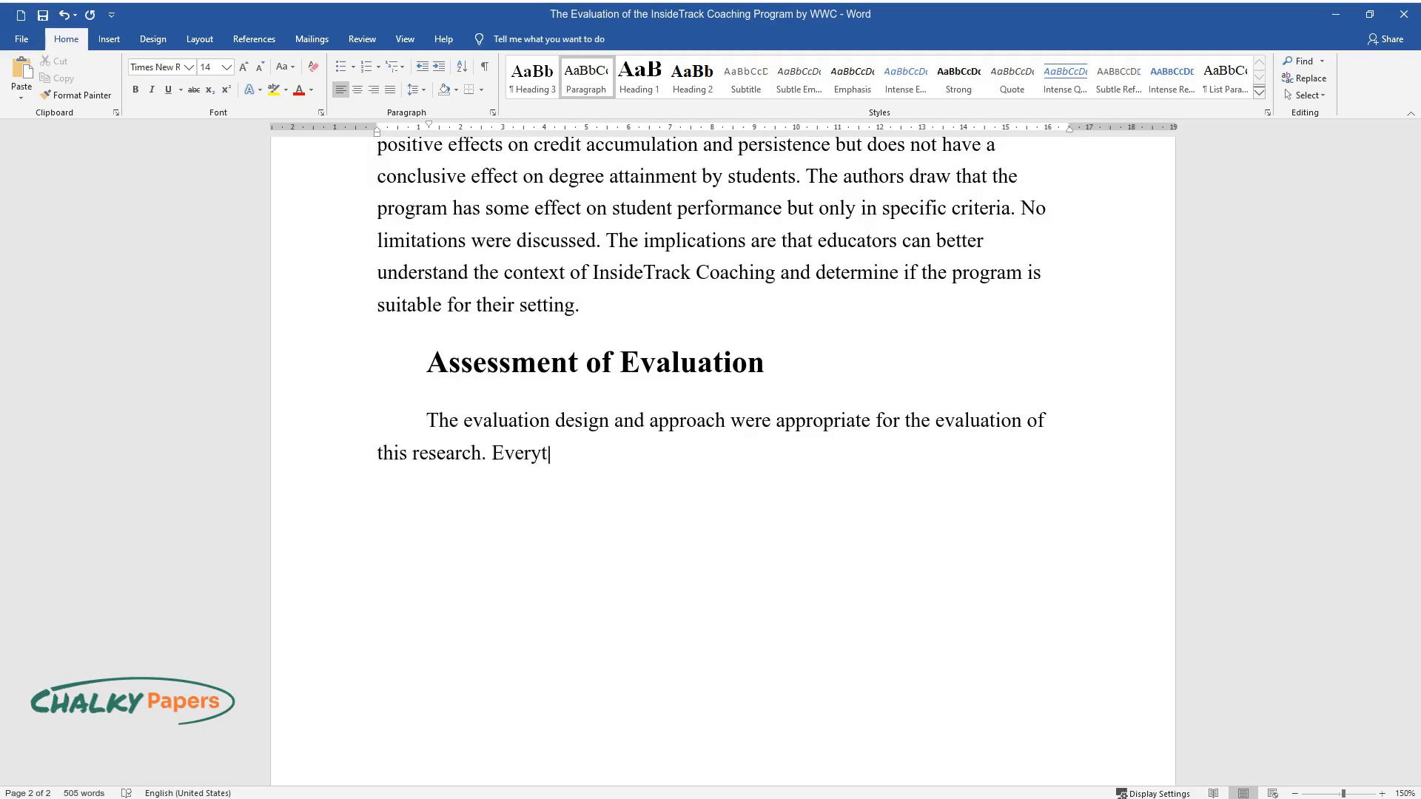
type("hing was laid out, direct, and simple. It was clear how WWC")
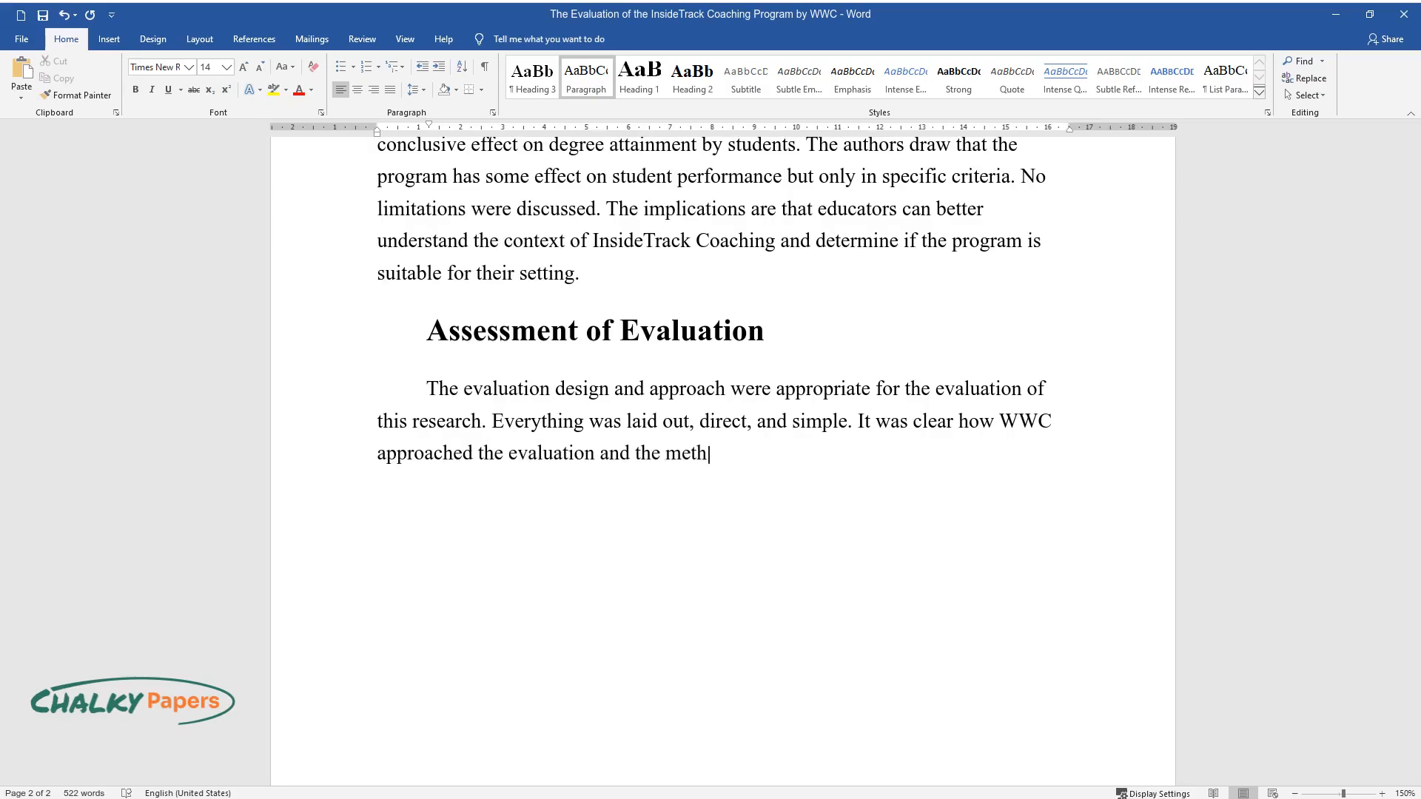
type("ods they used to determine eligible studies")
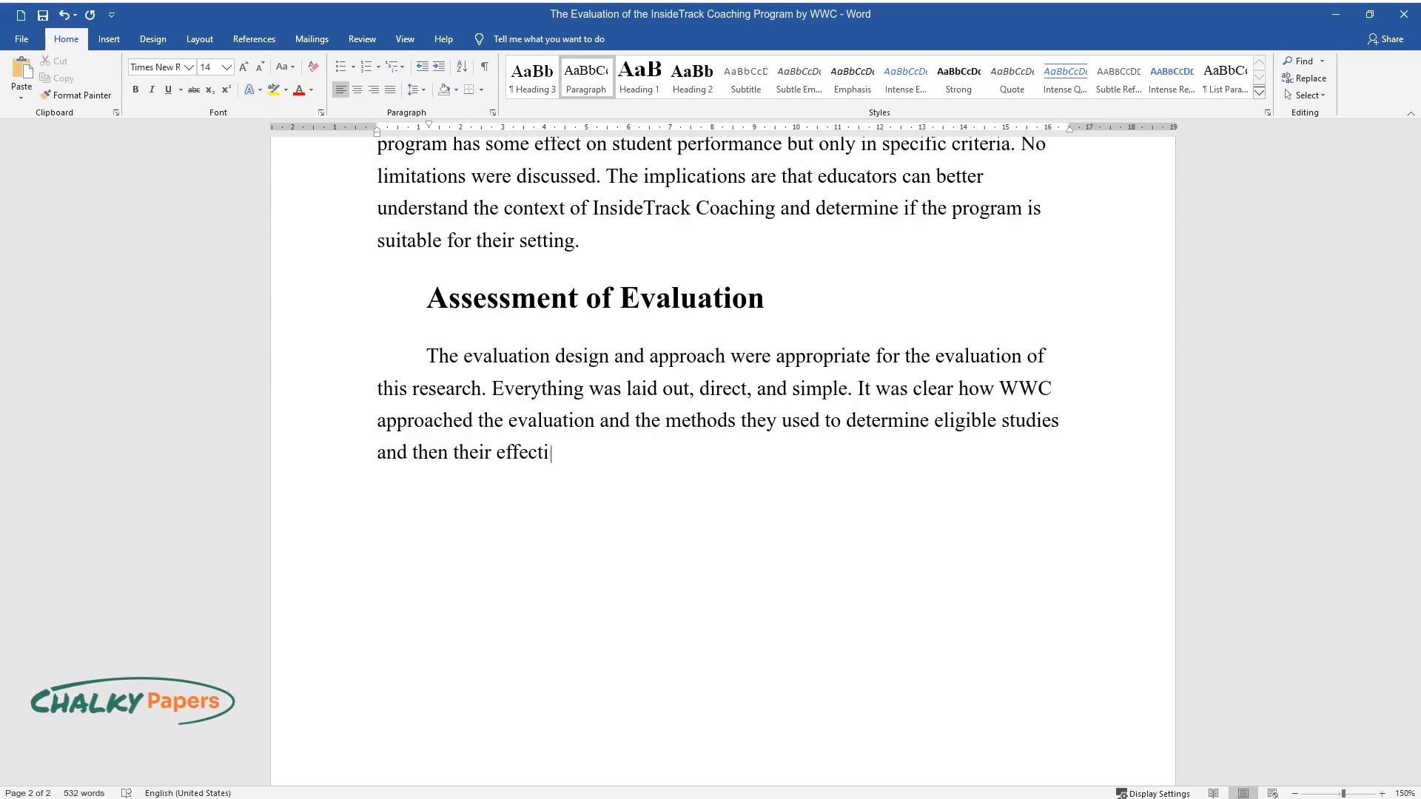
type("veness. The Concept Model allows for a clear presentation of")
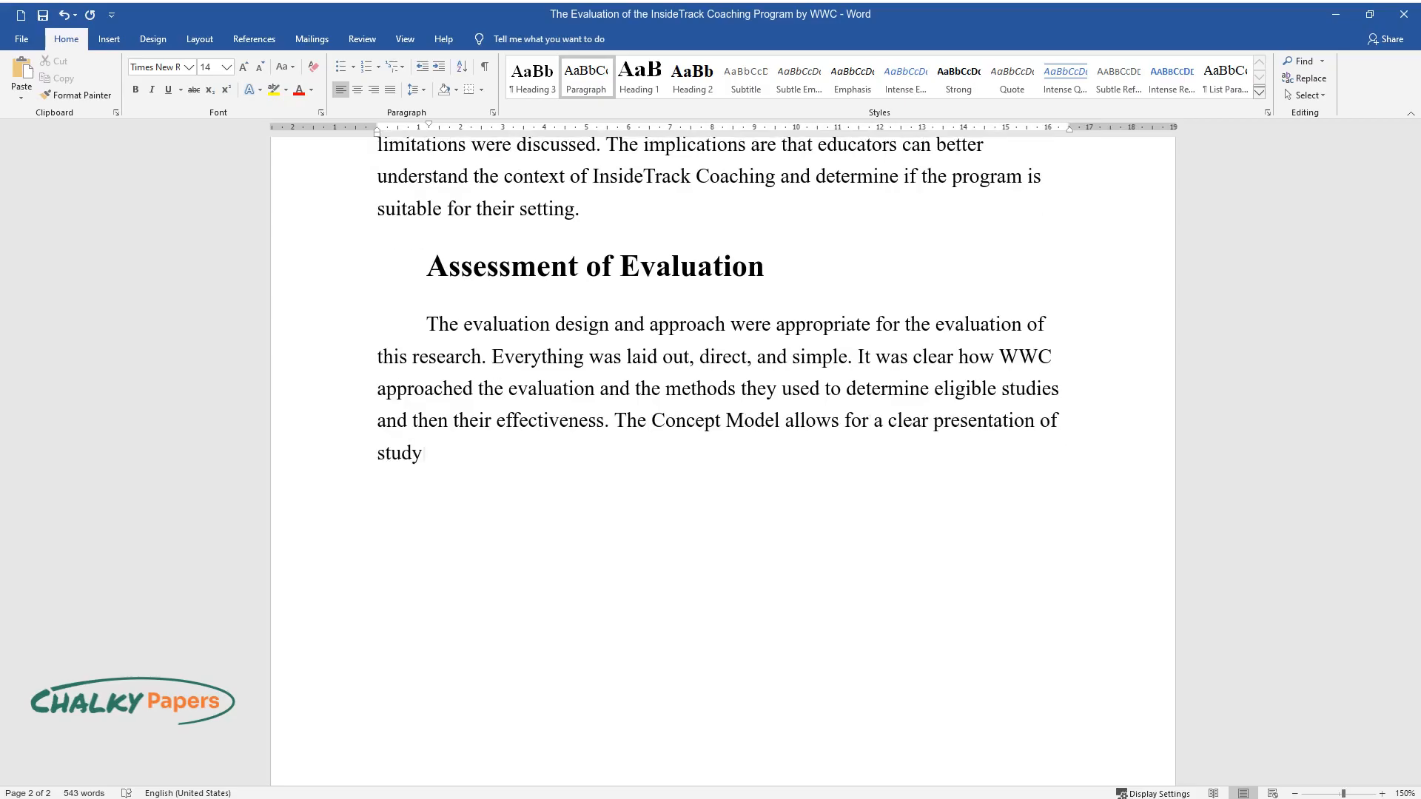
type("results and their evaluation in")
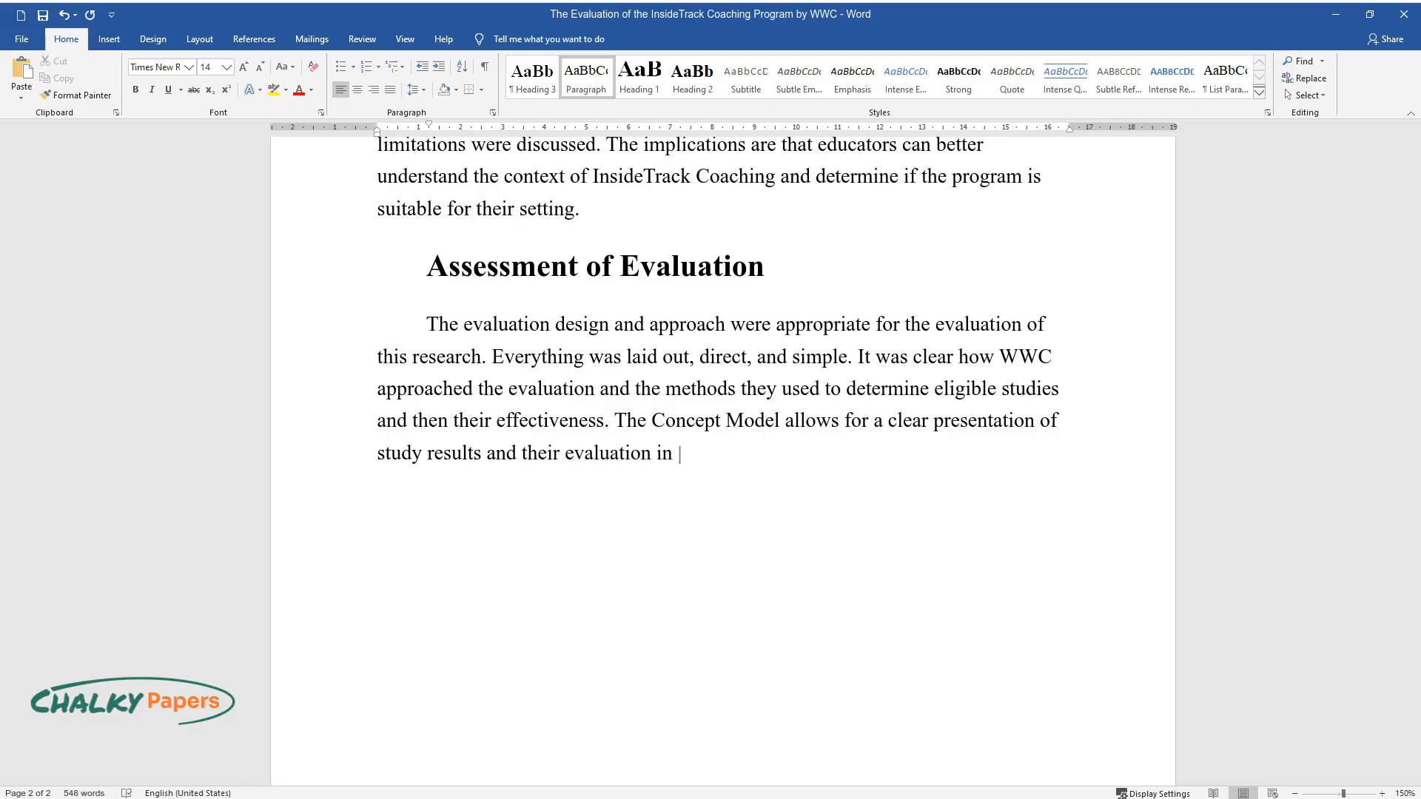
type("terms of effectiveness based on")
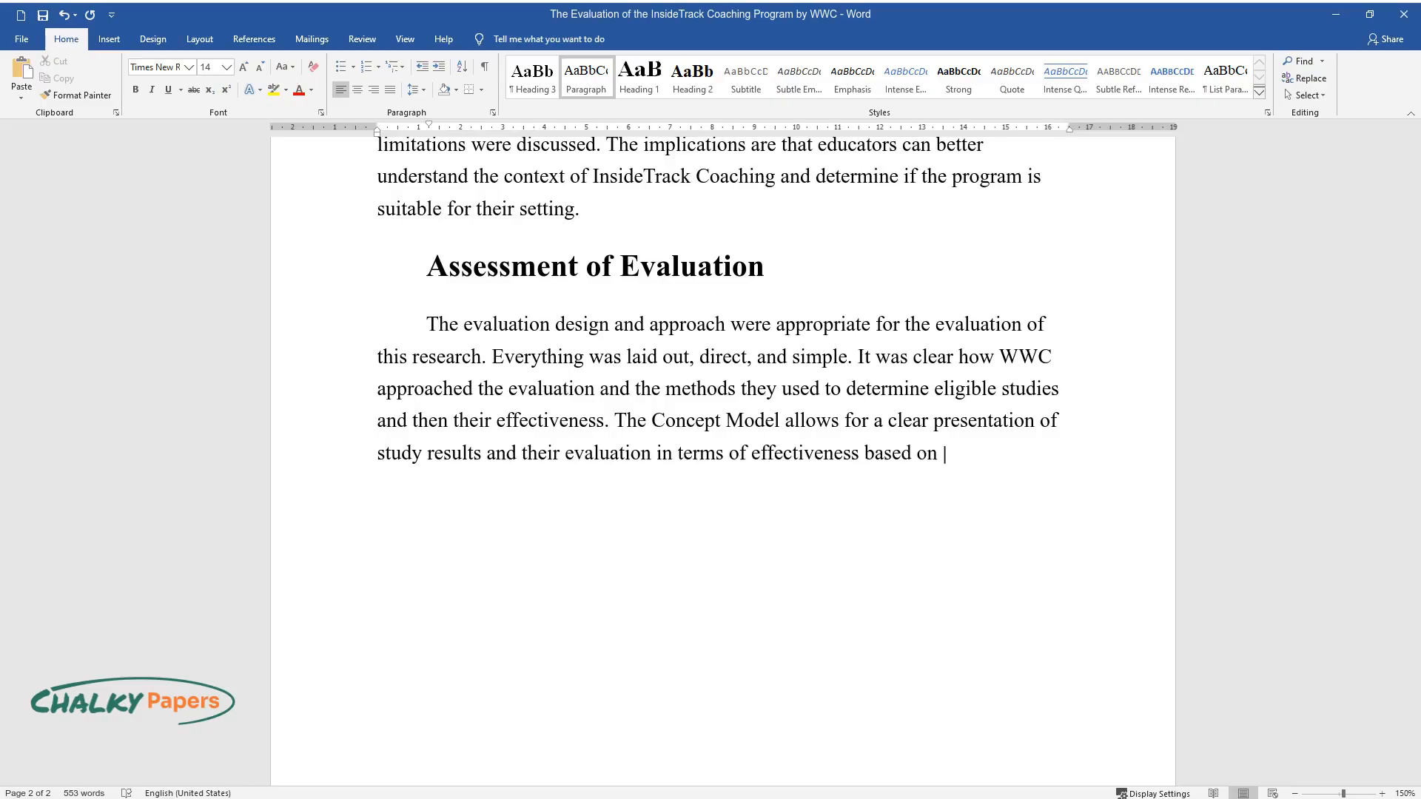
type("evident data from the study, samp")
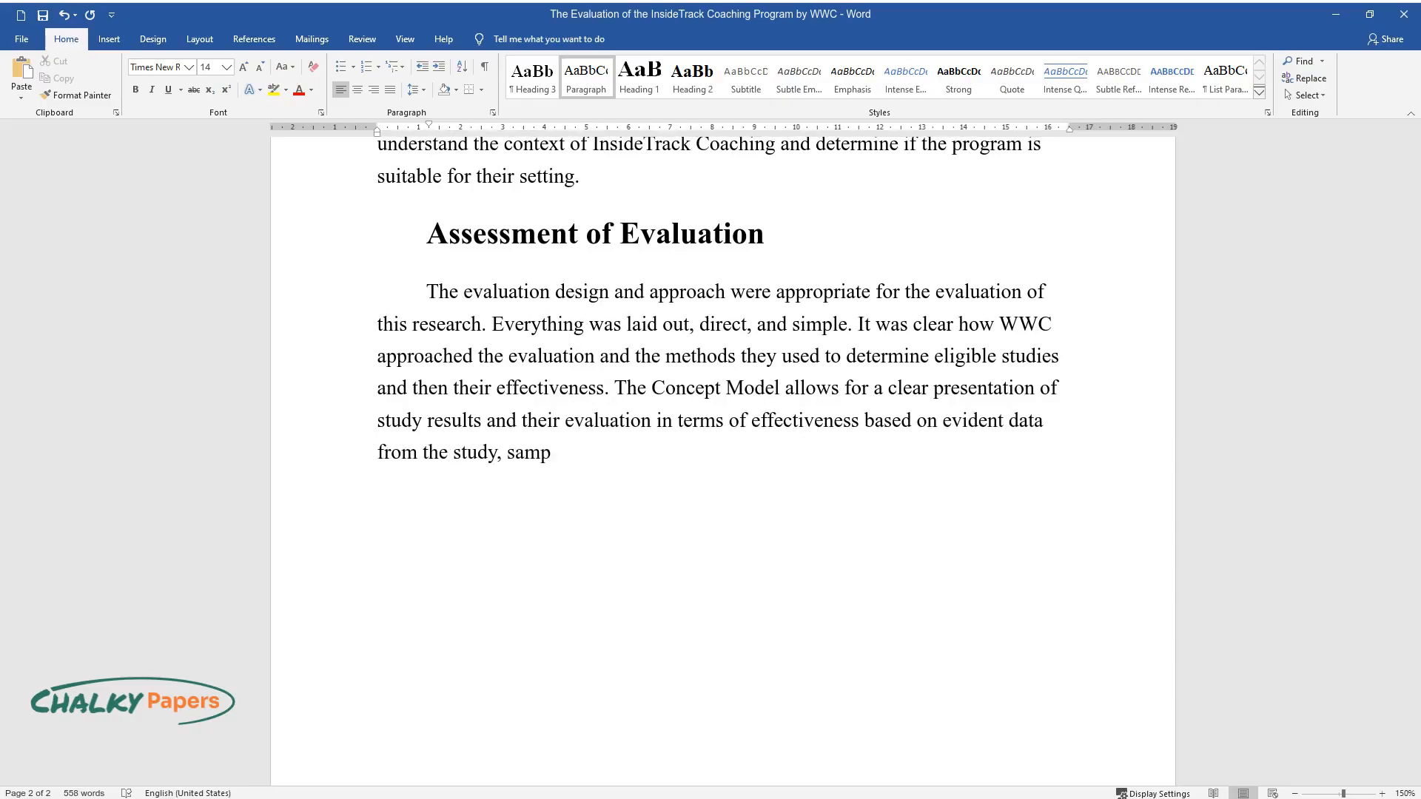
type("le, and basic statistics. The evaluation design supports the")
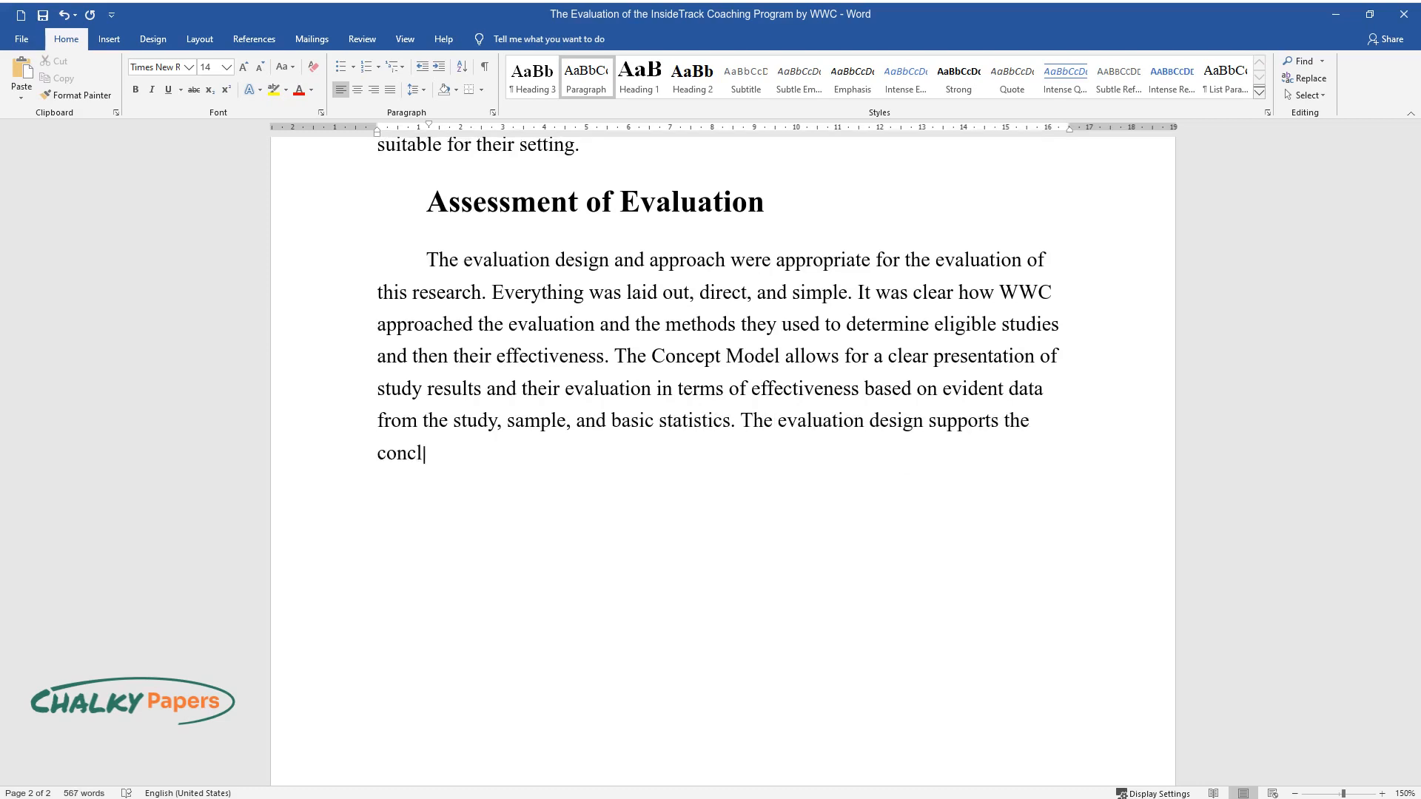
type("usions, as Outcome evaluation signified that effectiveness was fo")
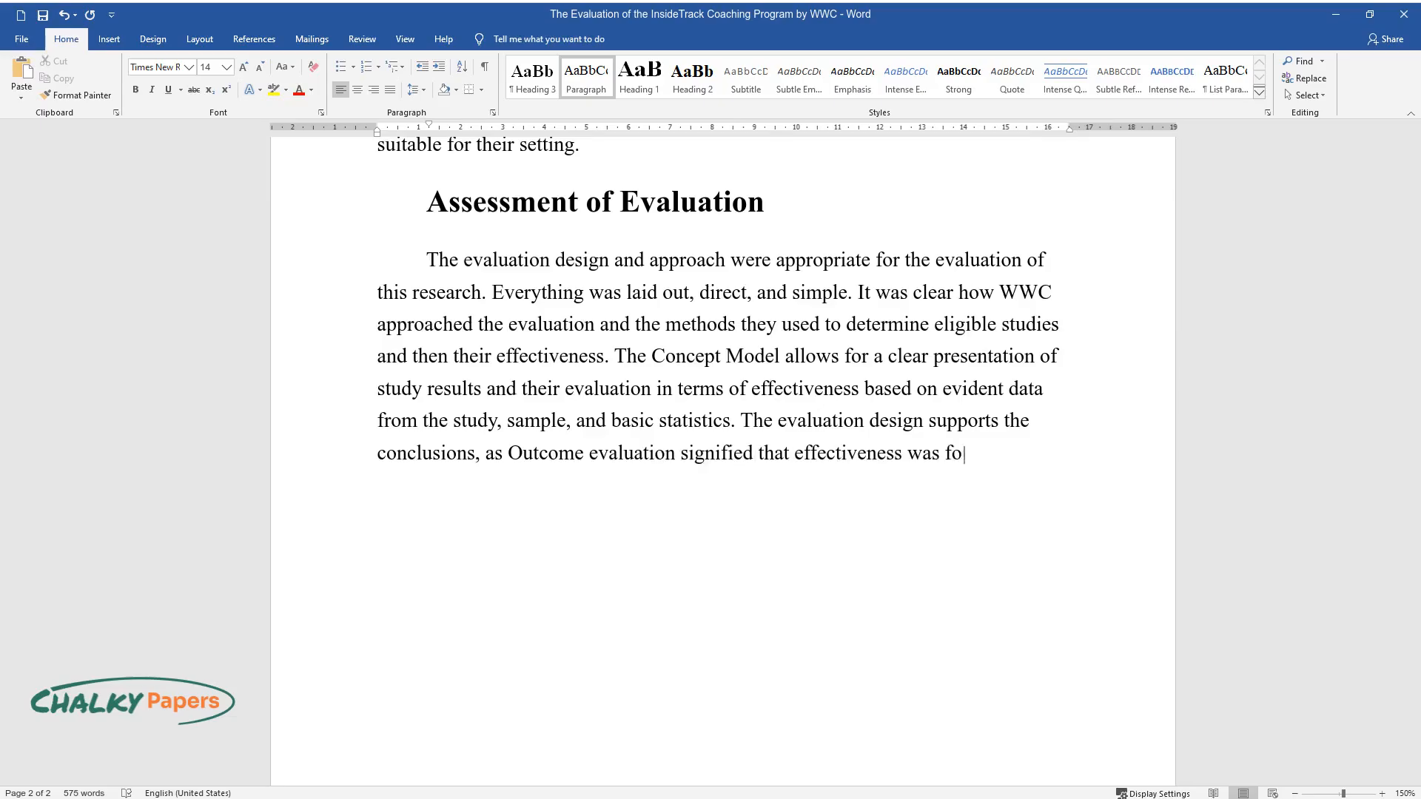
type("und in one area, and indiscernibl")
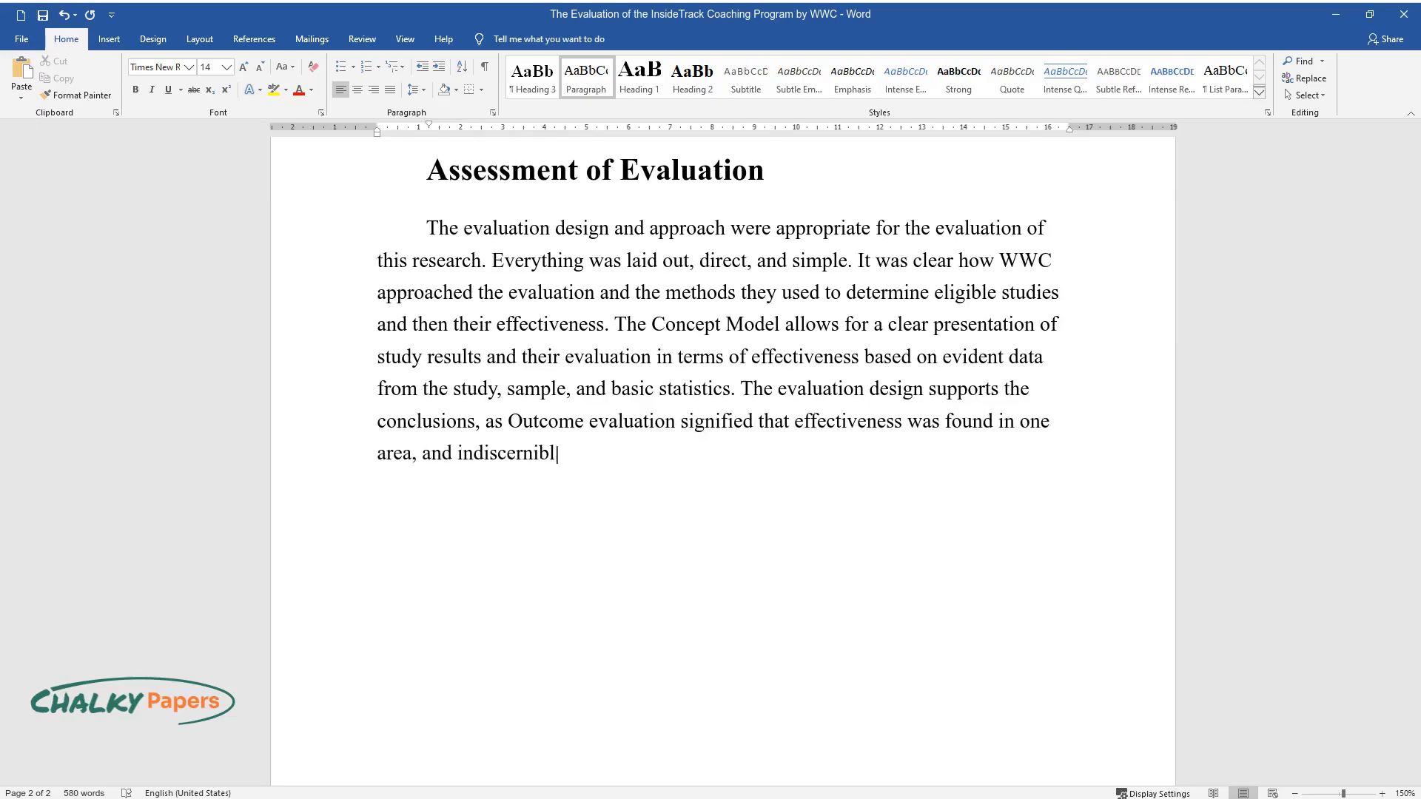
type("e results in the other. There is")
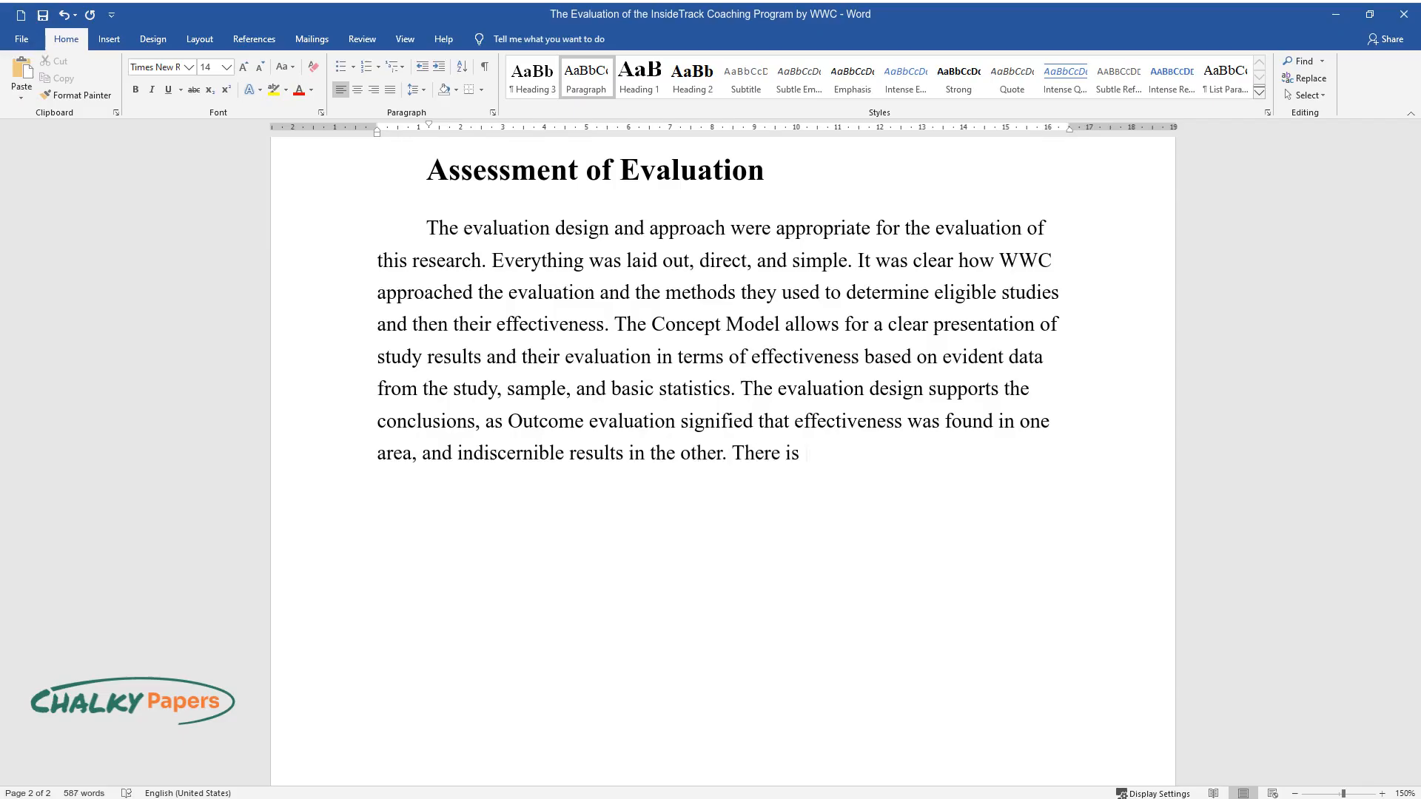
type("little leeway from data that sup")
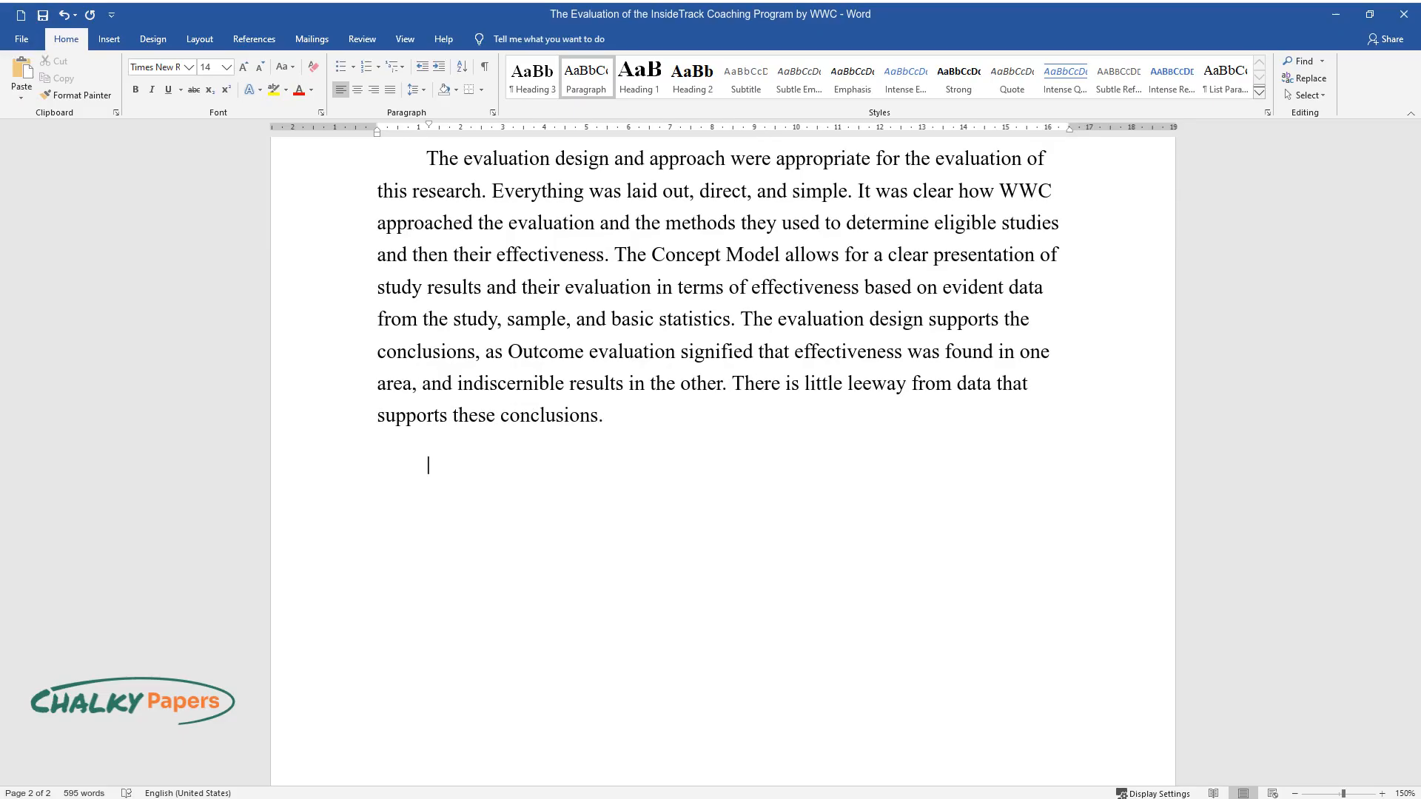
type("The conclusions")
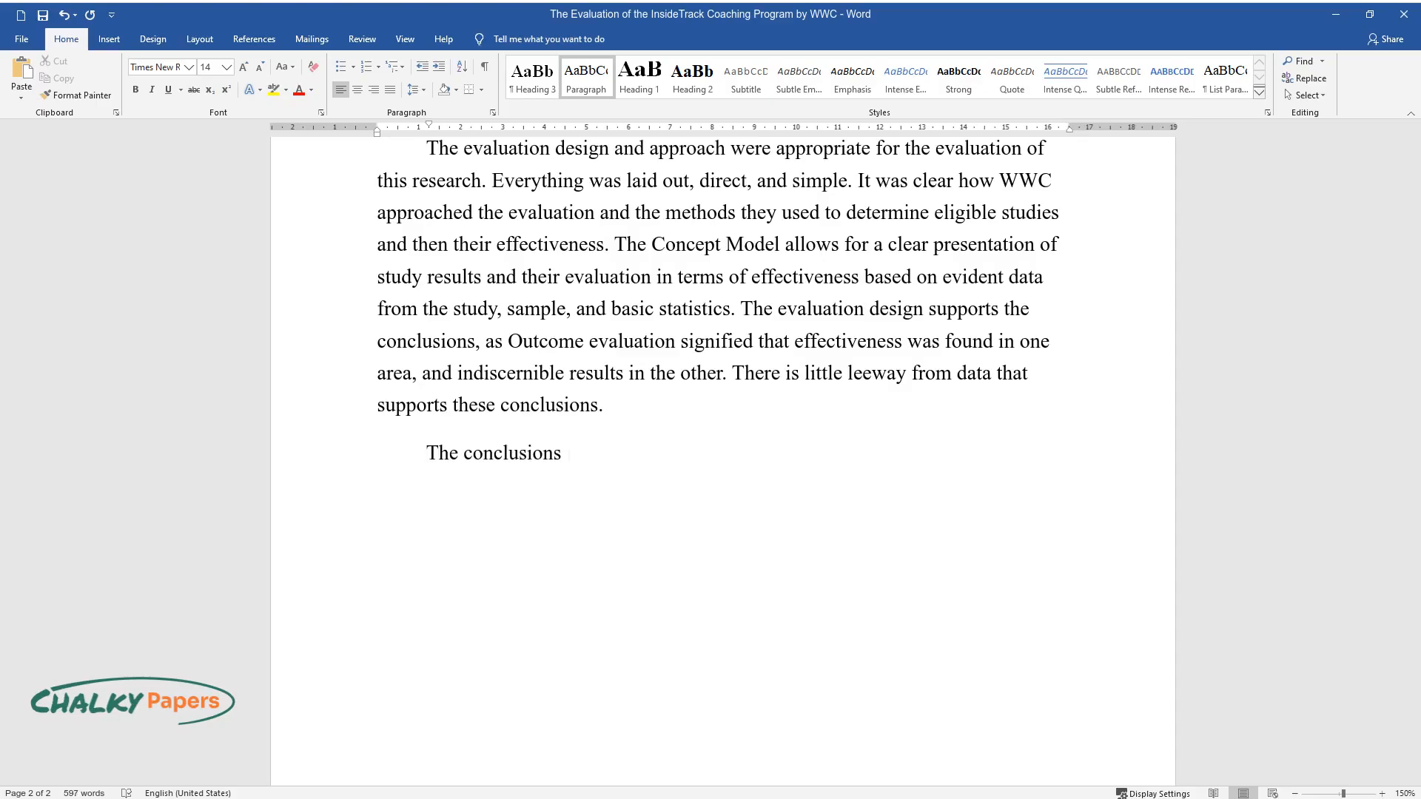
type("are warranted based on the study, a")
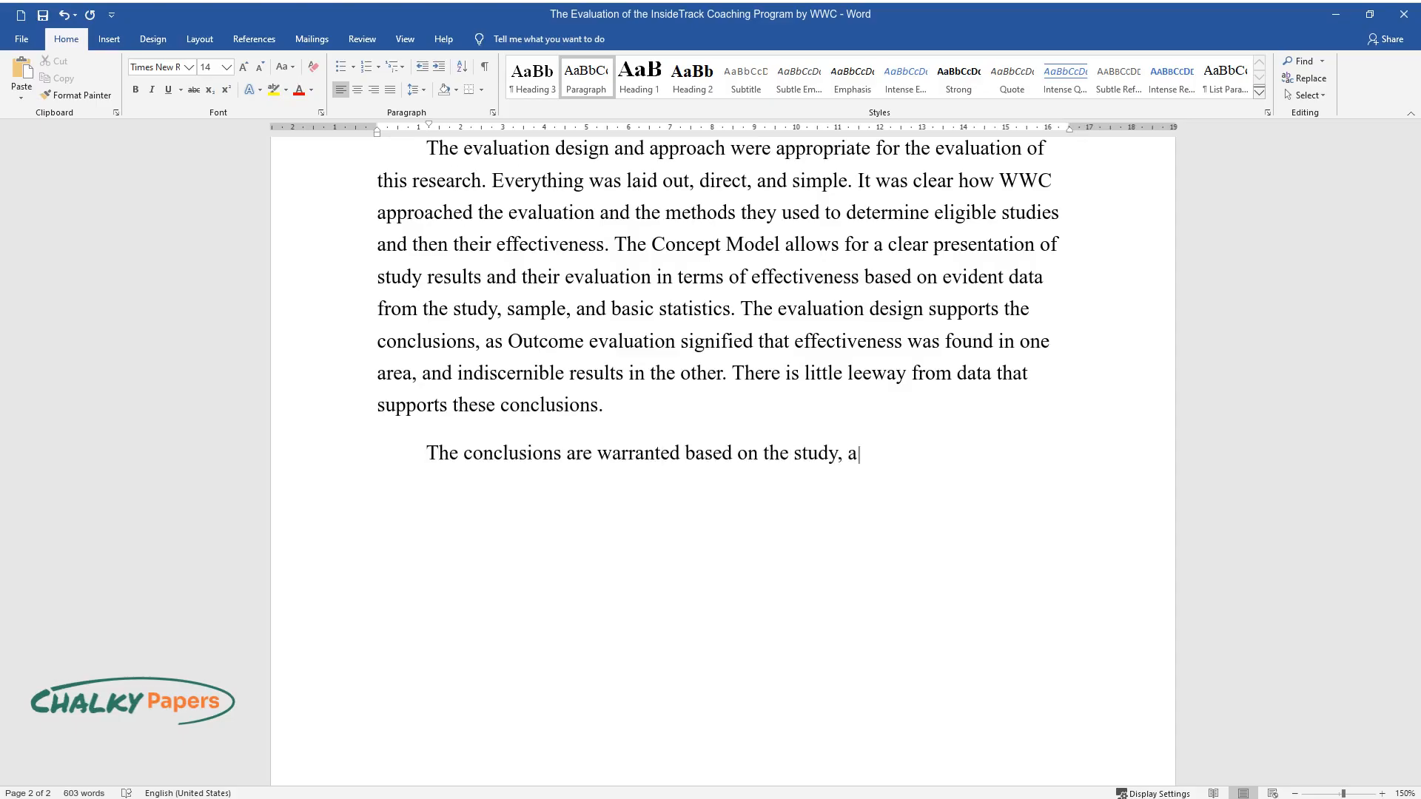
type("s the evidence points between the")
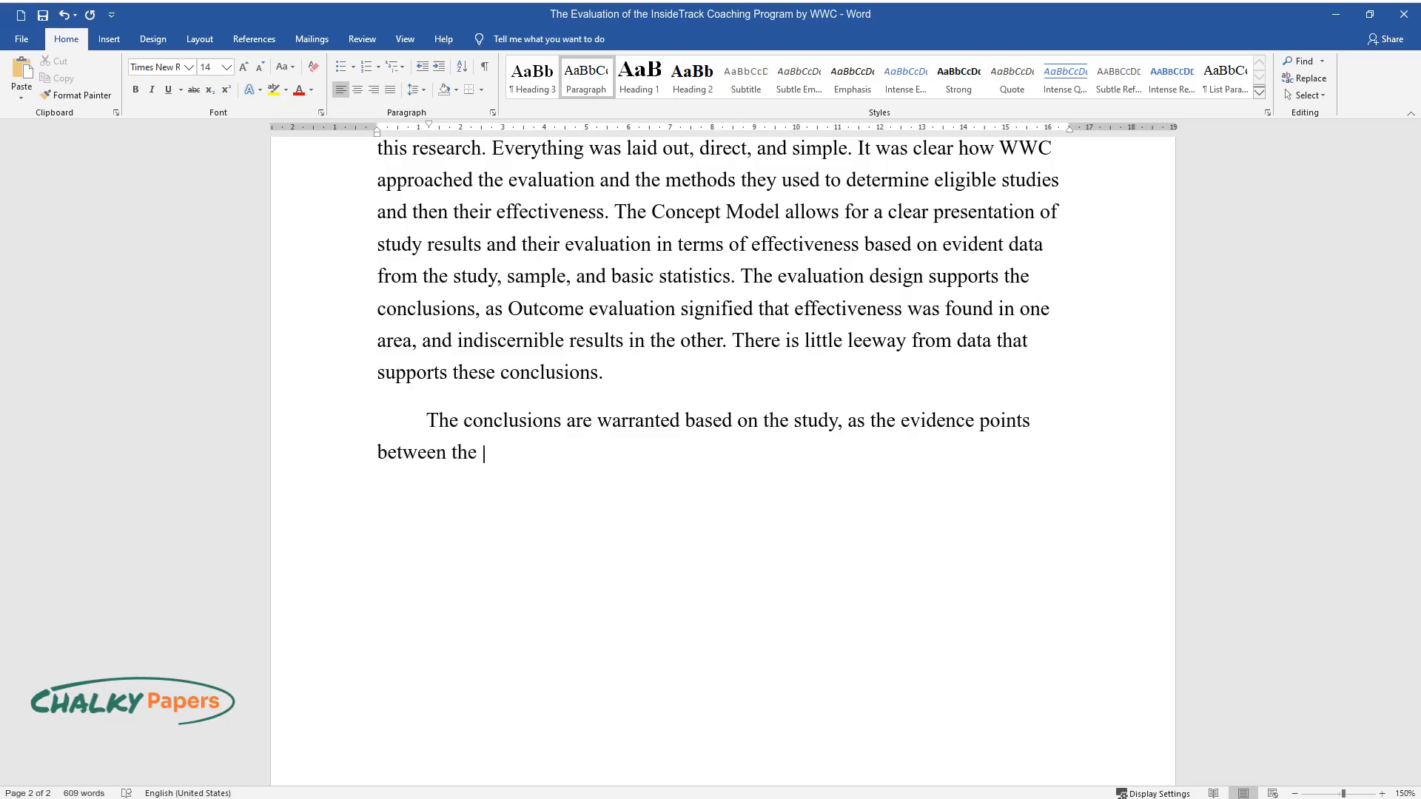
type("intervention group and the control")
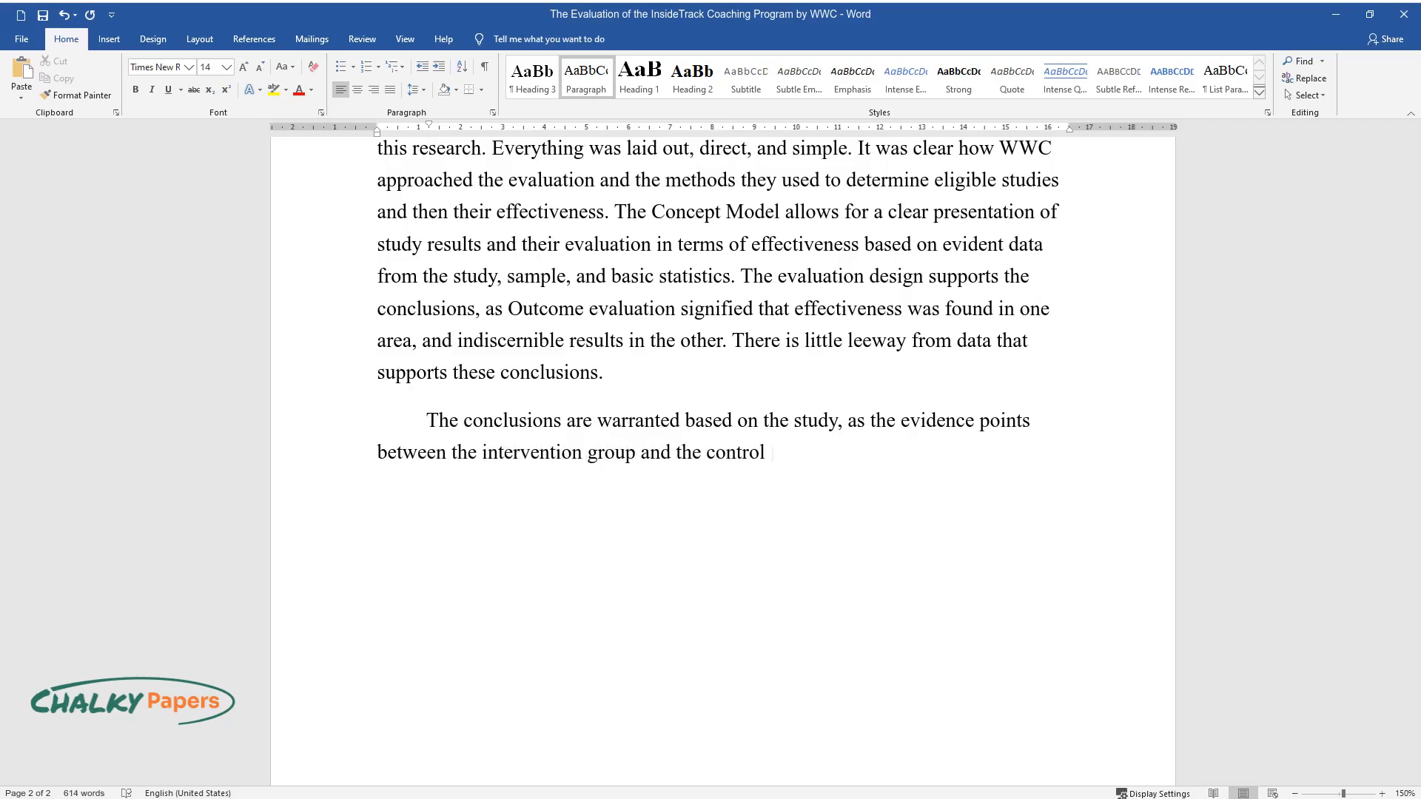
type("group for both degree attainment and credit accumulation and persiste")
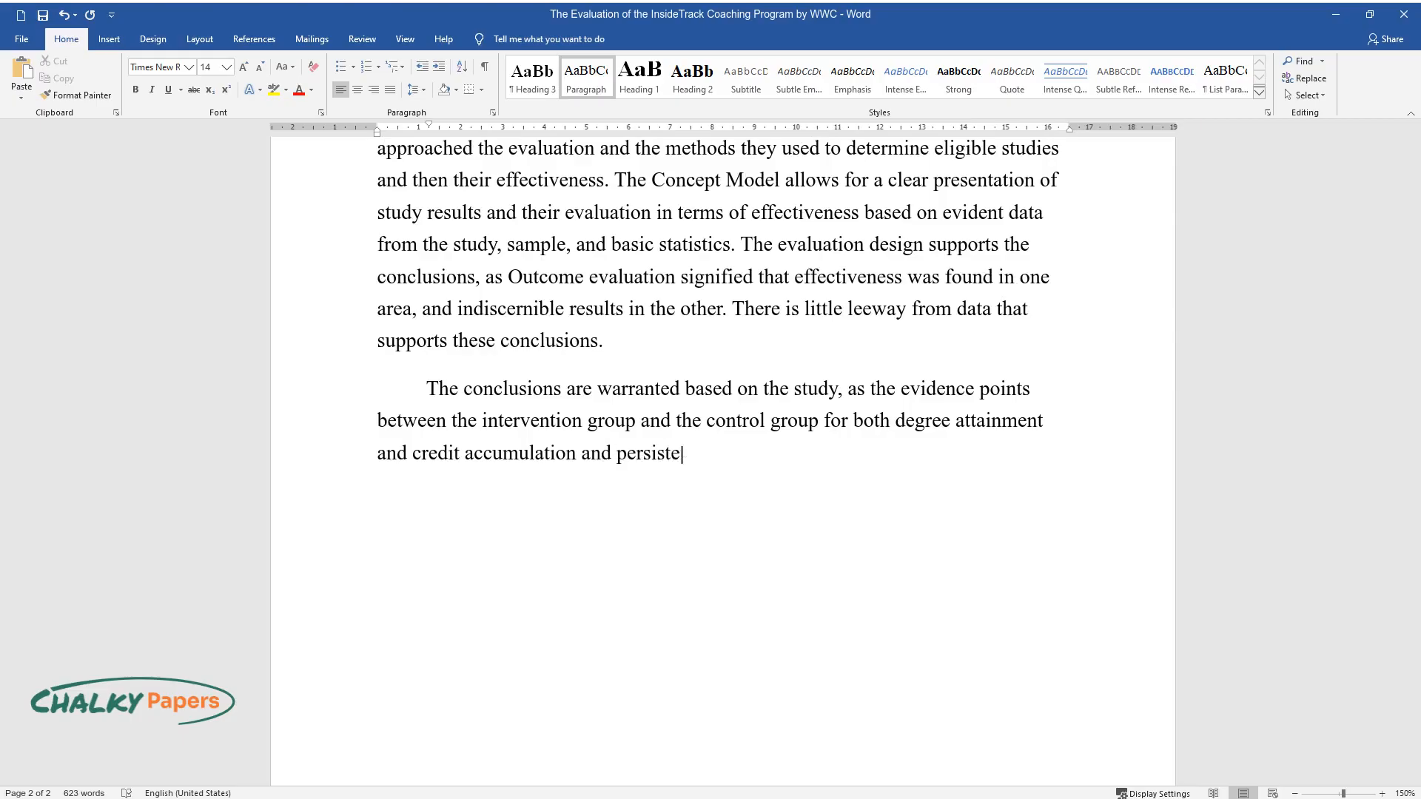
type("nce. The evaluation justifies the")
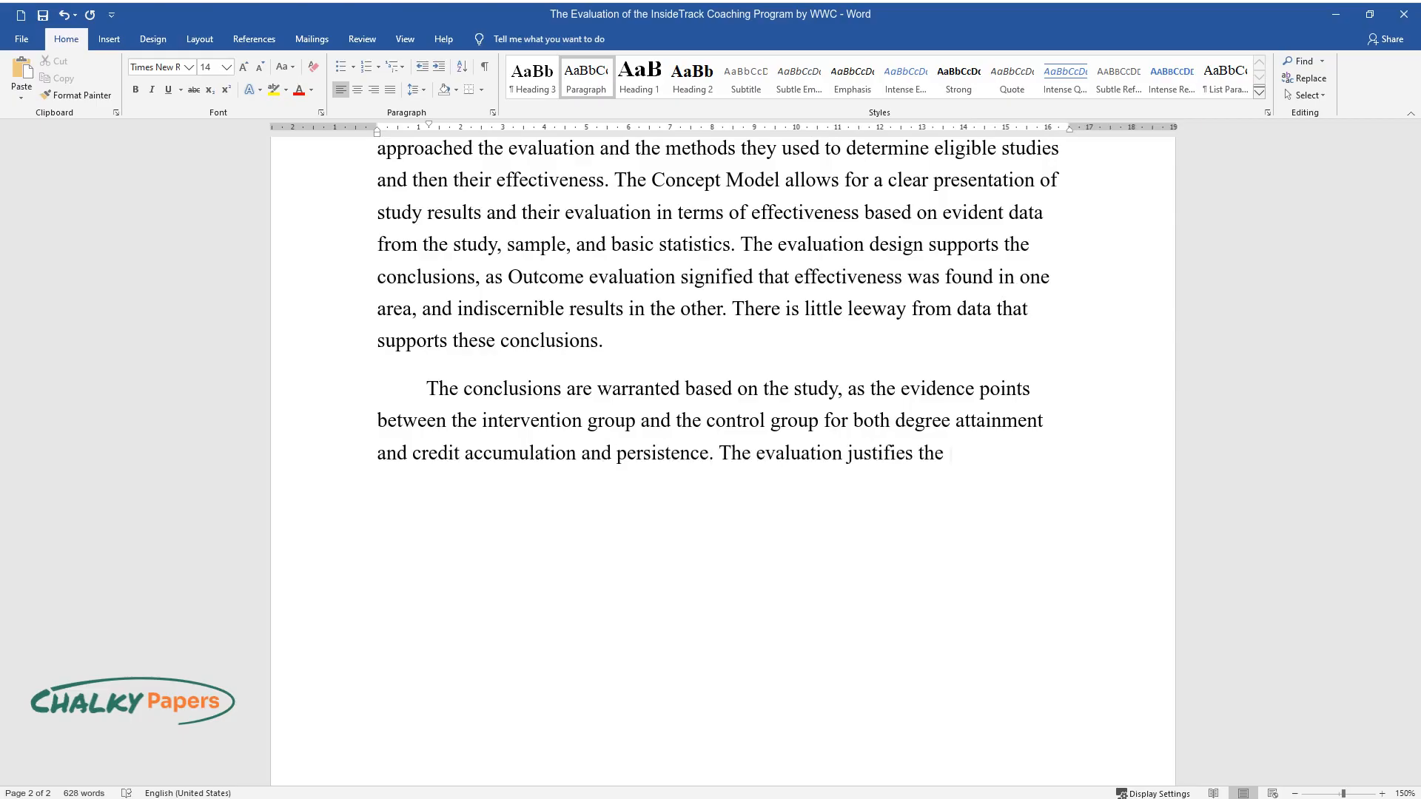
type("outcomes with effect size and stati")
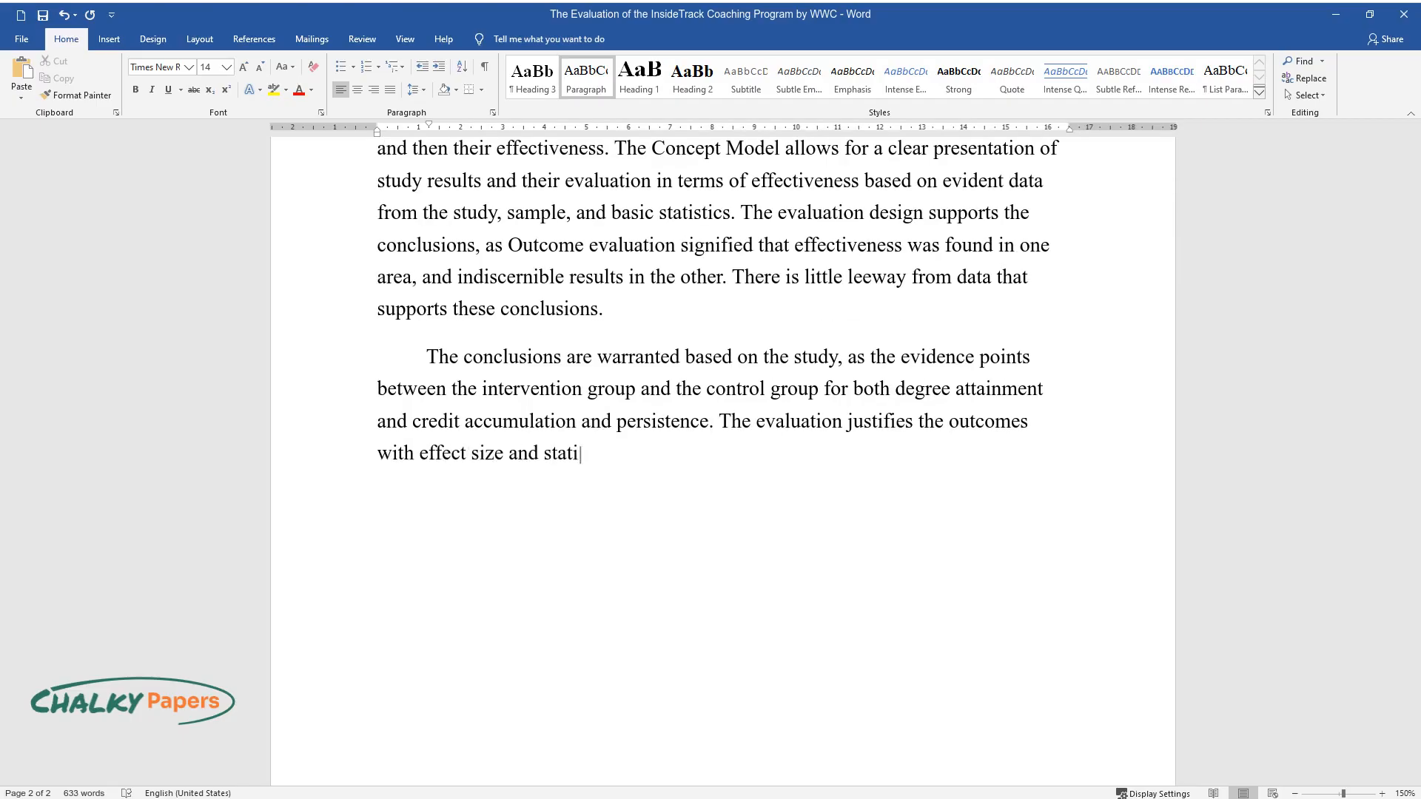
type("stical significance which then leads to the improvement")
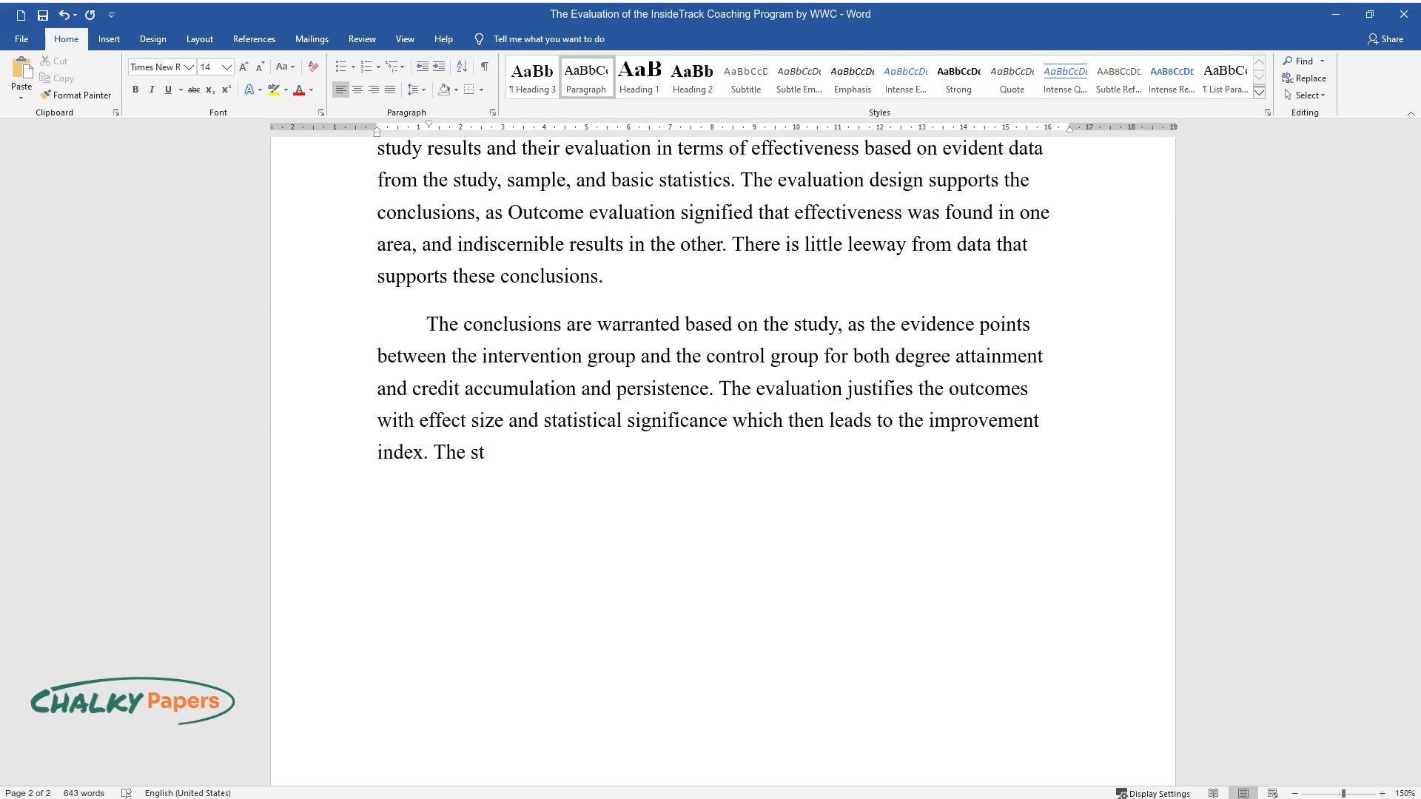
type("rength of the evaluation is its sy")
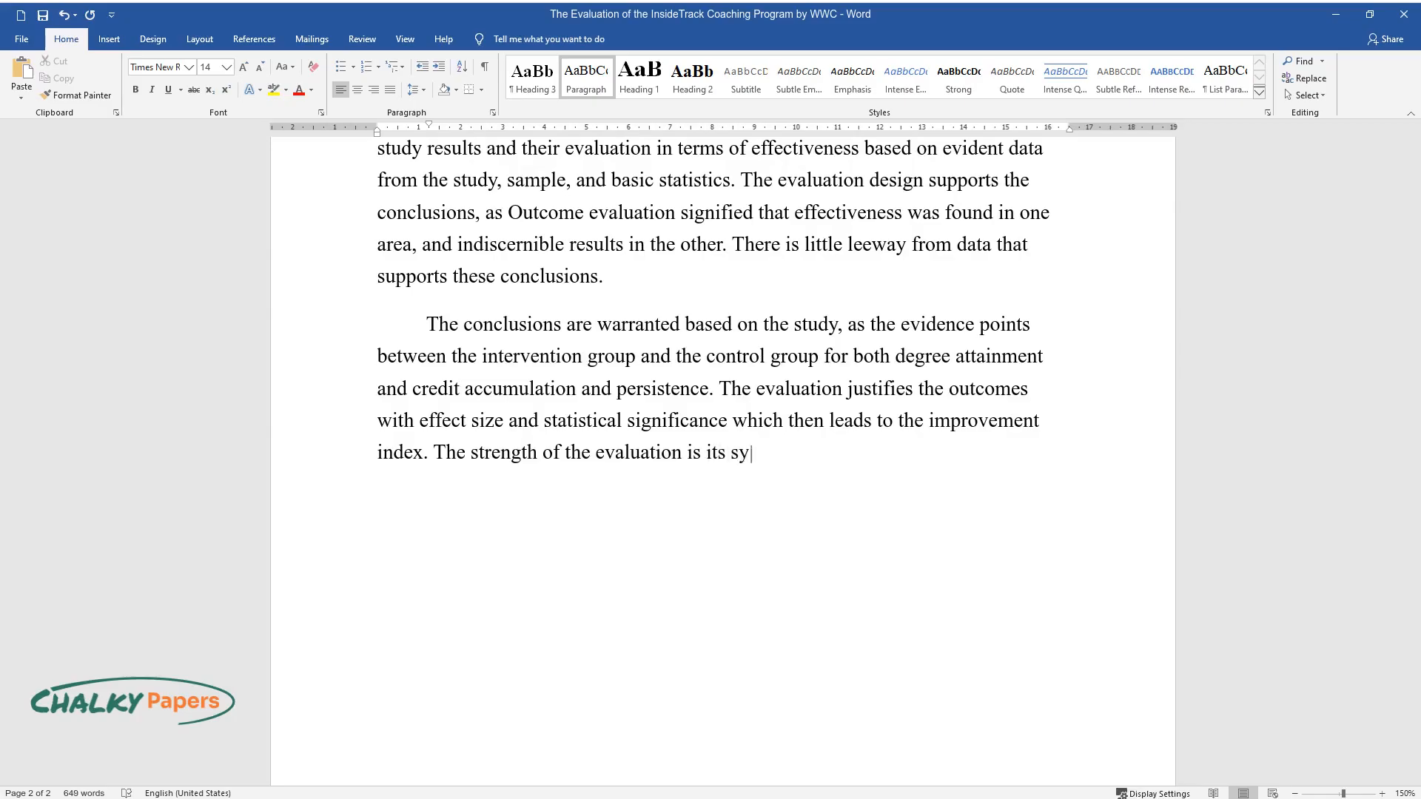
type("stematic approach and use of key data")
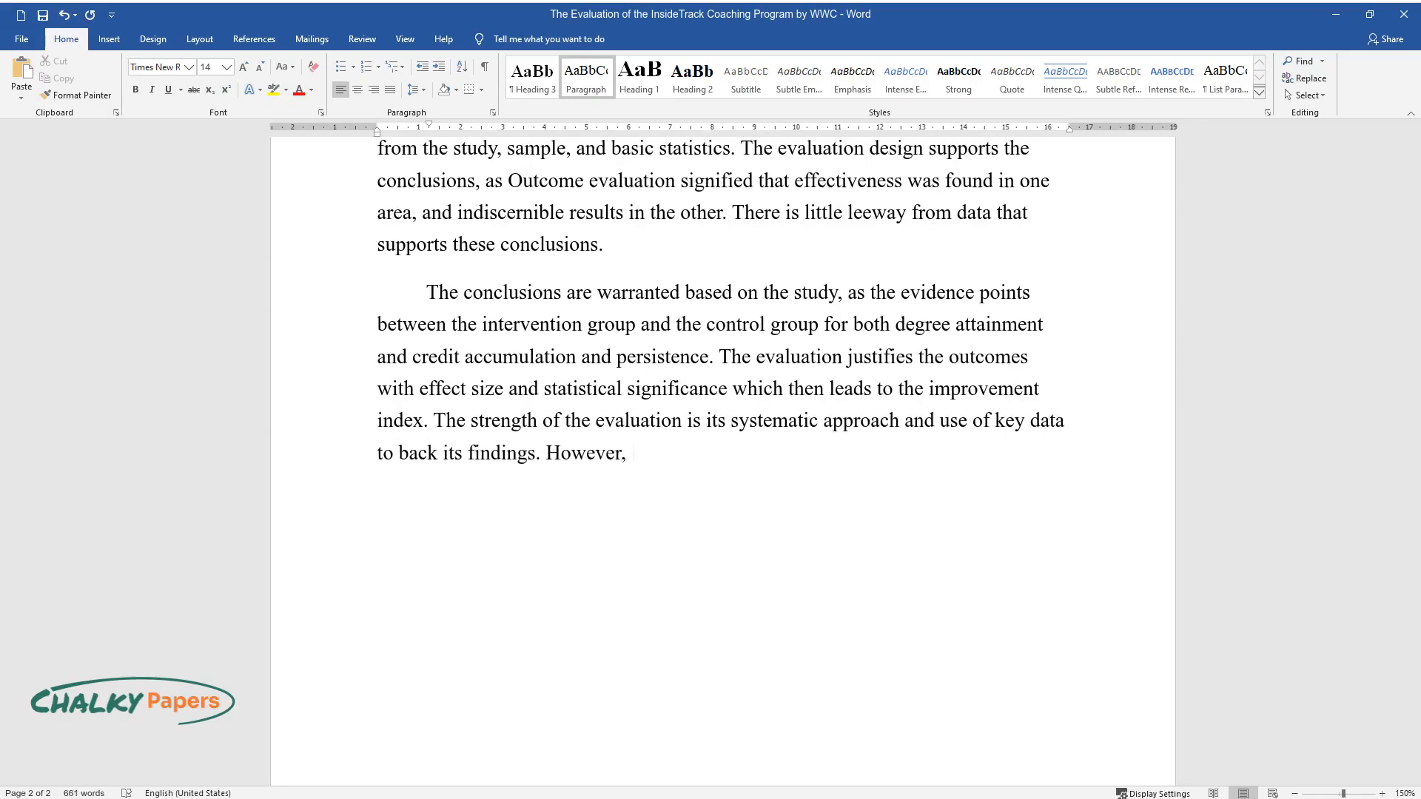
type("it can be argued that the weakness")
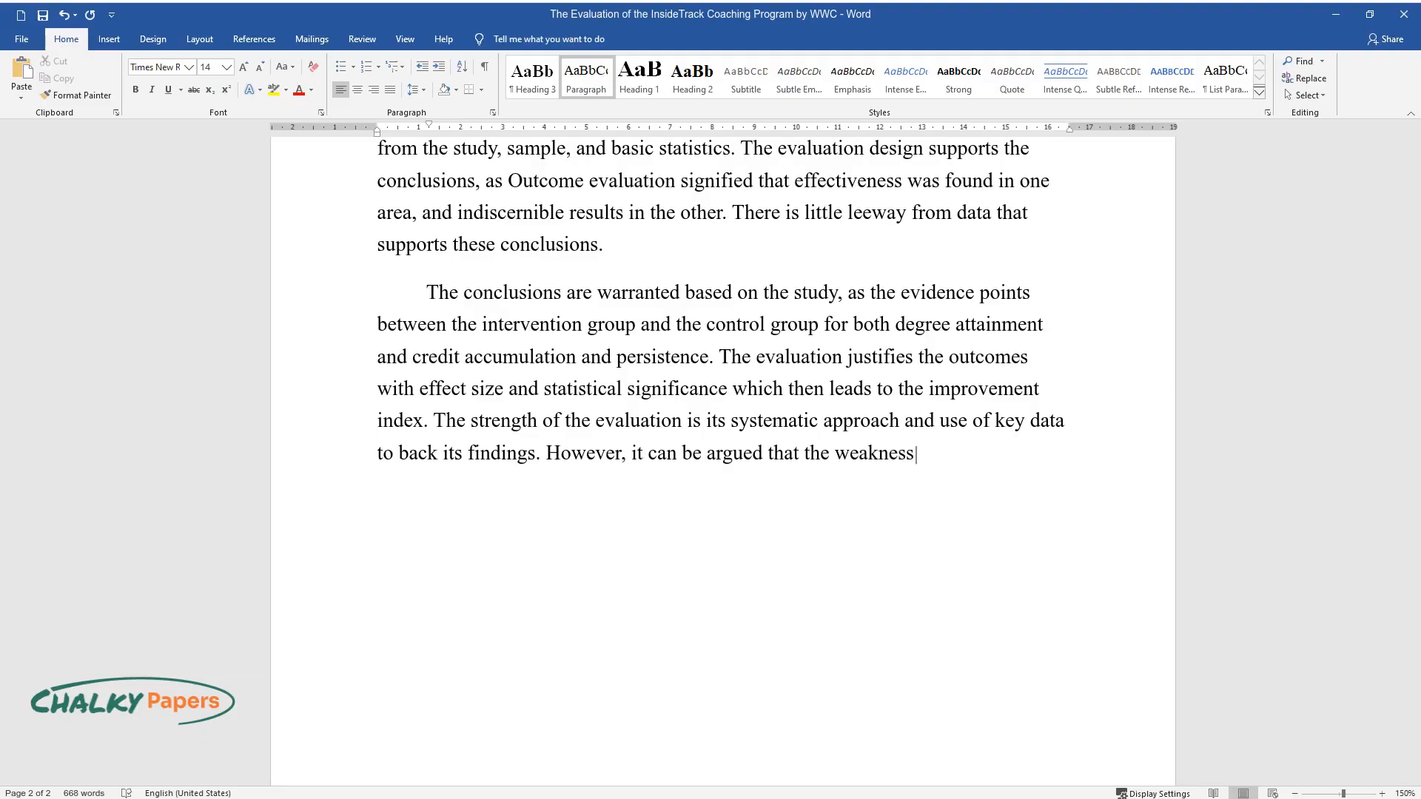
type("lies in the fact that the sample s")
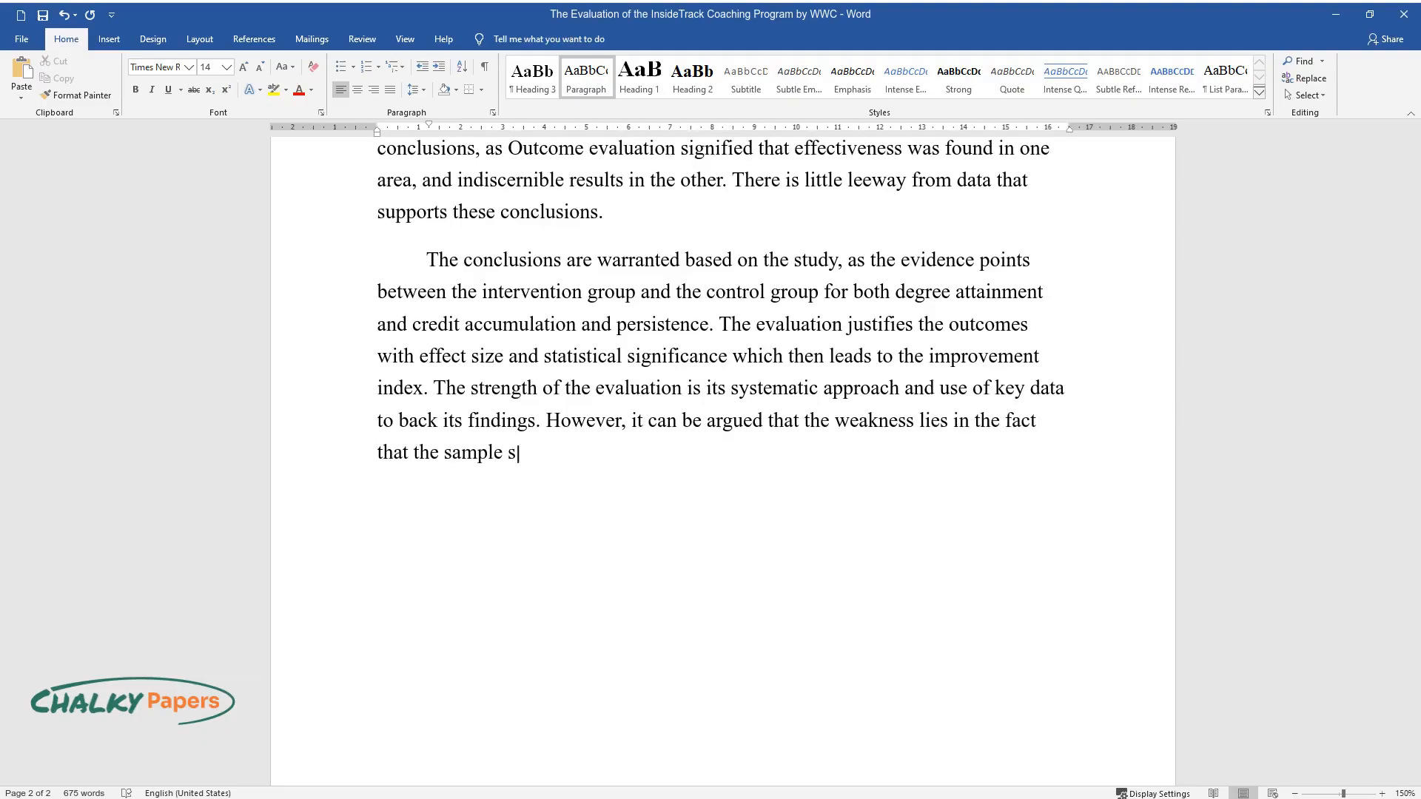
type("ize was too small, one study focus")
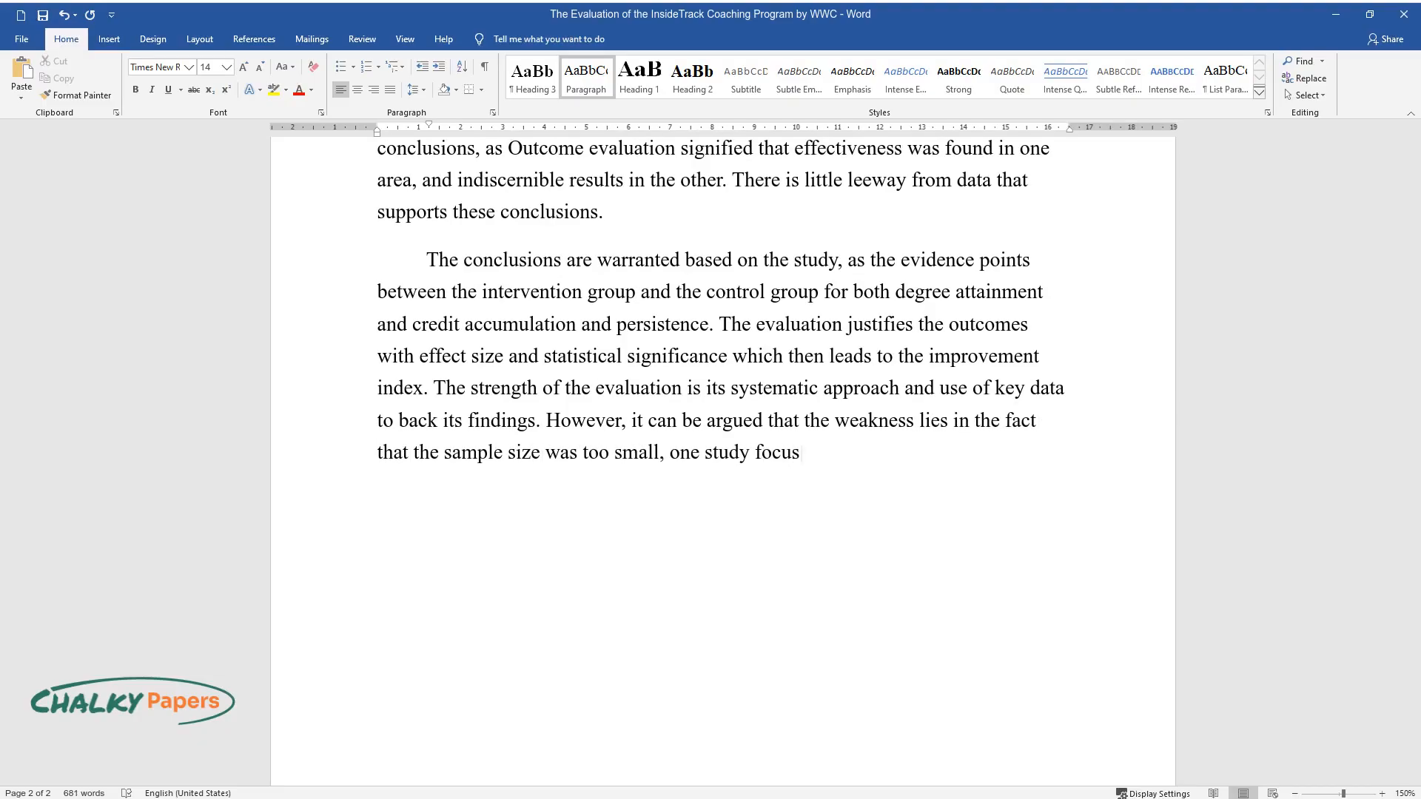
type("ed on postsecondary education, and")
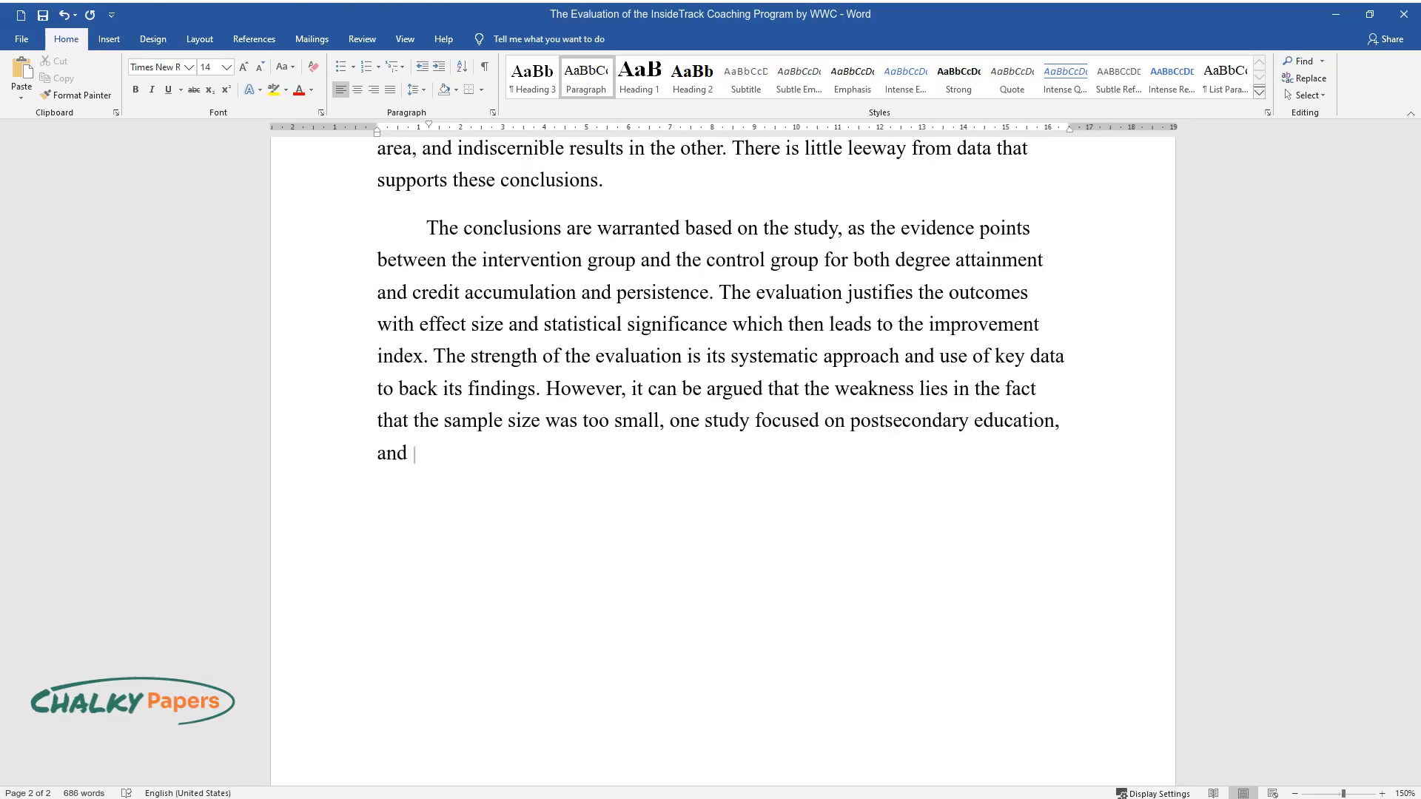
type("it does not provide a comprehensi")
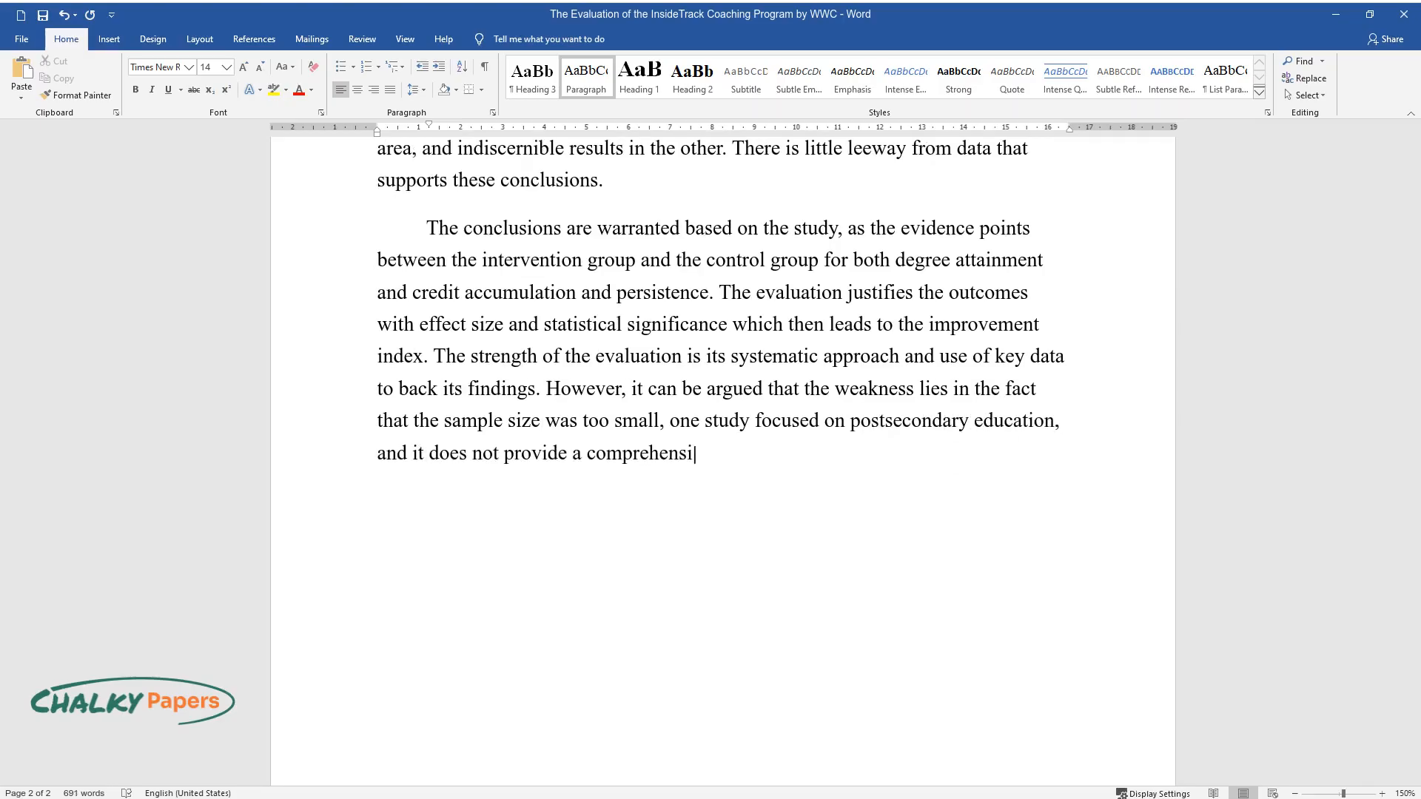
type("ve assessment of what the program can offer.")
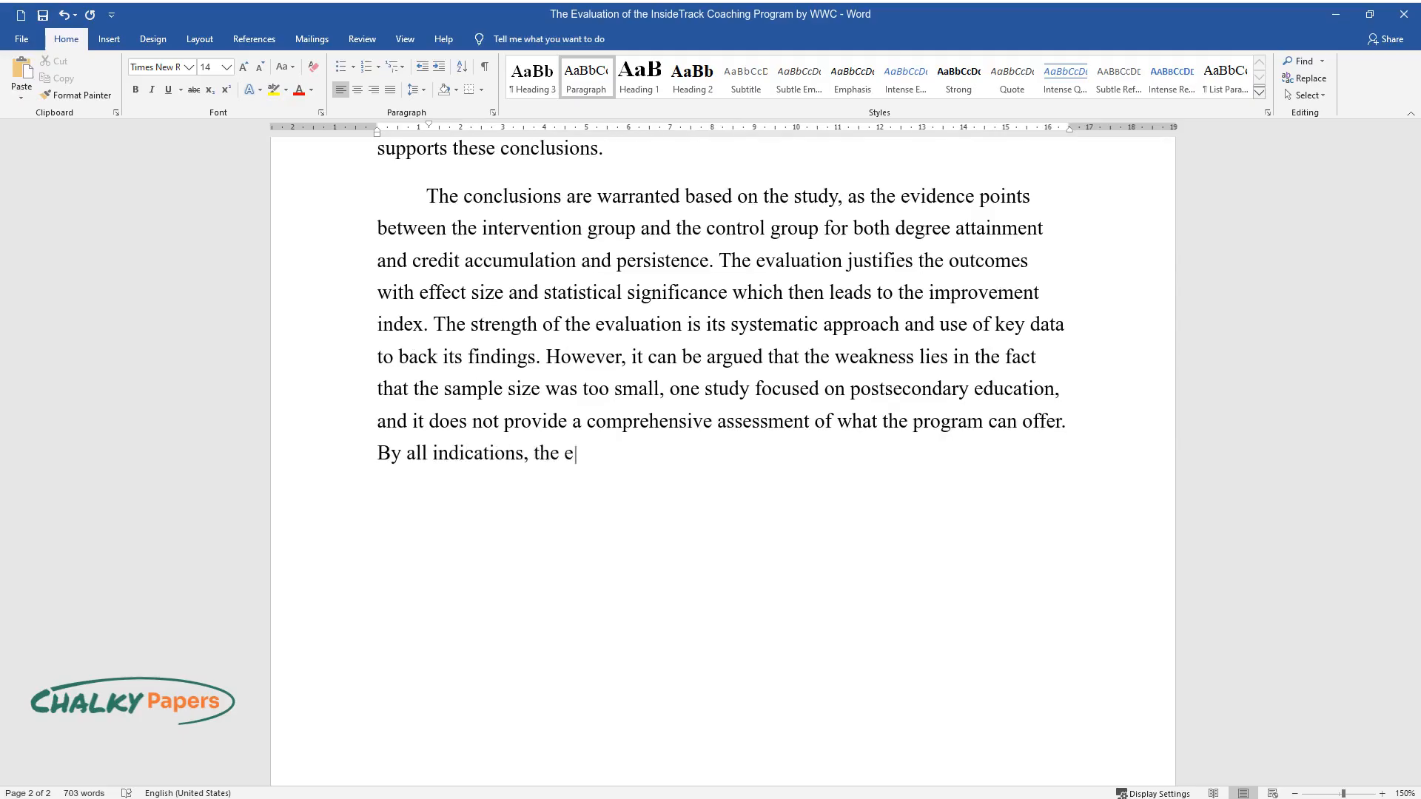
type("valuation was done ethically and responsibly, because of")
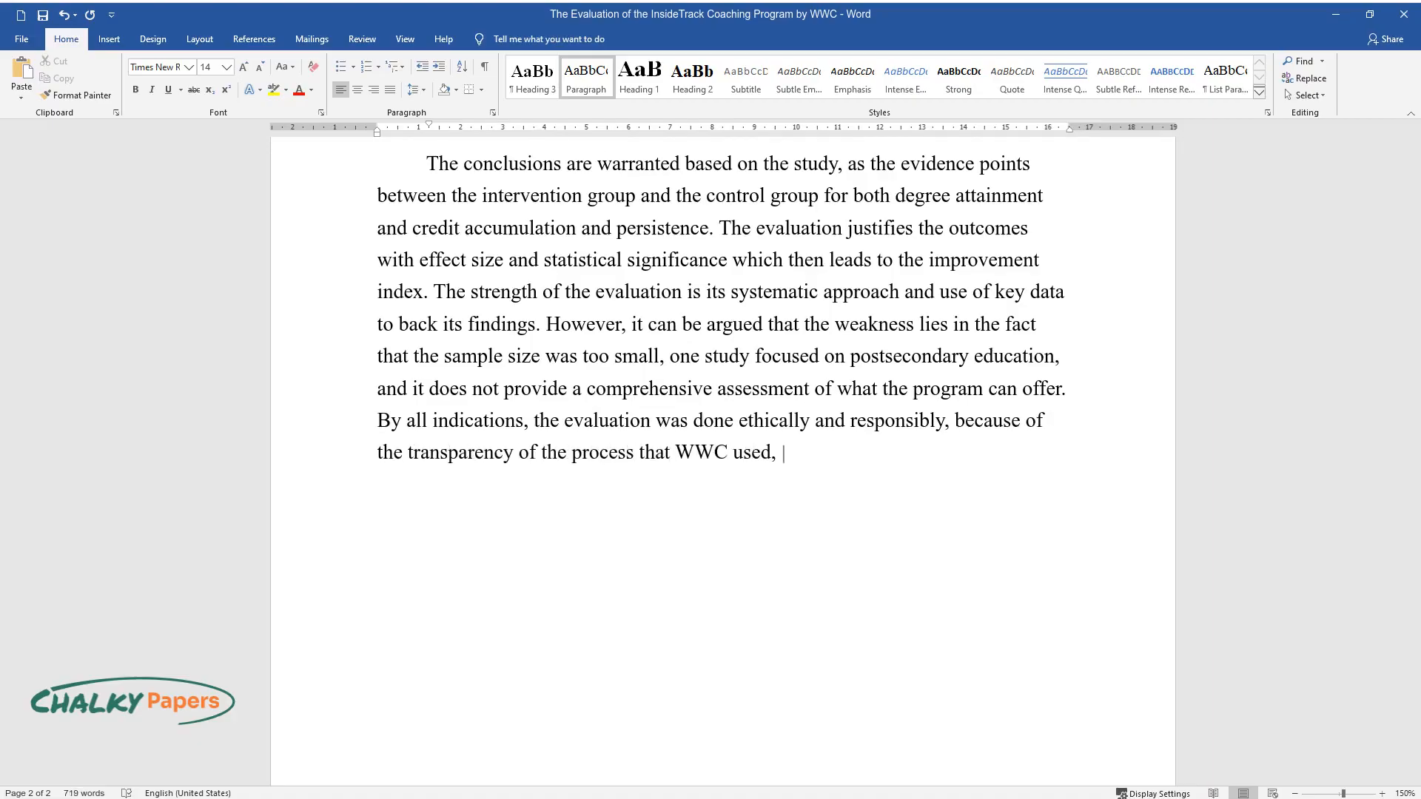
type("making publicly available its protocols and procedures.")
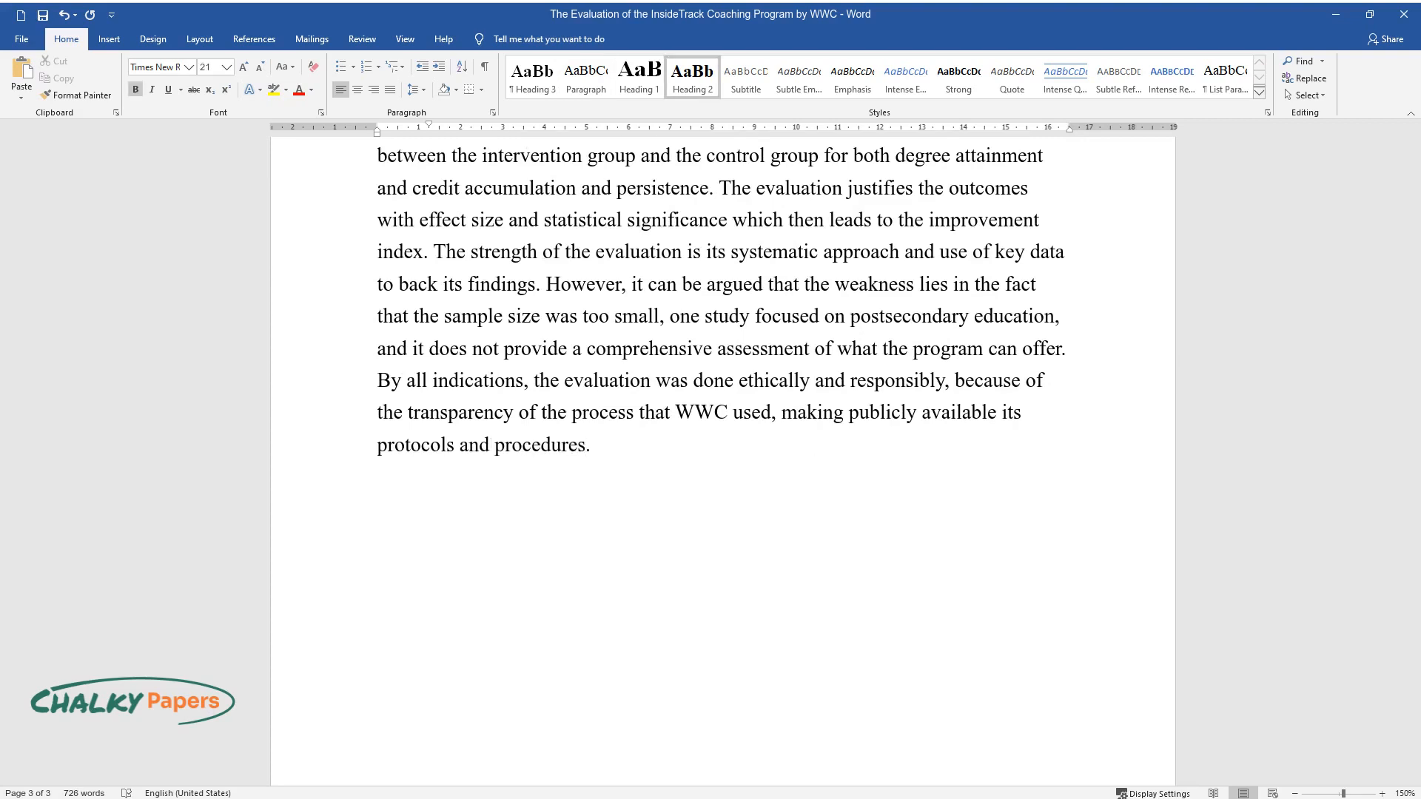
type("Conclusion")
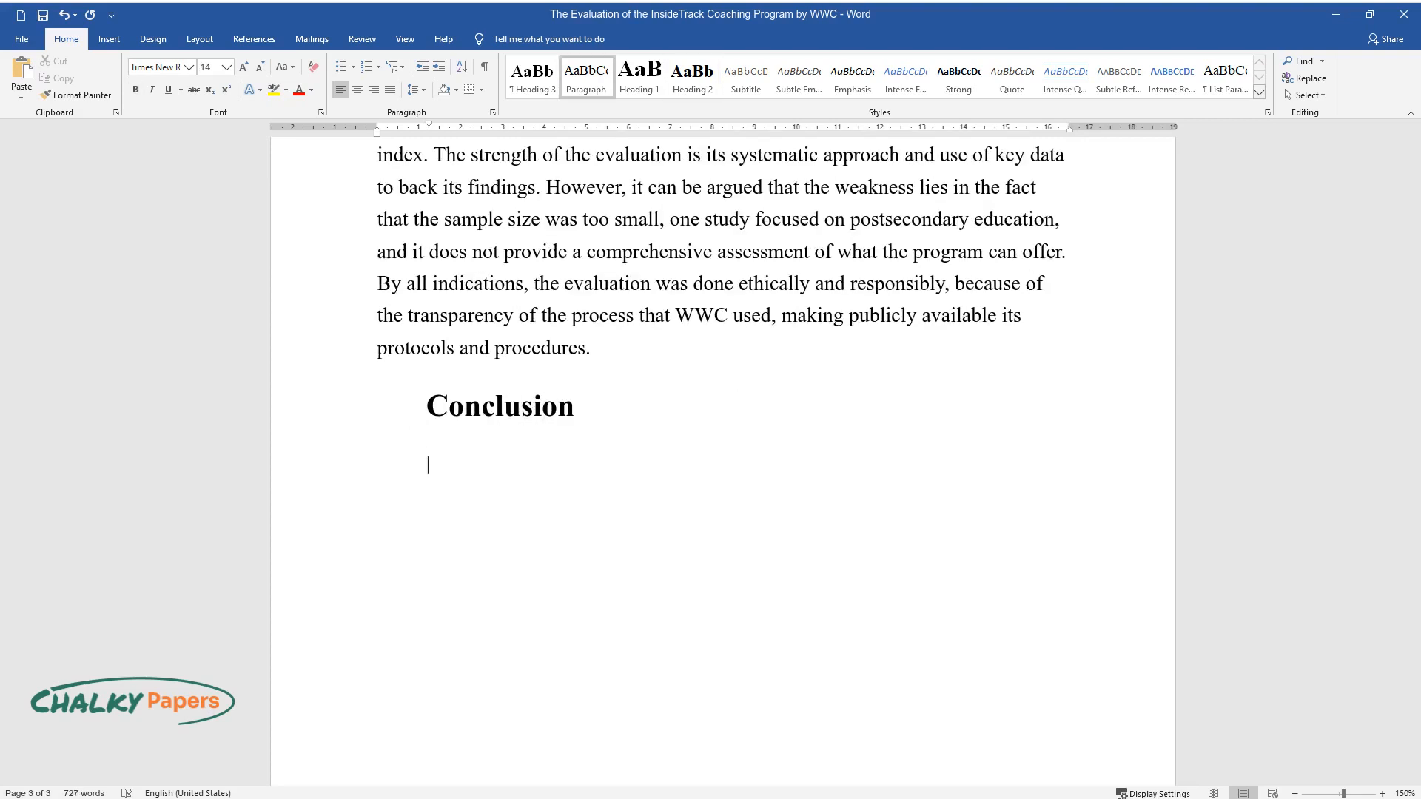
type("The evaluation of In")
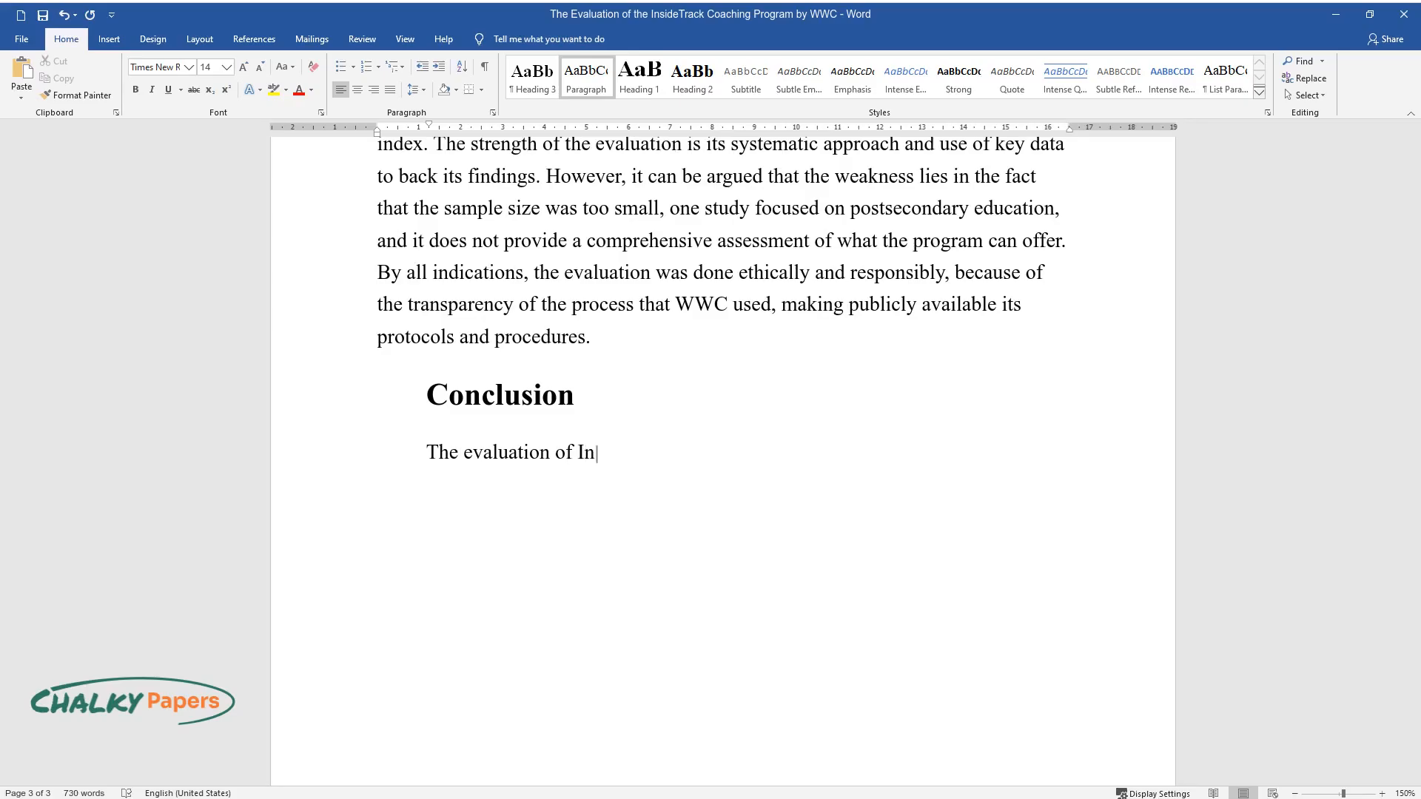
type("sideTrack Coaching by WWC was an")
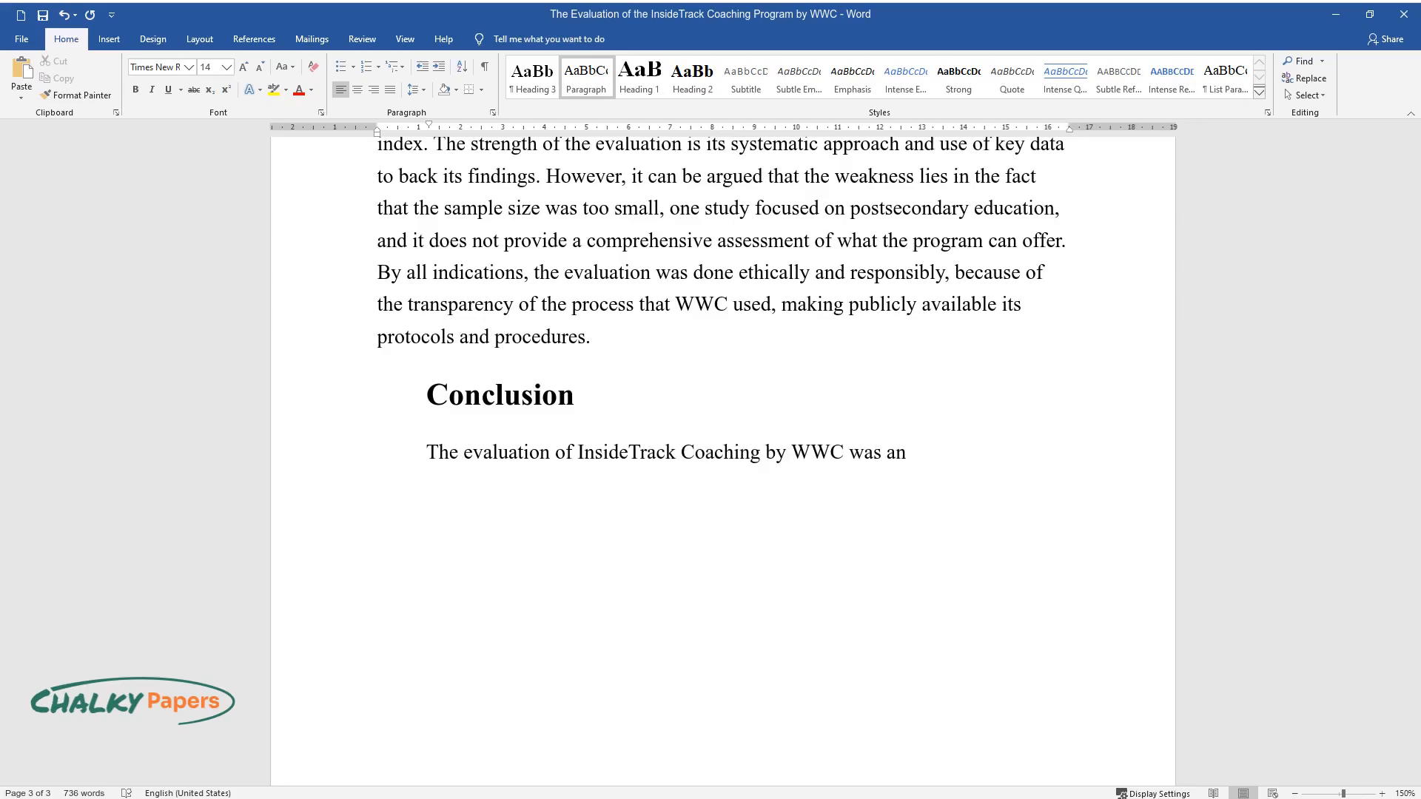
type("effective, clear, and straightfo")
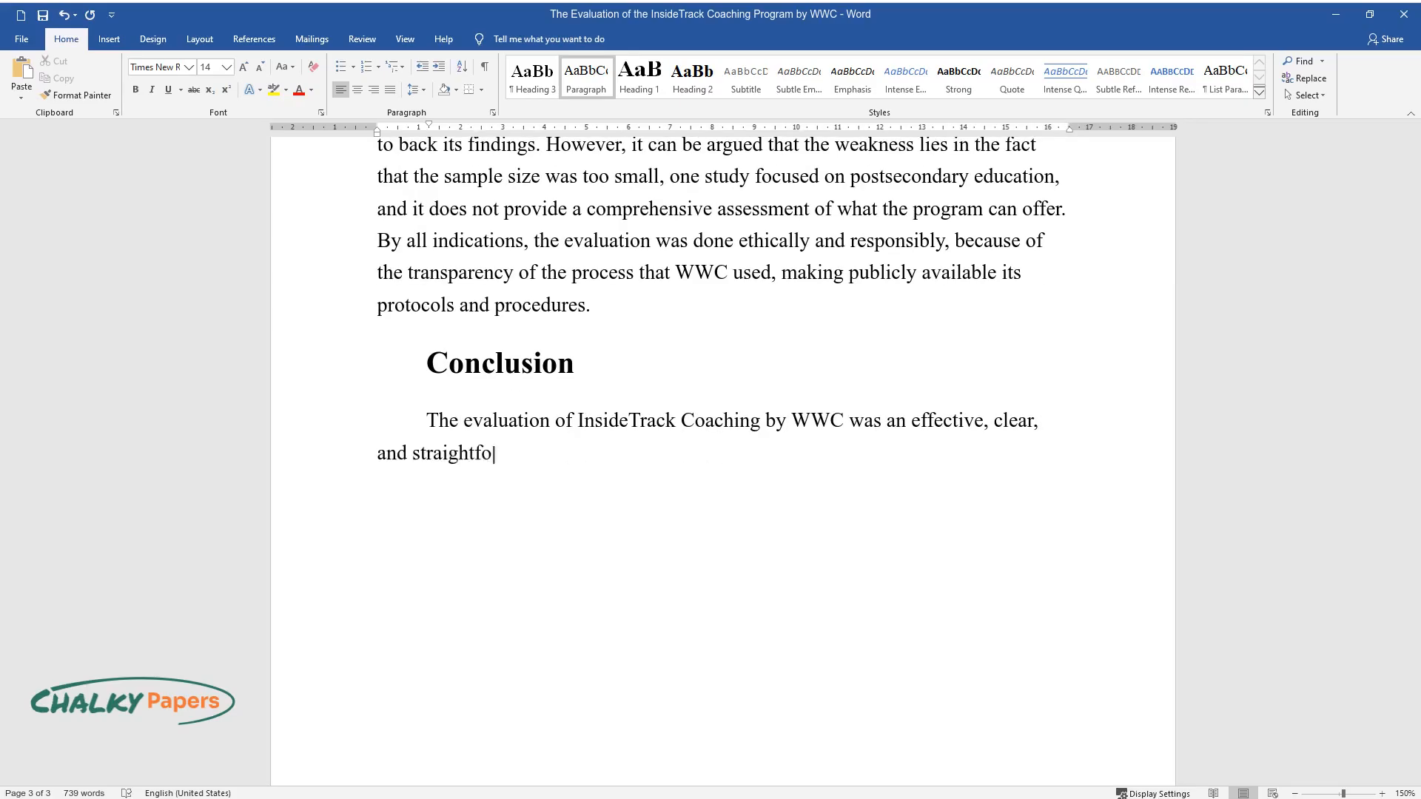
type("rward program evaluation. Using")
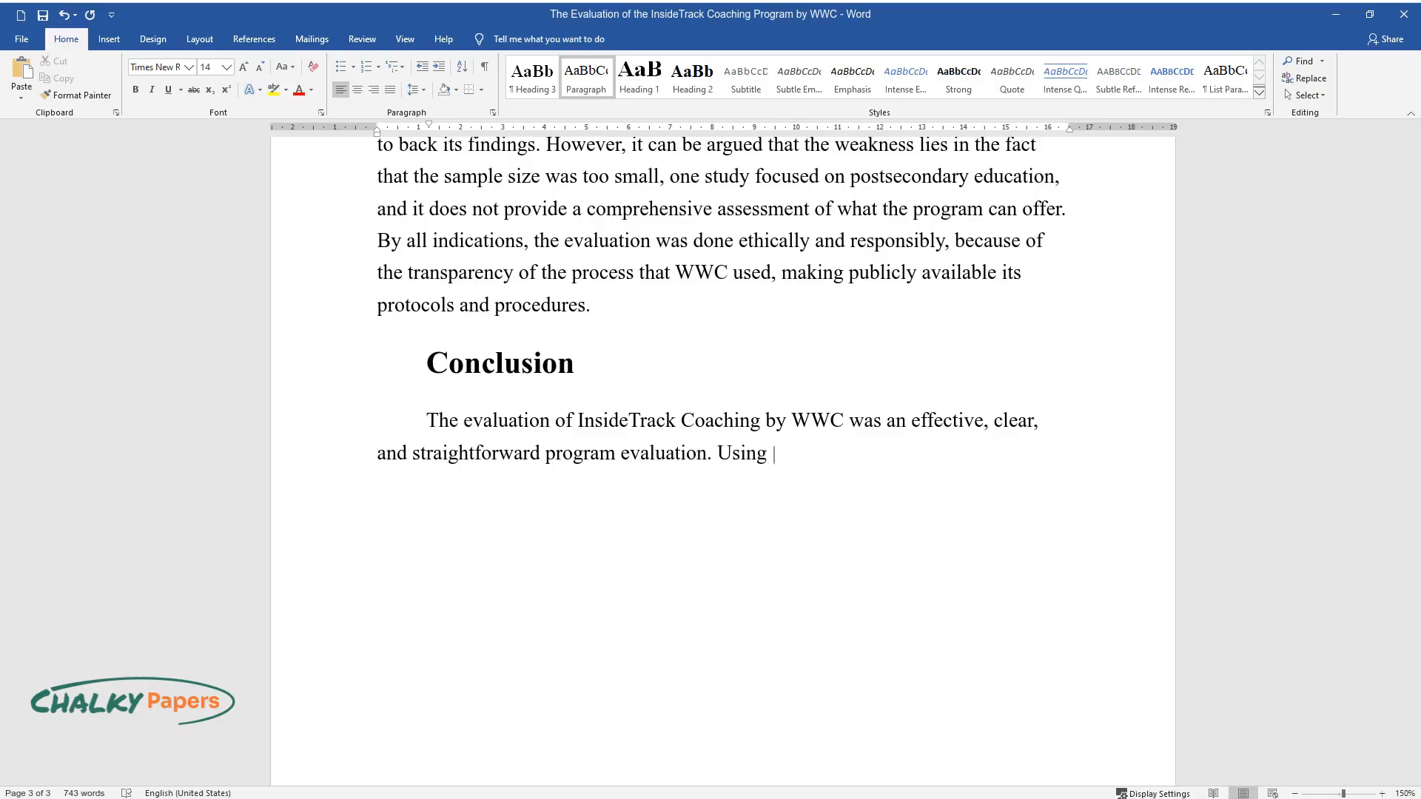
type("the concept model, the evaluation")
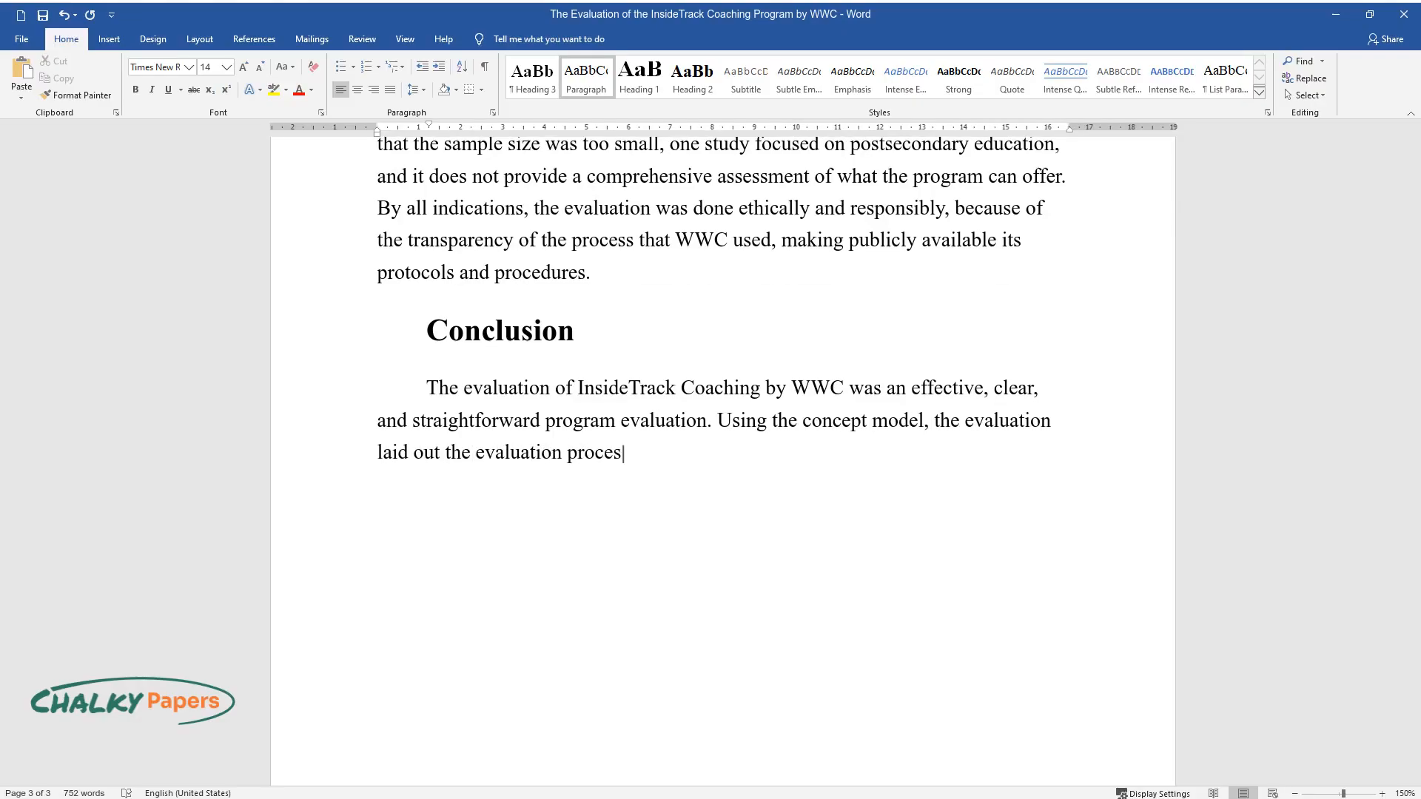
type("s from start to finish, providing")
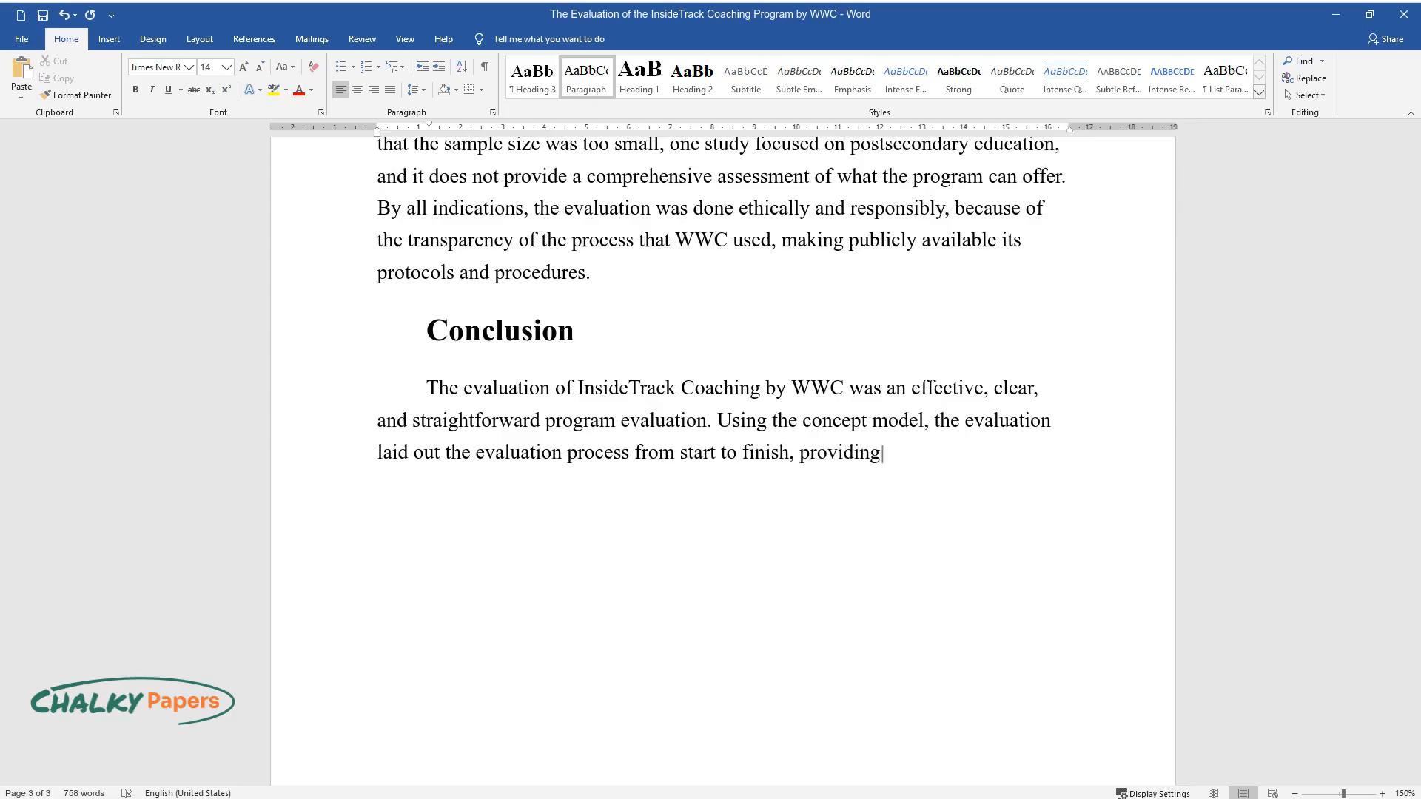
type("relevant background and informa")
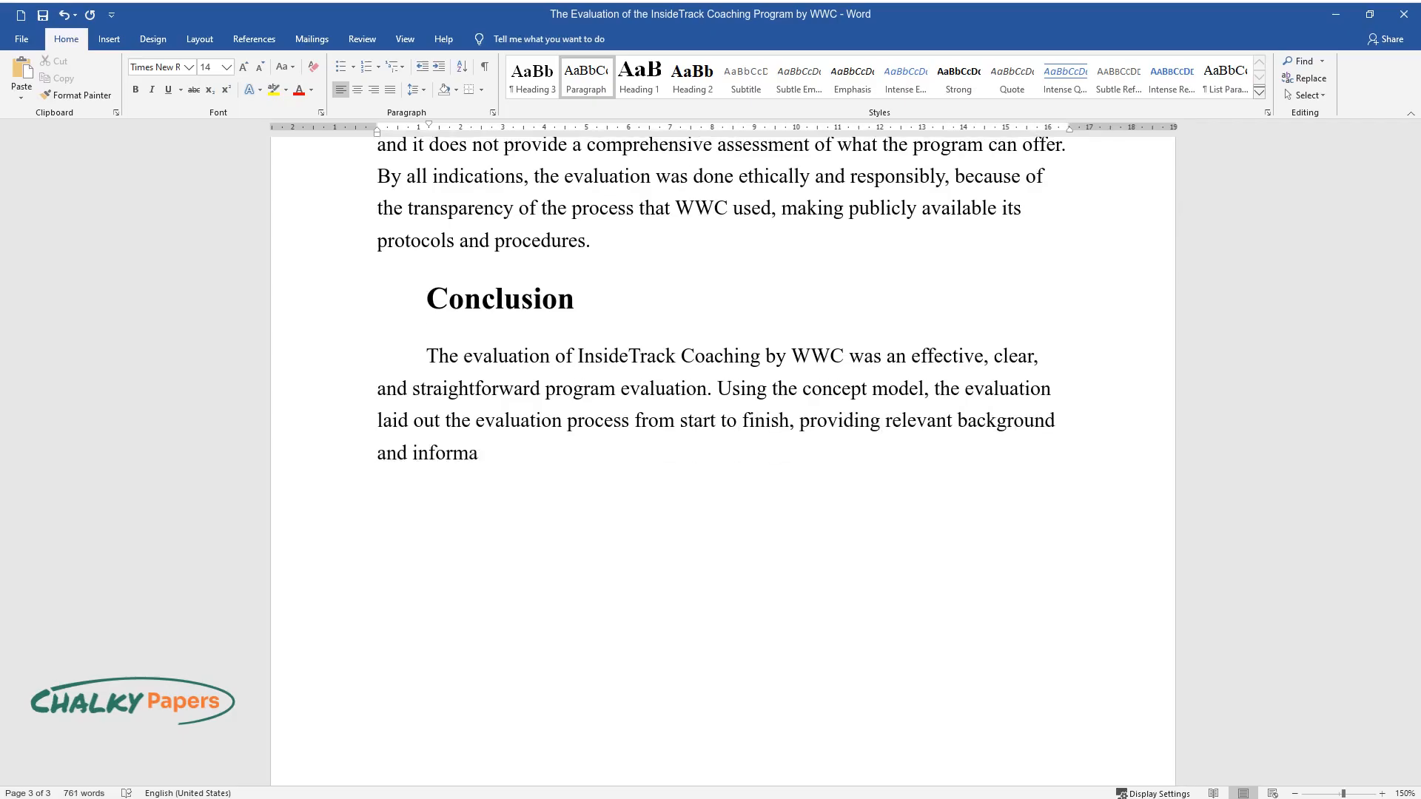
type("tion that WWC evaluators took in")
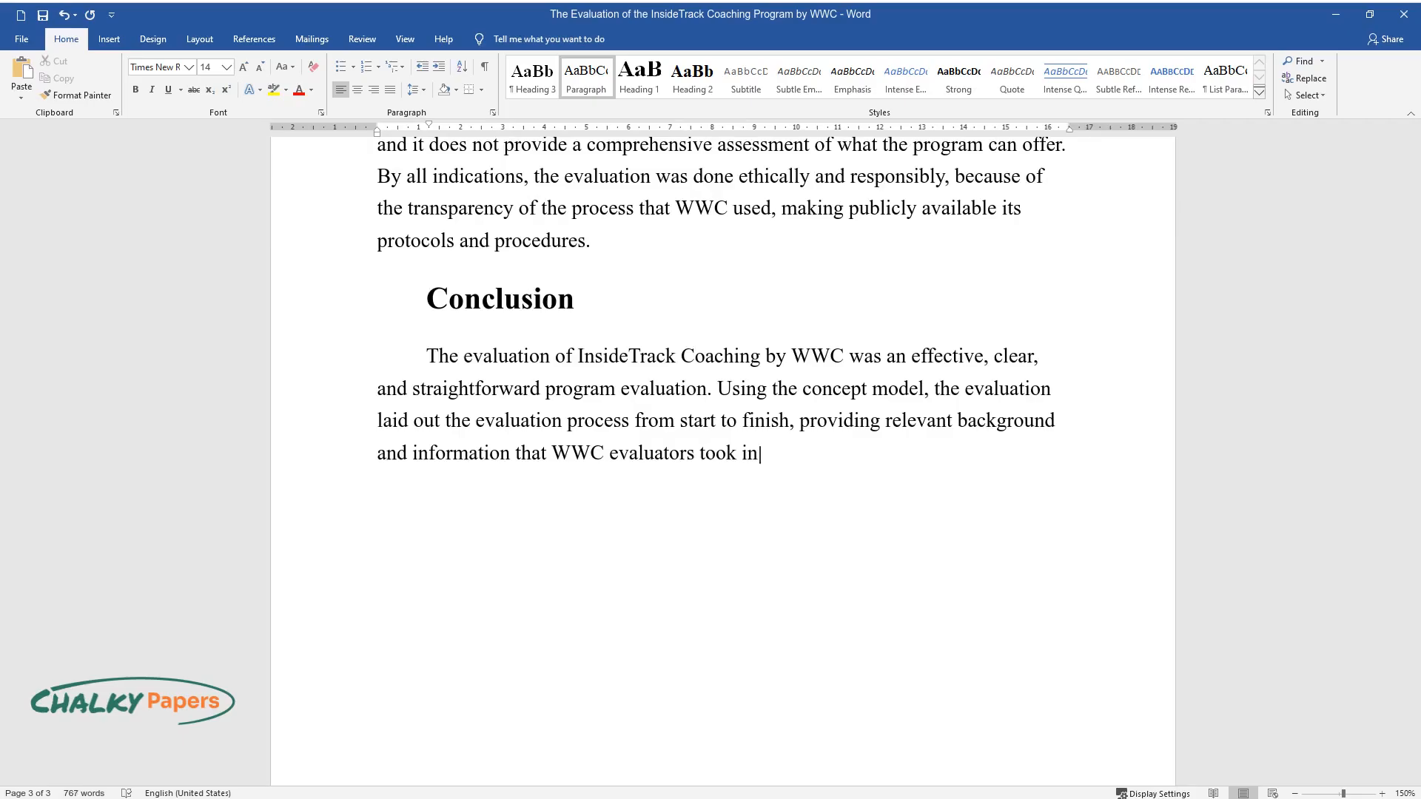
type("their approach. The research design")
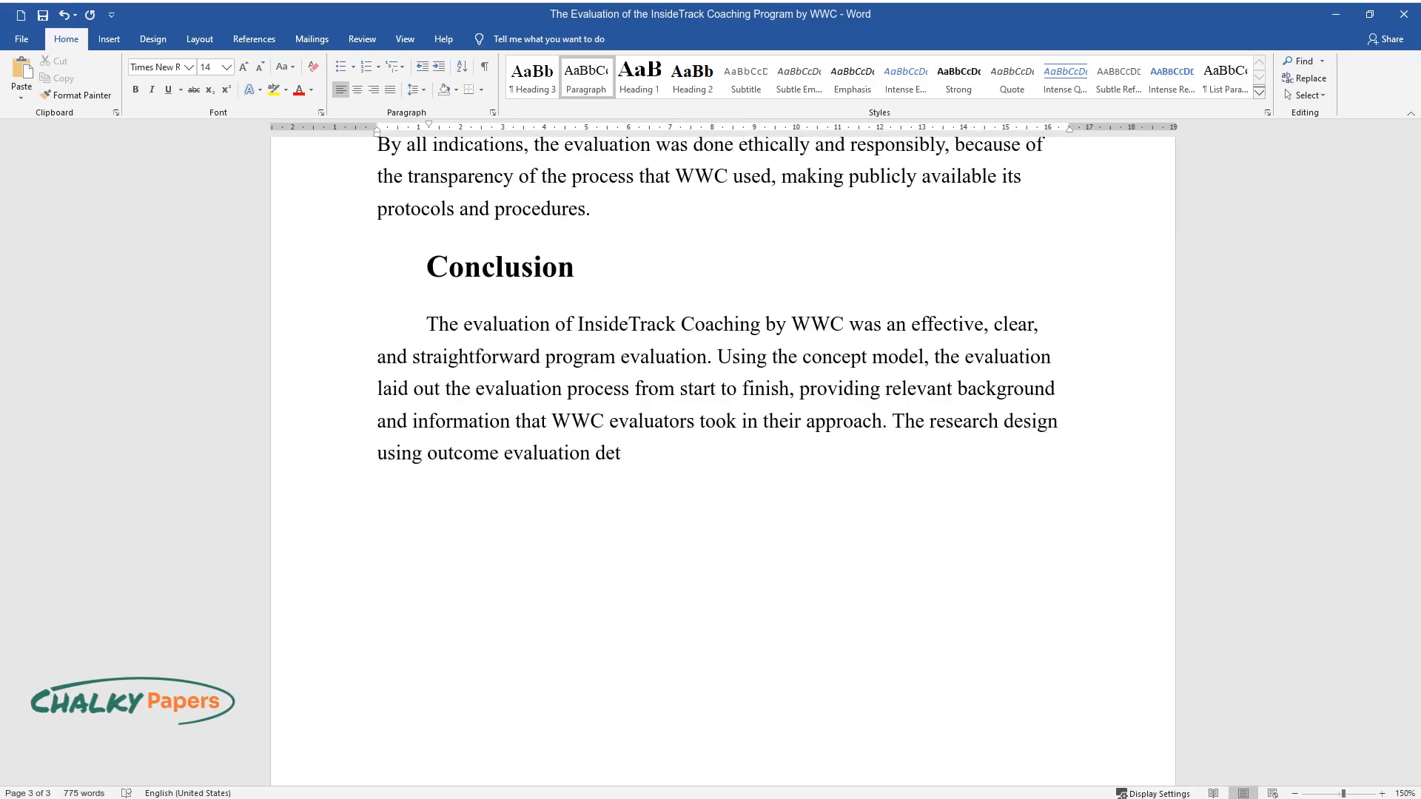
type("ermined the effectiveness of InsideTrack in two")
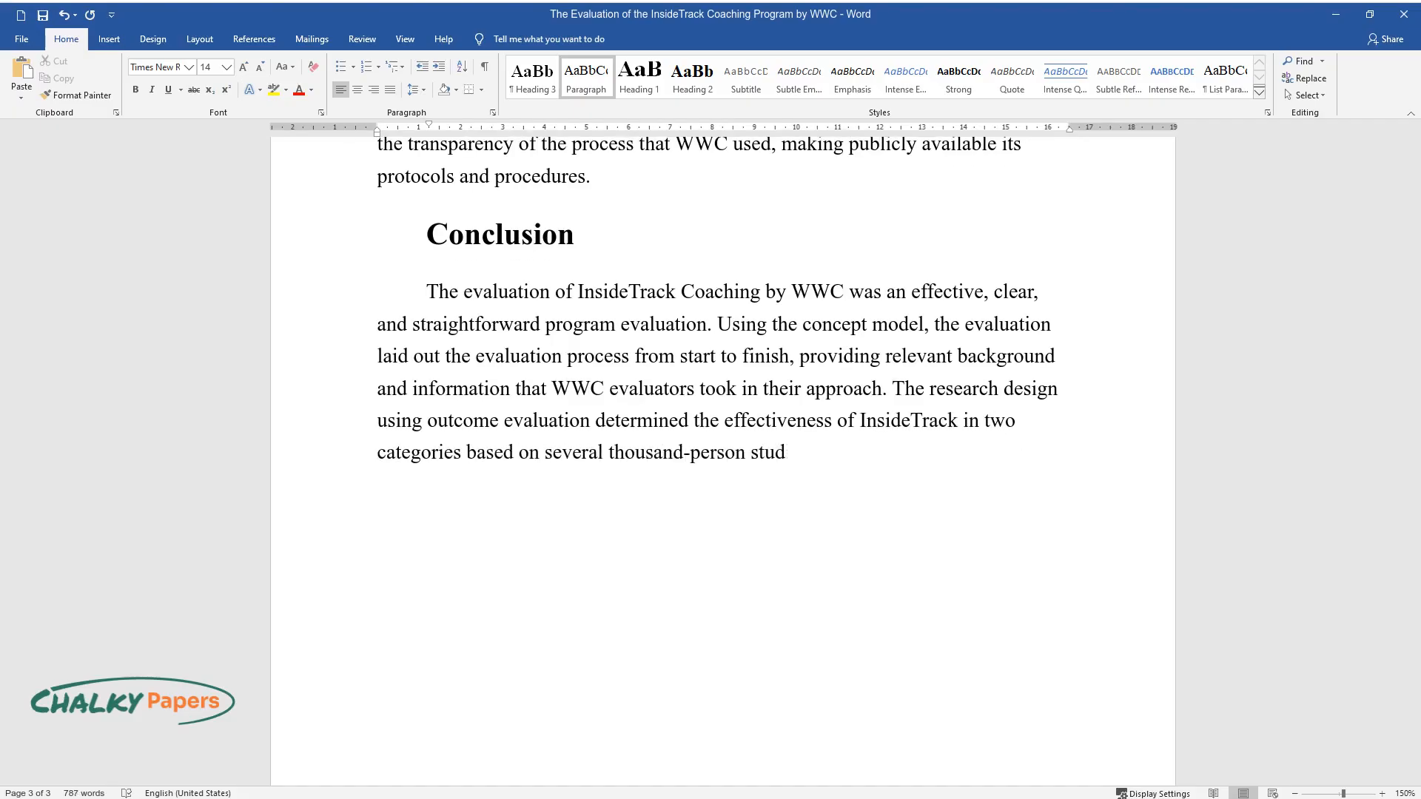
type("ies in four-year colleges. Using")
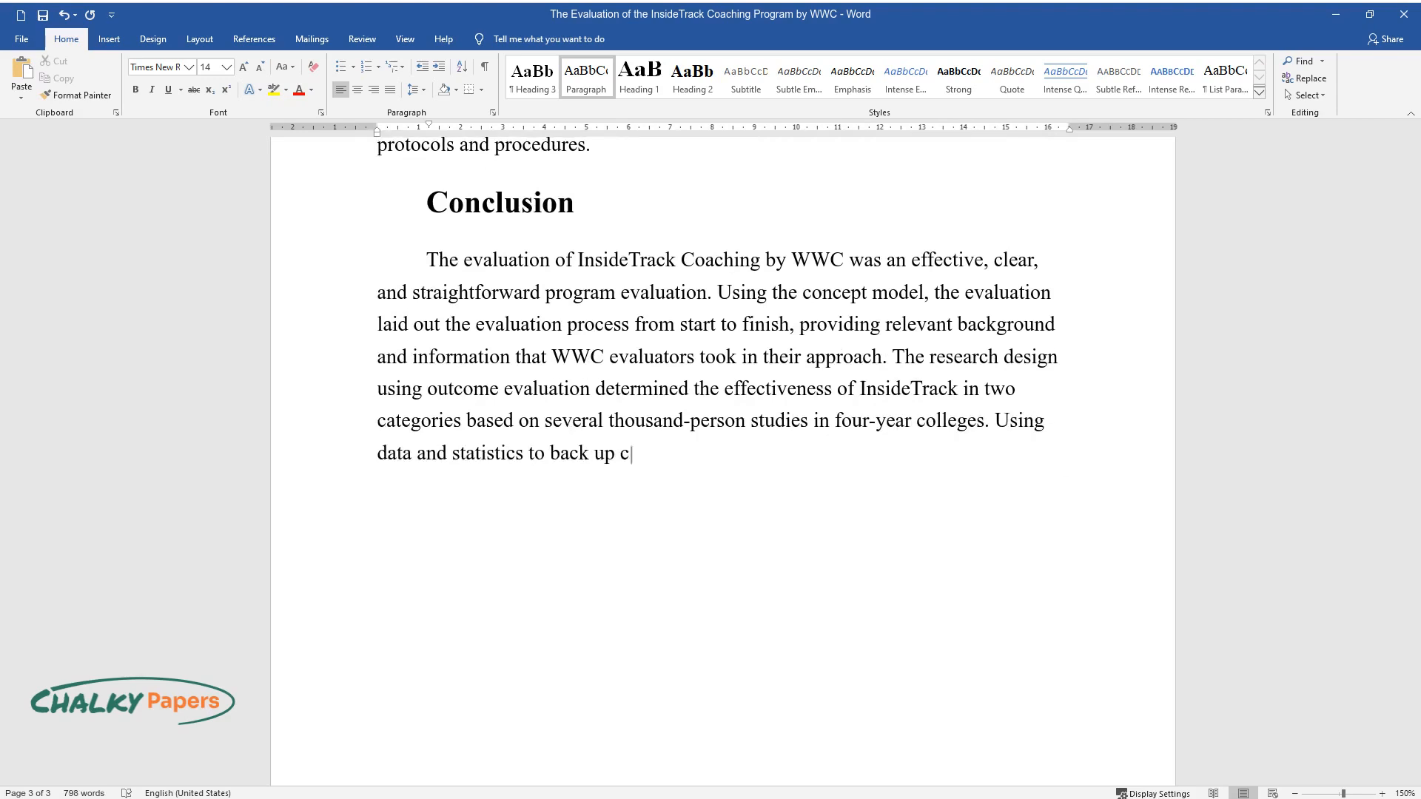
type("onclusions, it was clear that the outcomes wer")
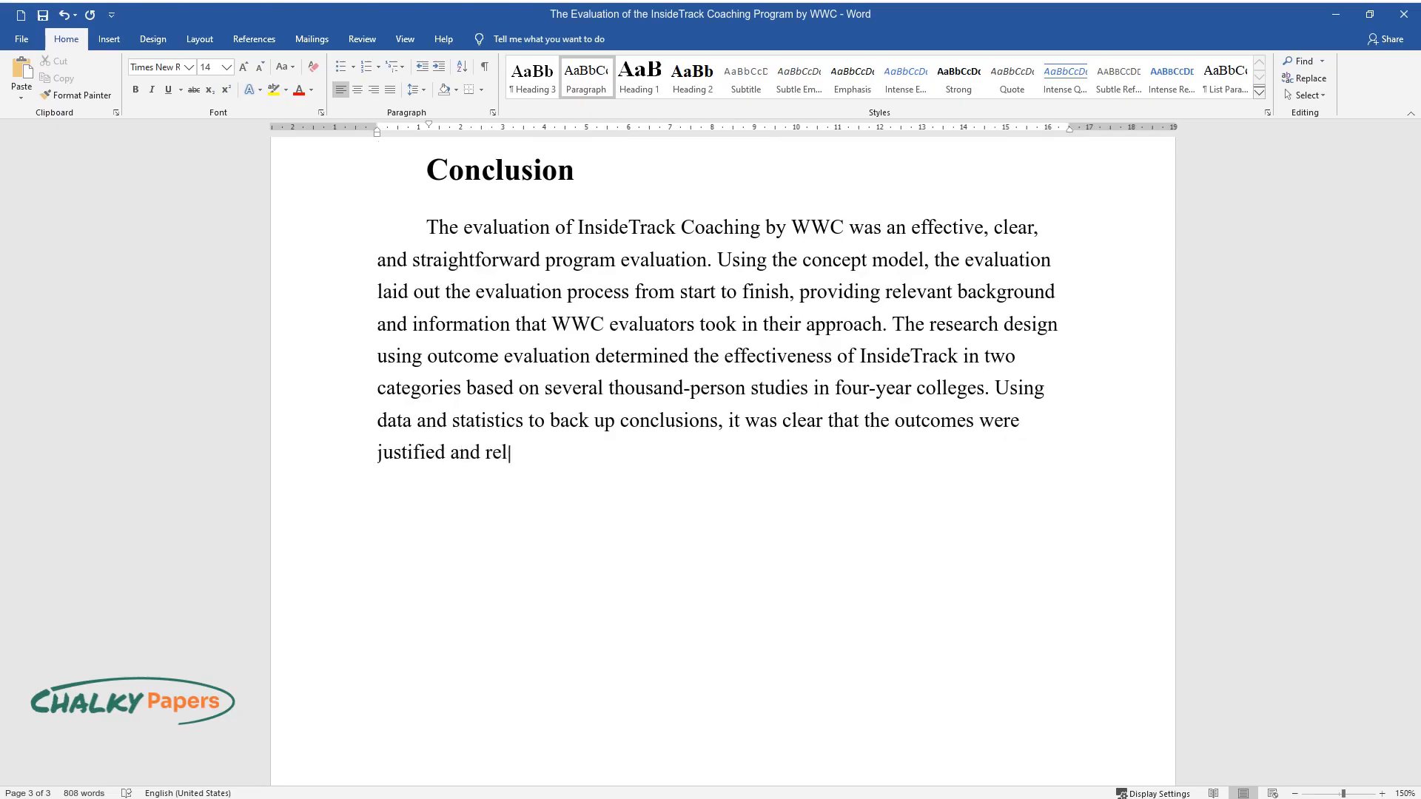
type("evant. Future evaluations of this program should potentially")
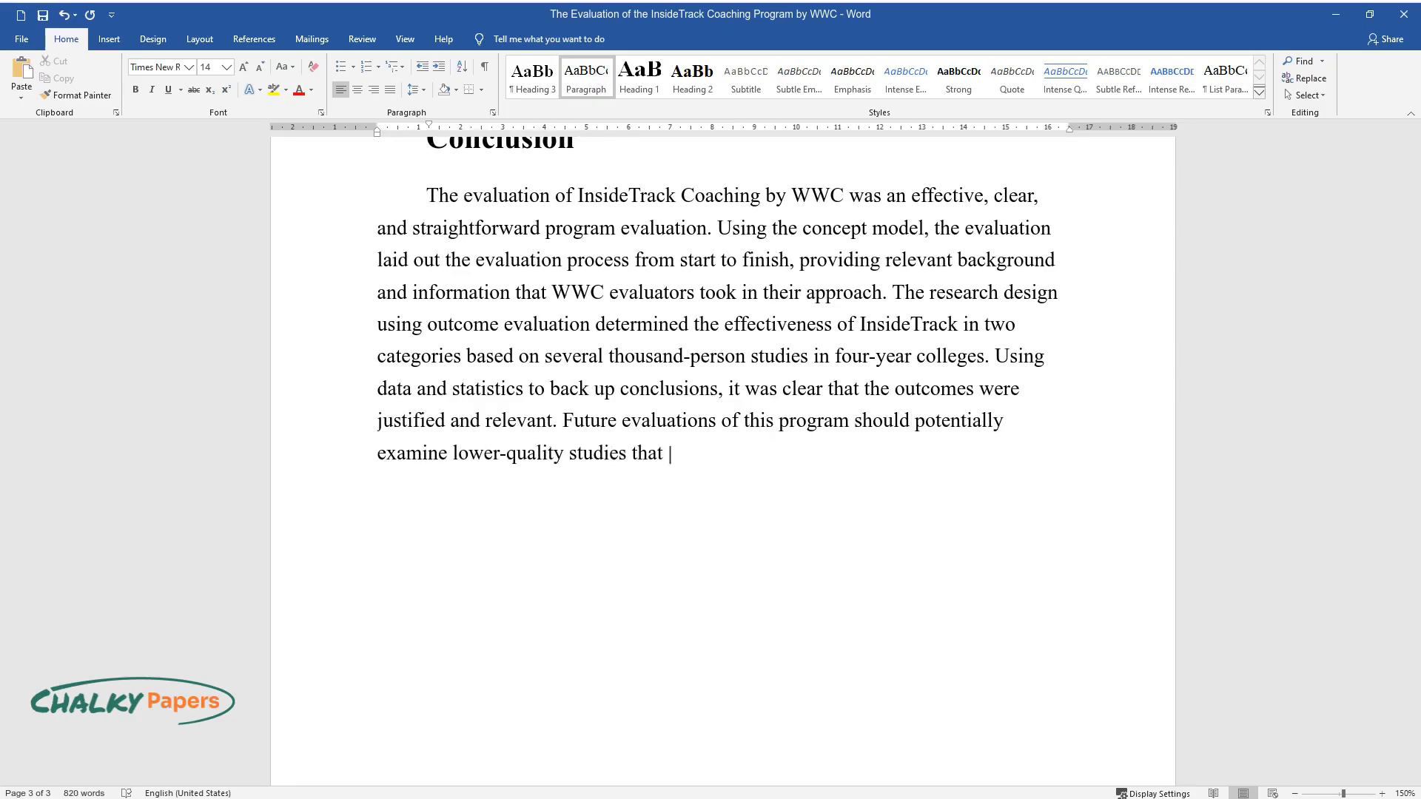
type("encompass secondary education where")
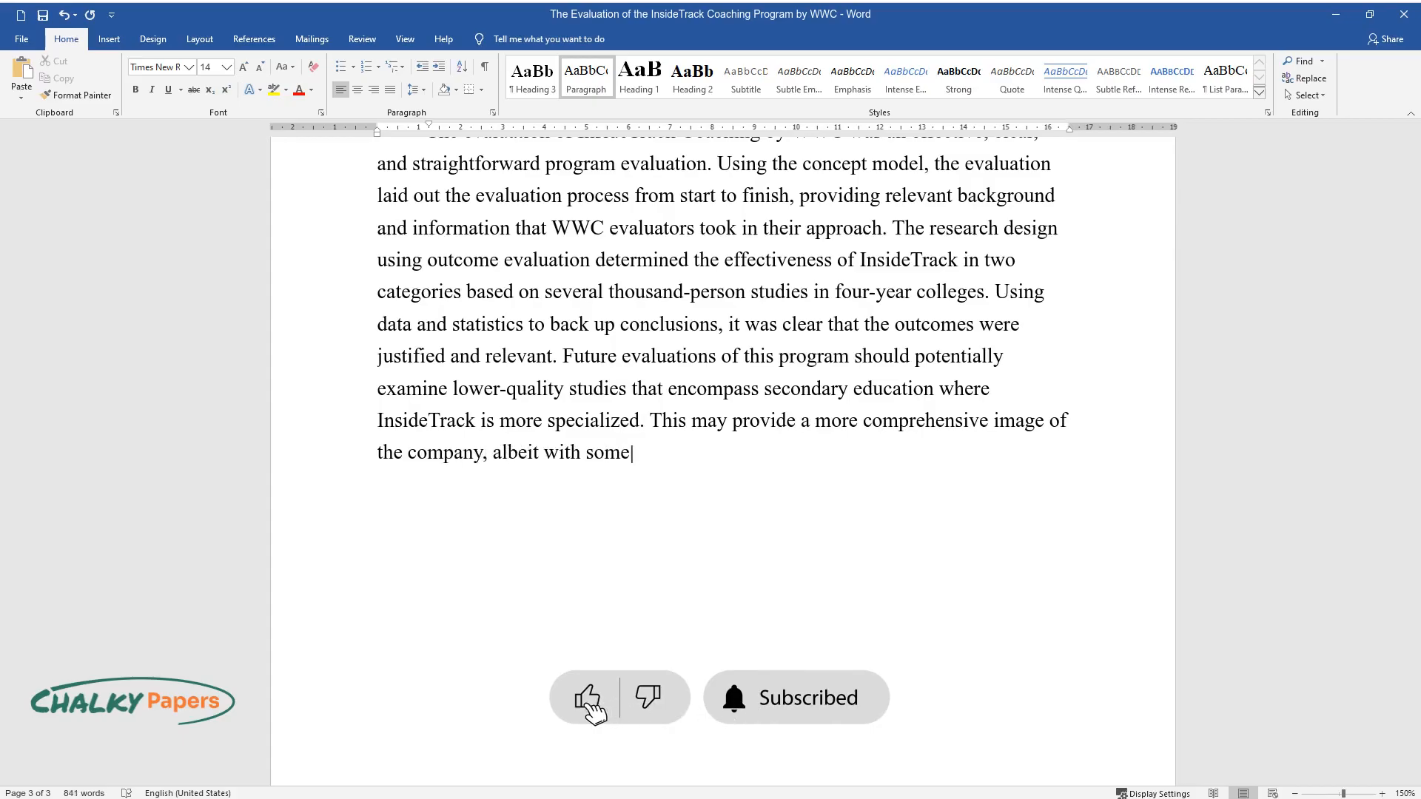
type("limitations in the methodology")
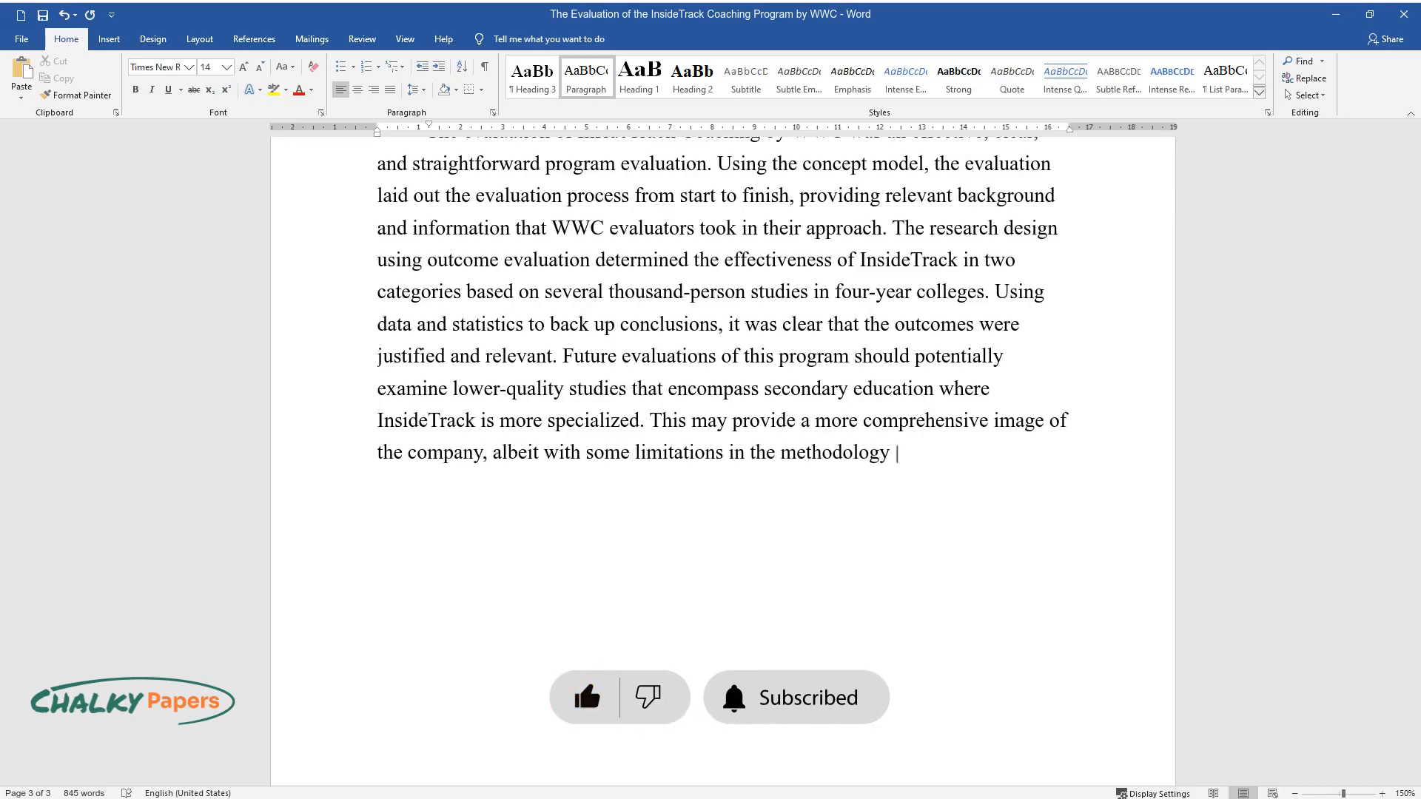
type("or validity of studies.")
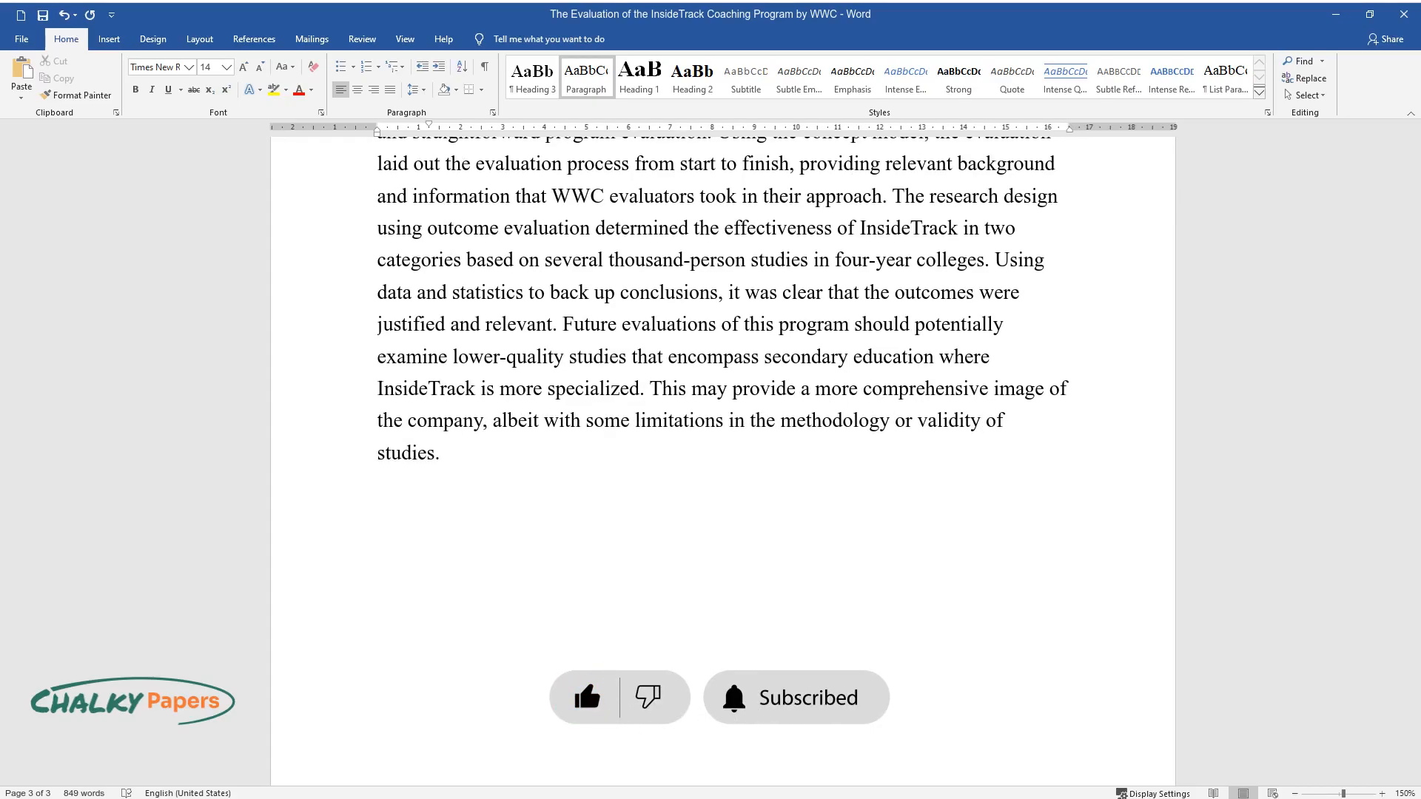